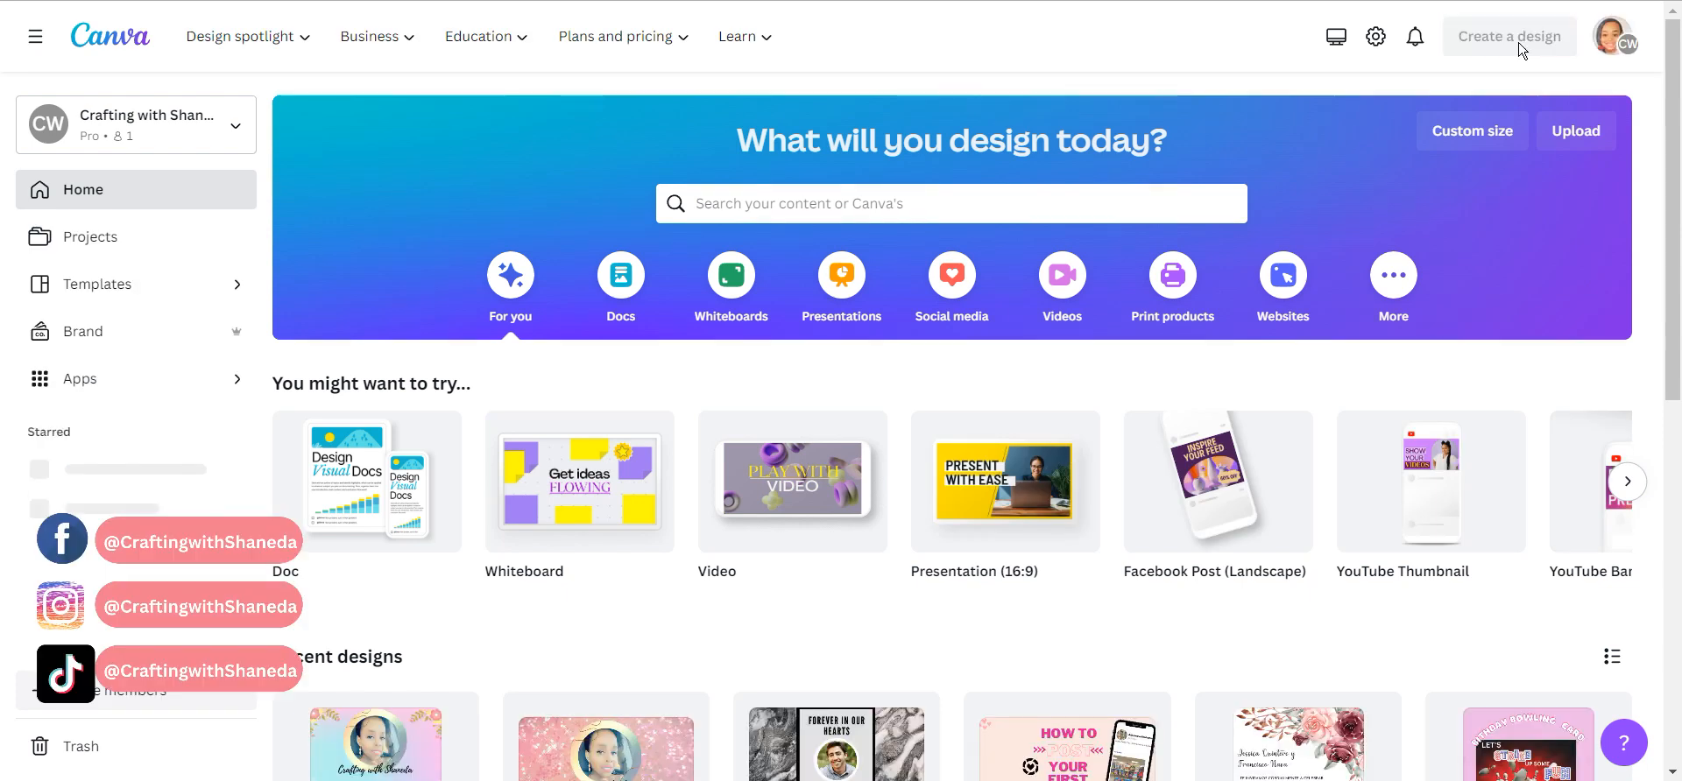
Open the Intro YouTube Video project in the Canva editor from the Create a design menu.
{"action": "left_click", "coordinate": [1509, 36]}
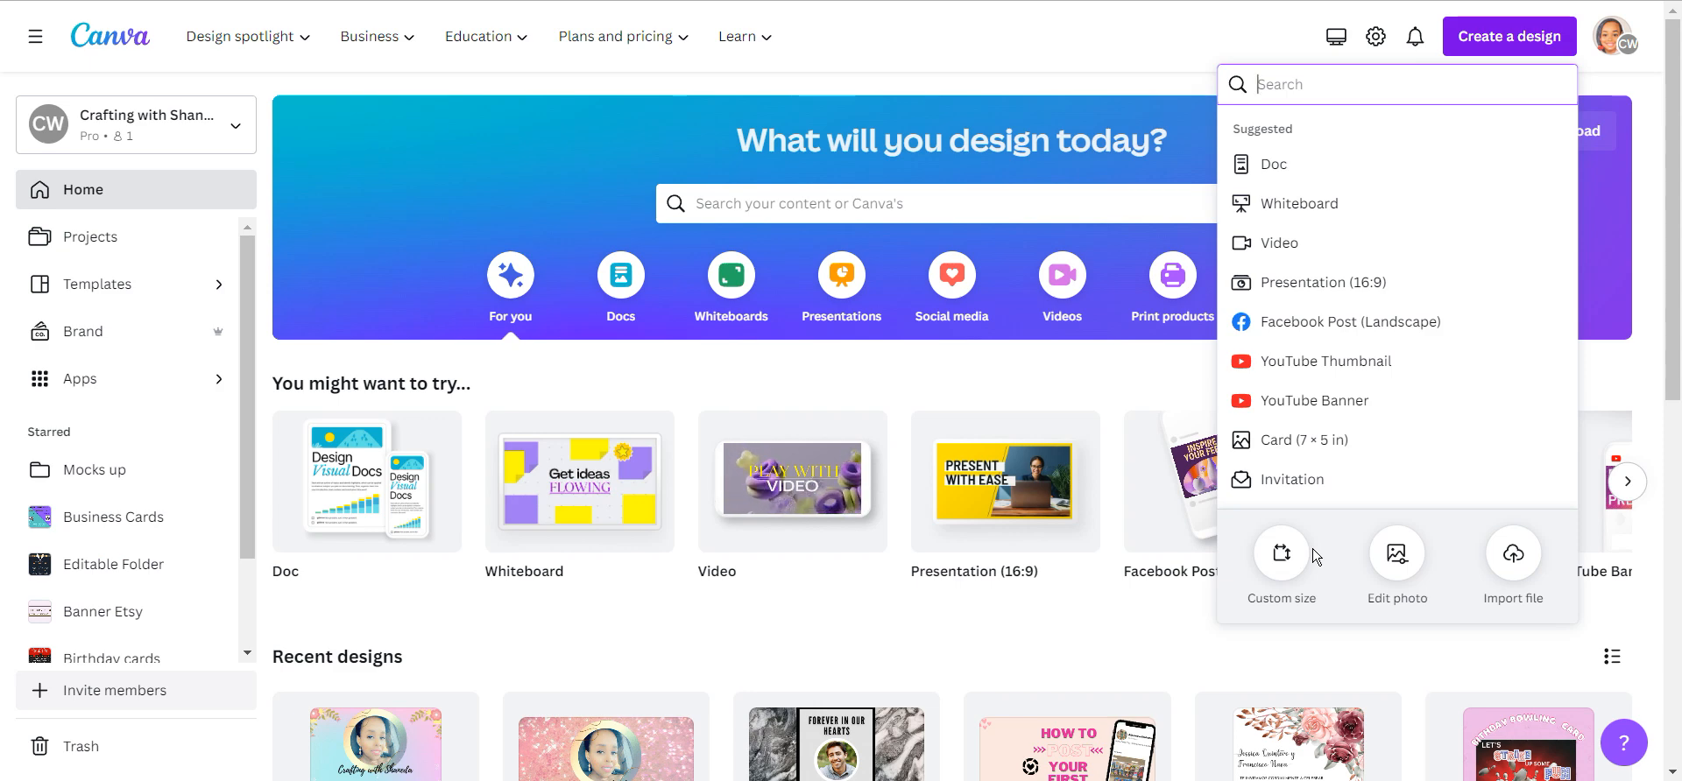
{"action": "left_click", "coordinate": [1280, 562]}
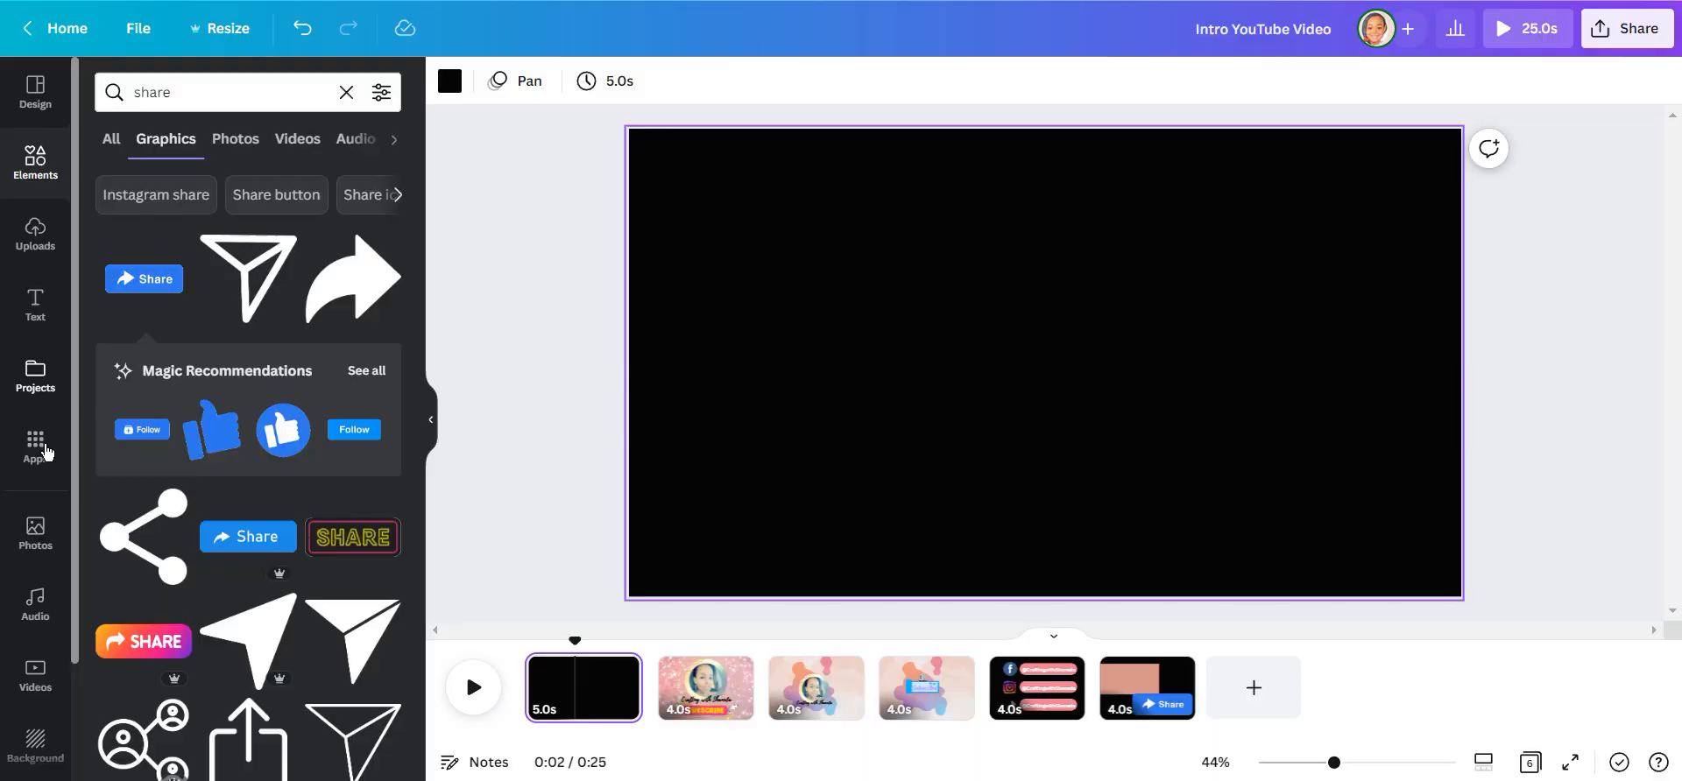
Apply the pastel streaked background, paste the logo group and shrink it slightly.
{"action": "left_click", "coordinate": [34, 532]}
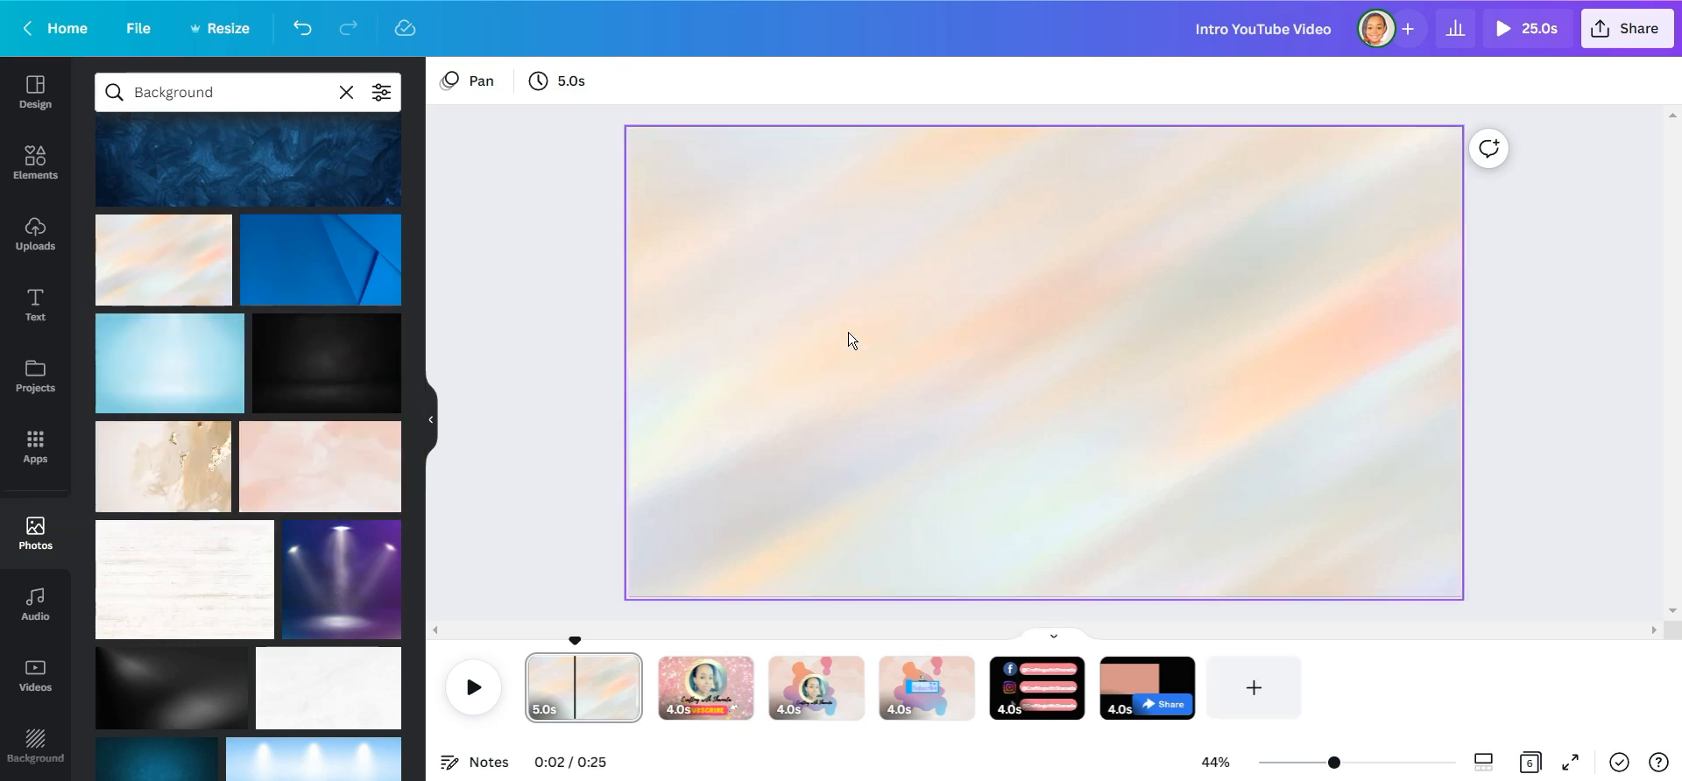
{"action": "mouse_move", "coordinate": [842, 310]}
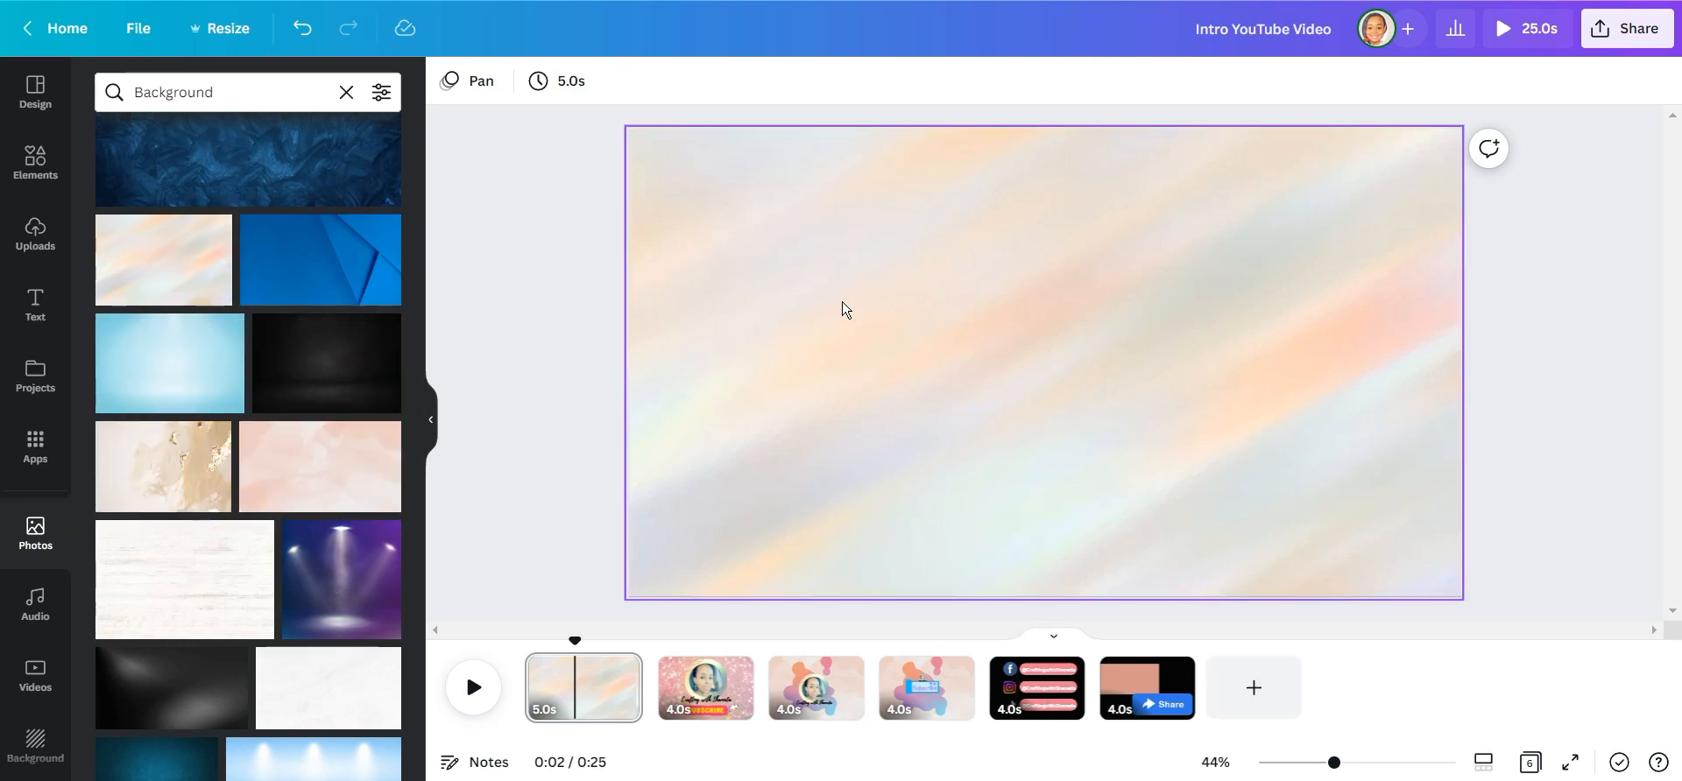
{"action": "right_click", "coordinate": [842, 309]}
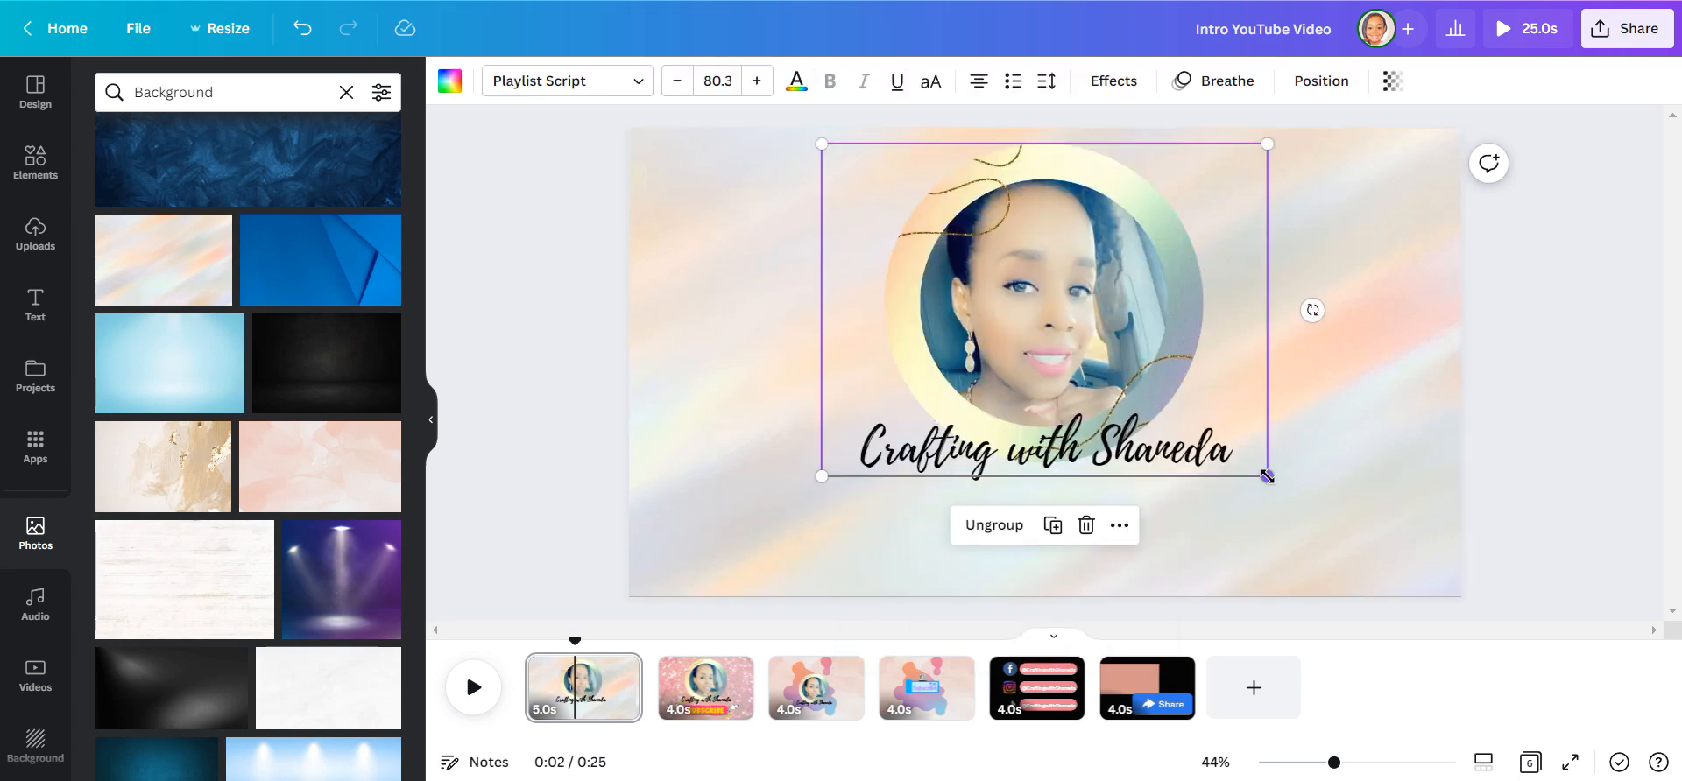
{"action": "left_click_drag", "start_coordinate": [1266, 476], "coordinate": [1255, 469]}
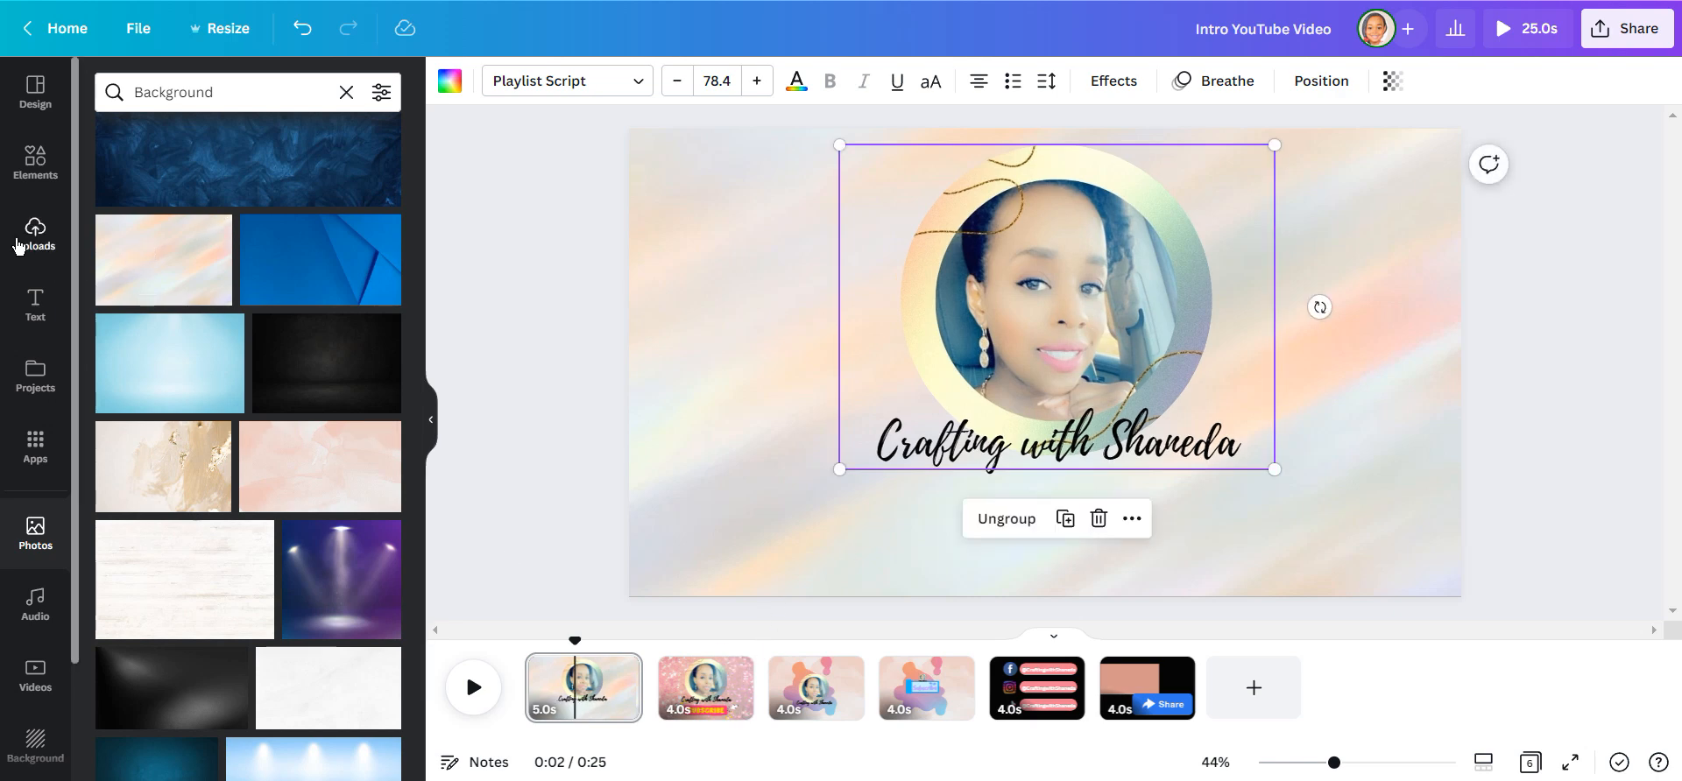
{"action": "mouse_move", "coordinate": [35, 162]}
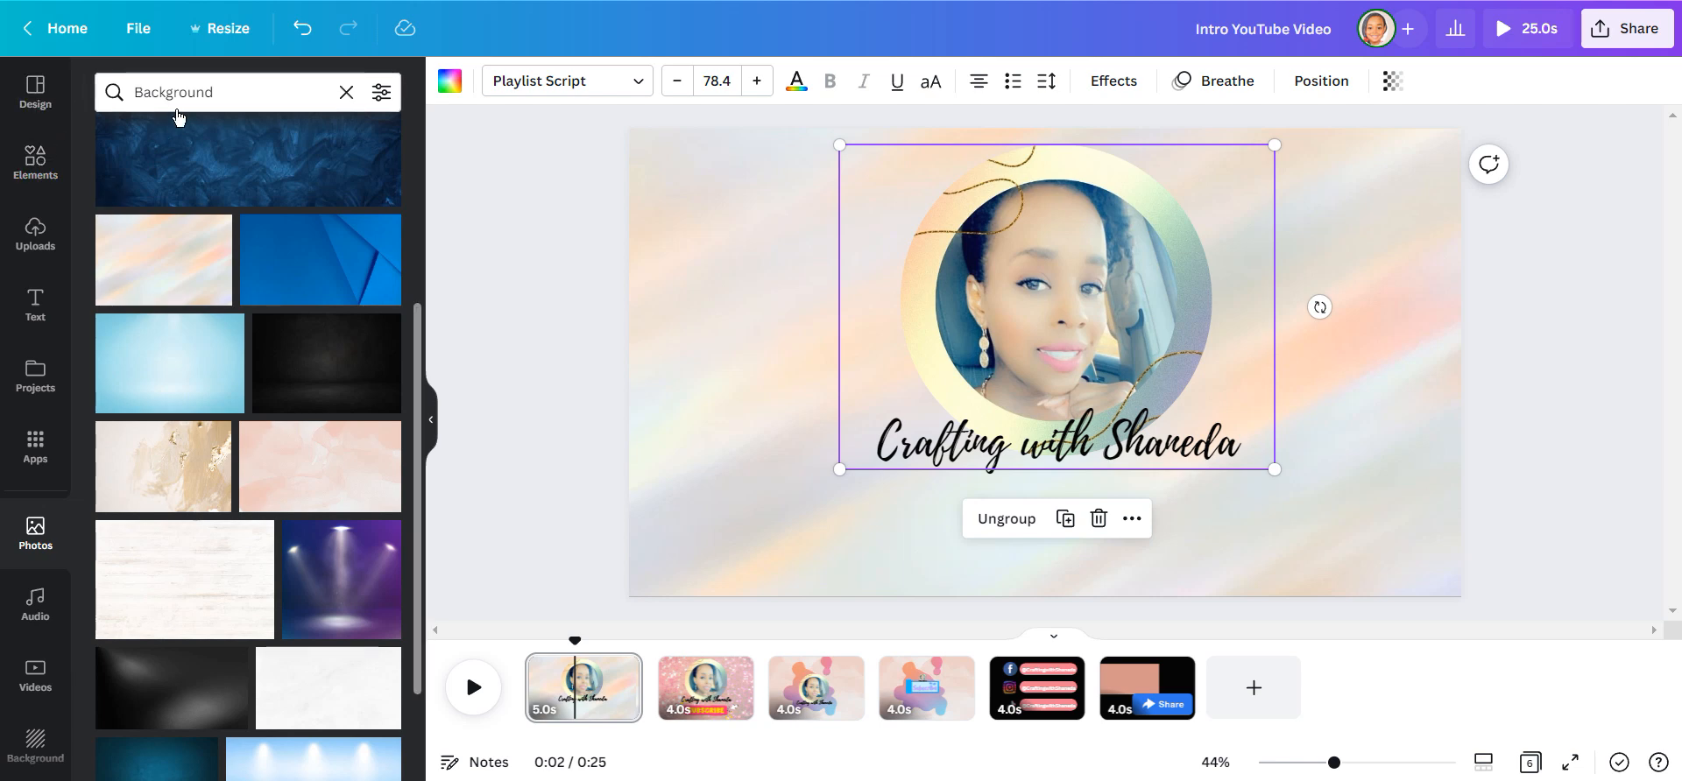
Add an 'animated subscribed' banner, shrink it under the channel name and add yellow accent dashes.
{"action": "type", "text": "animated subscribed"}
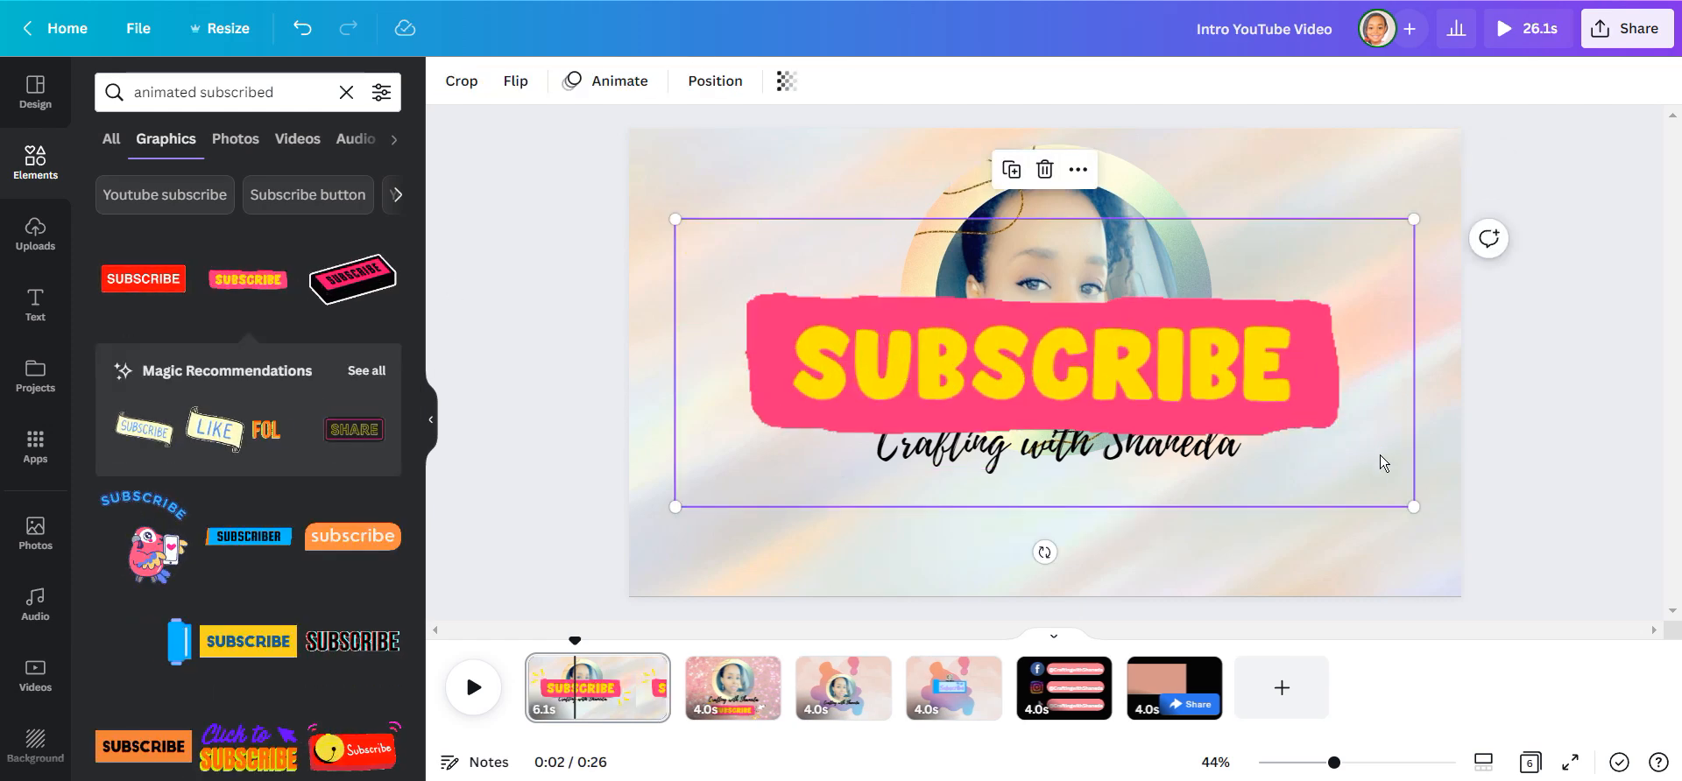
{"action": "left_click_drag", "start_coordinate": [1414, 505], "coordinate": [1242, 440]}
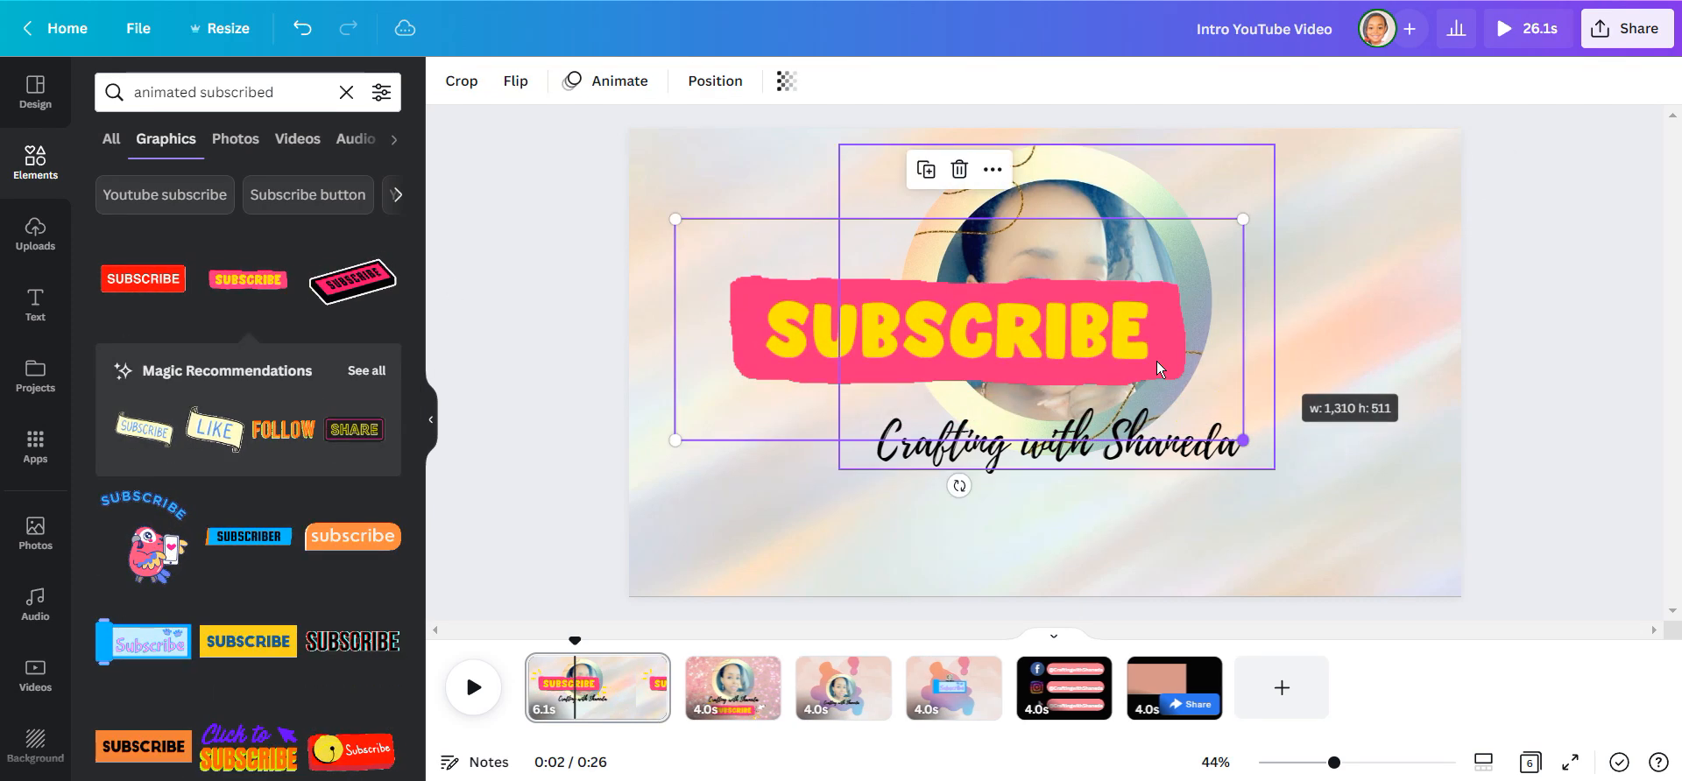
{"action": "left_click_drag", "start_coordinate": [957, 330], "coordinate": [1072, 535]}
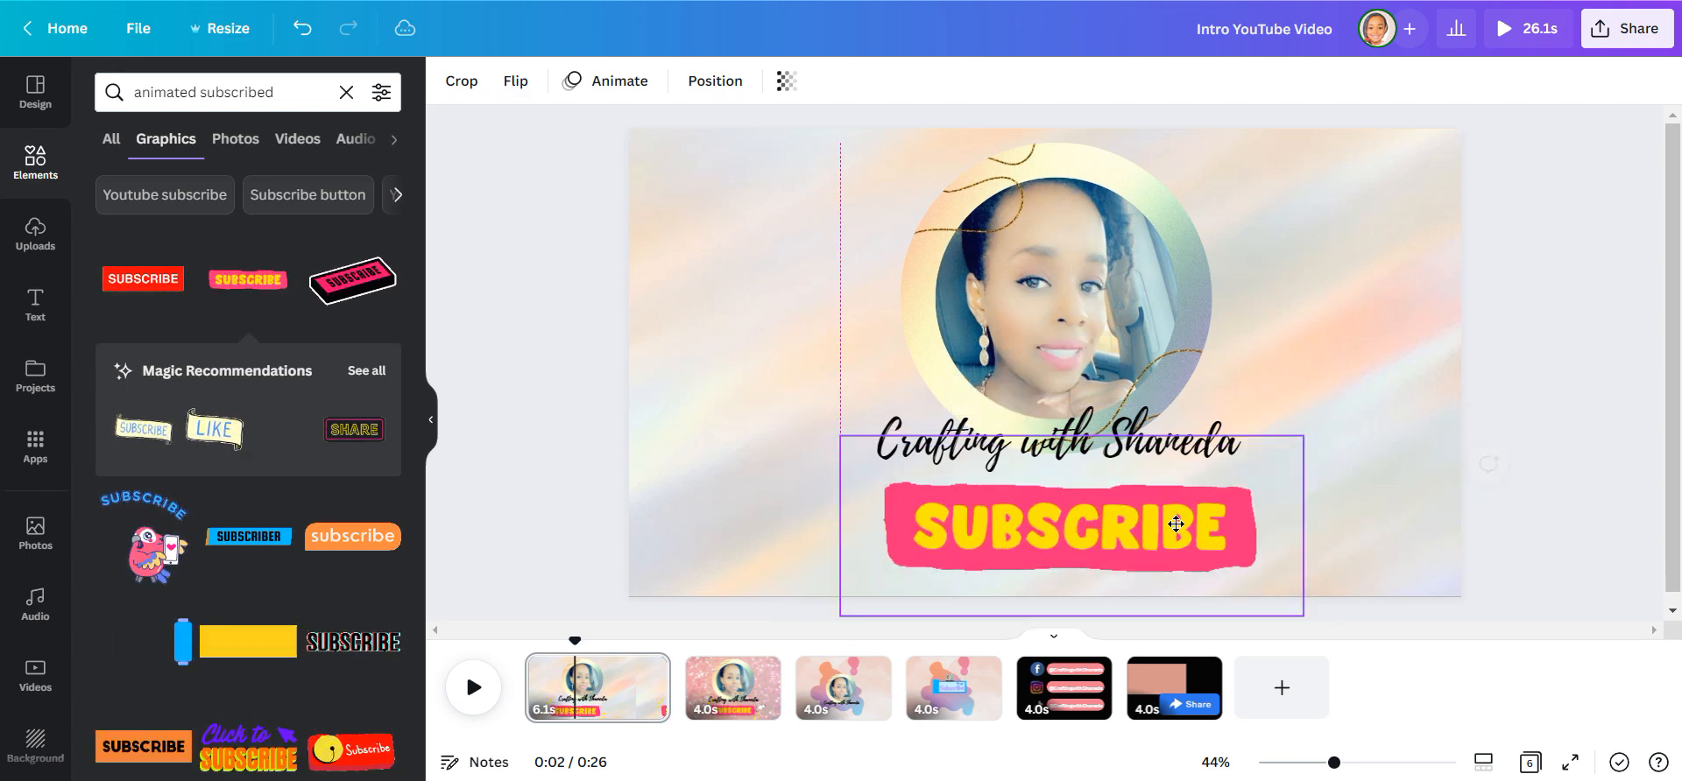
{"action": "left_click", "coordinate": [1070, 526]}
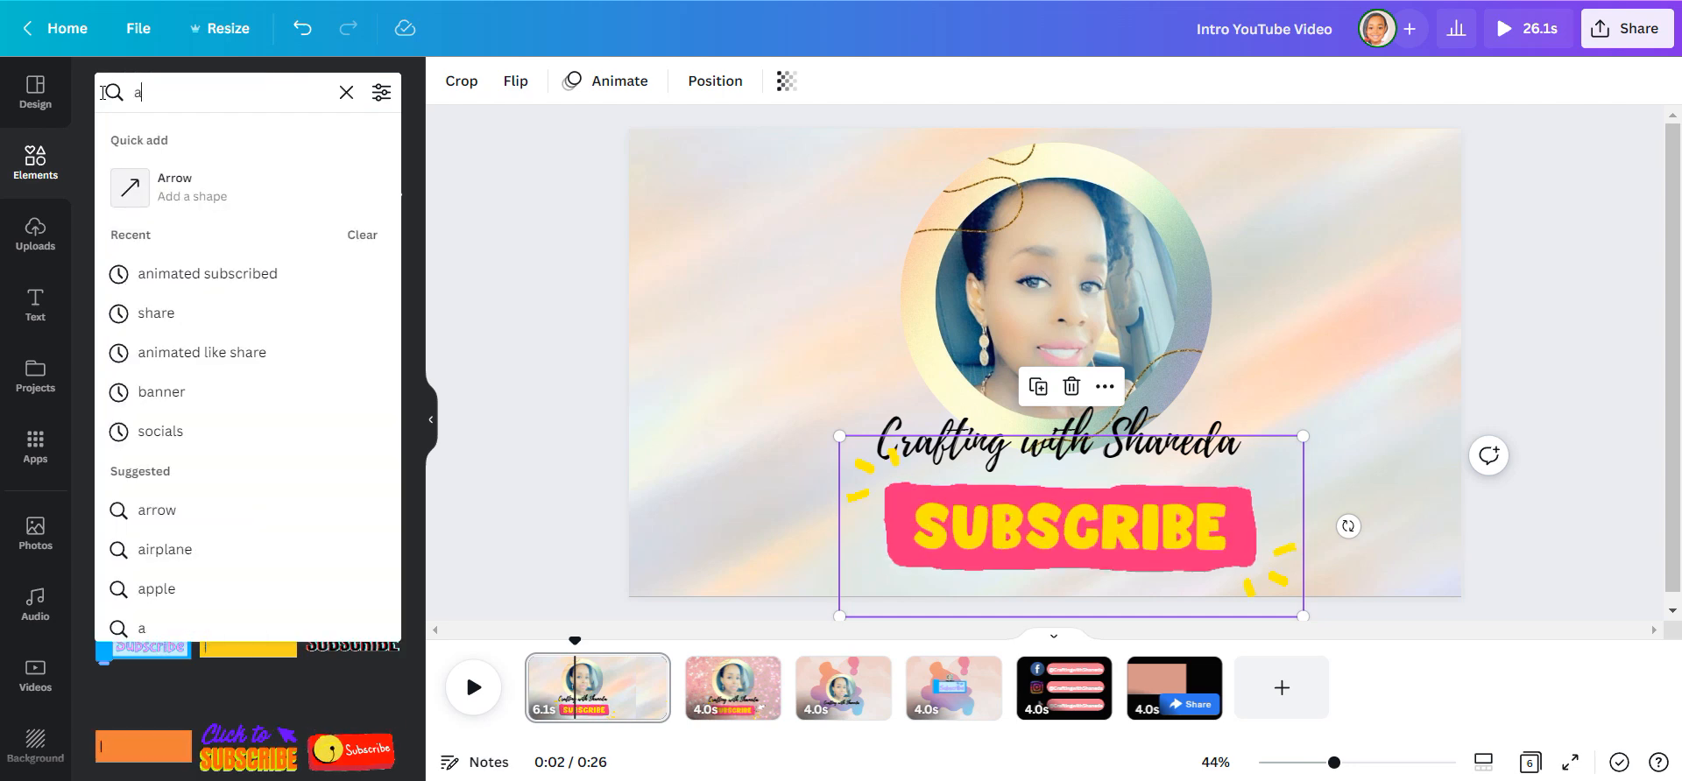
Add arrows beside the banner and flip the left one horizontally to point at SUBSCRIBE.
{"action": "type", "text": "arrows"}
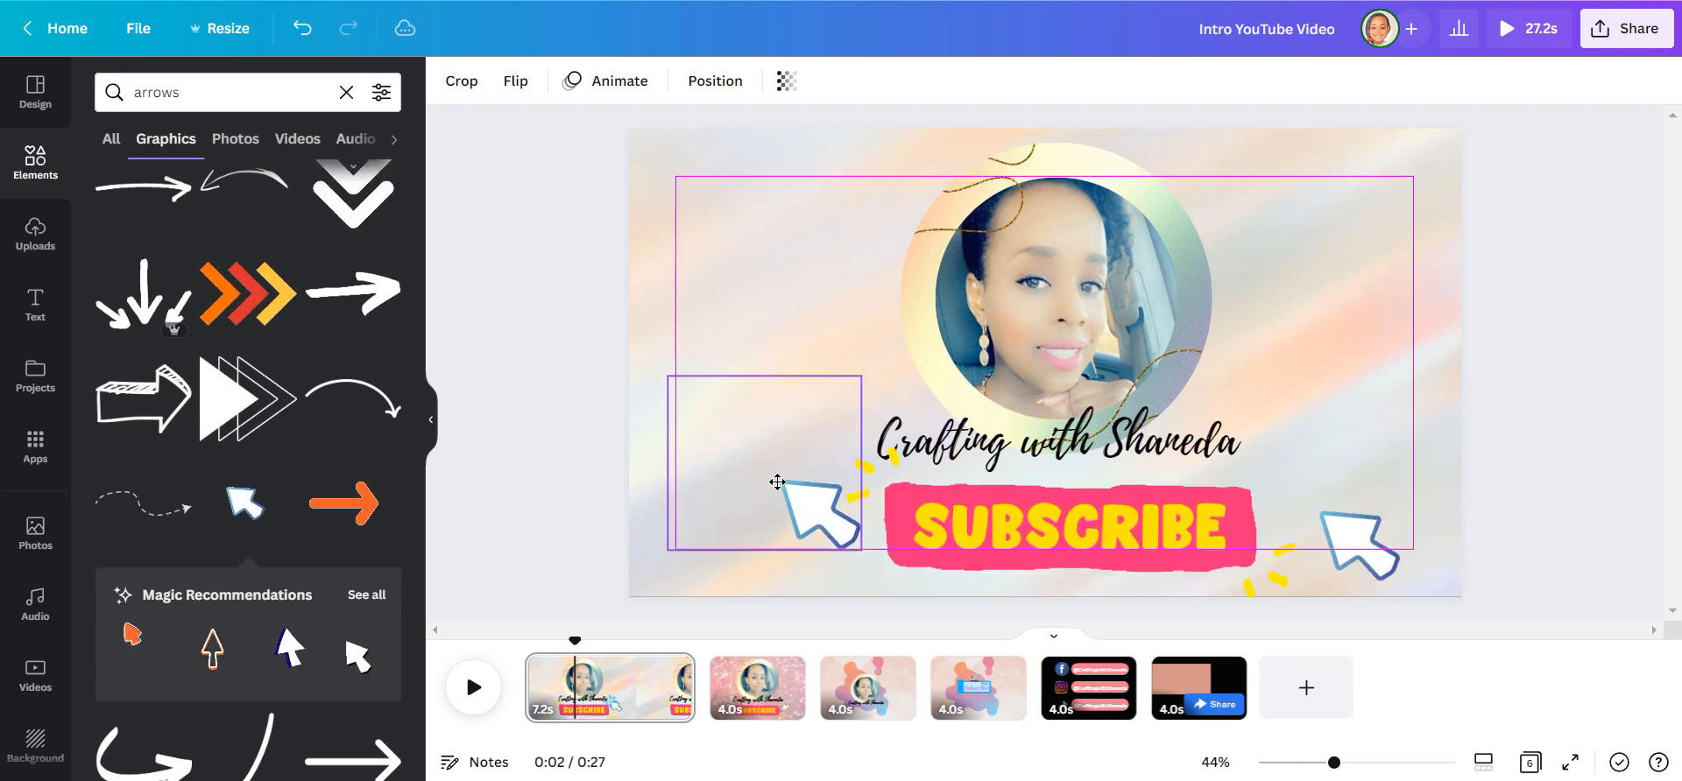
{"action": "left_click", "coordinate": [514, 81]}
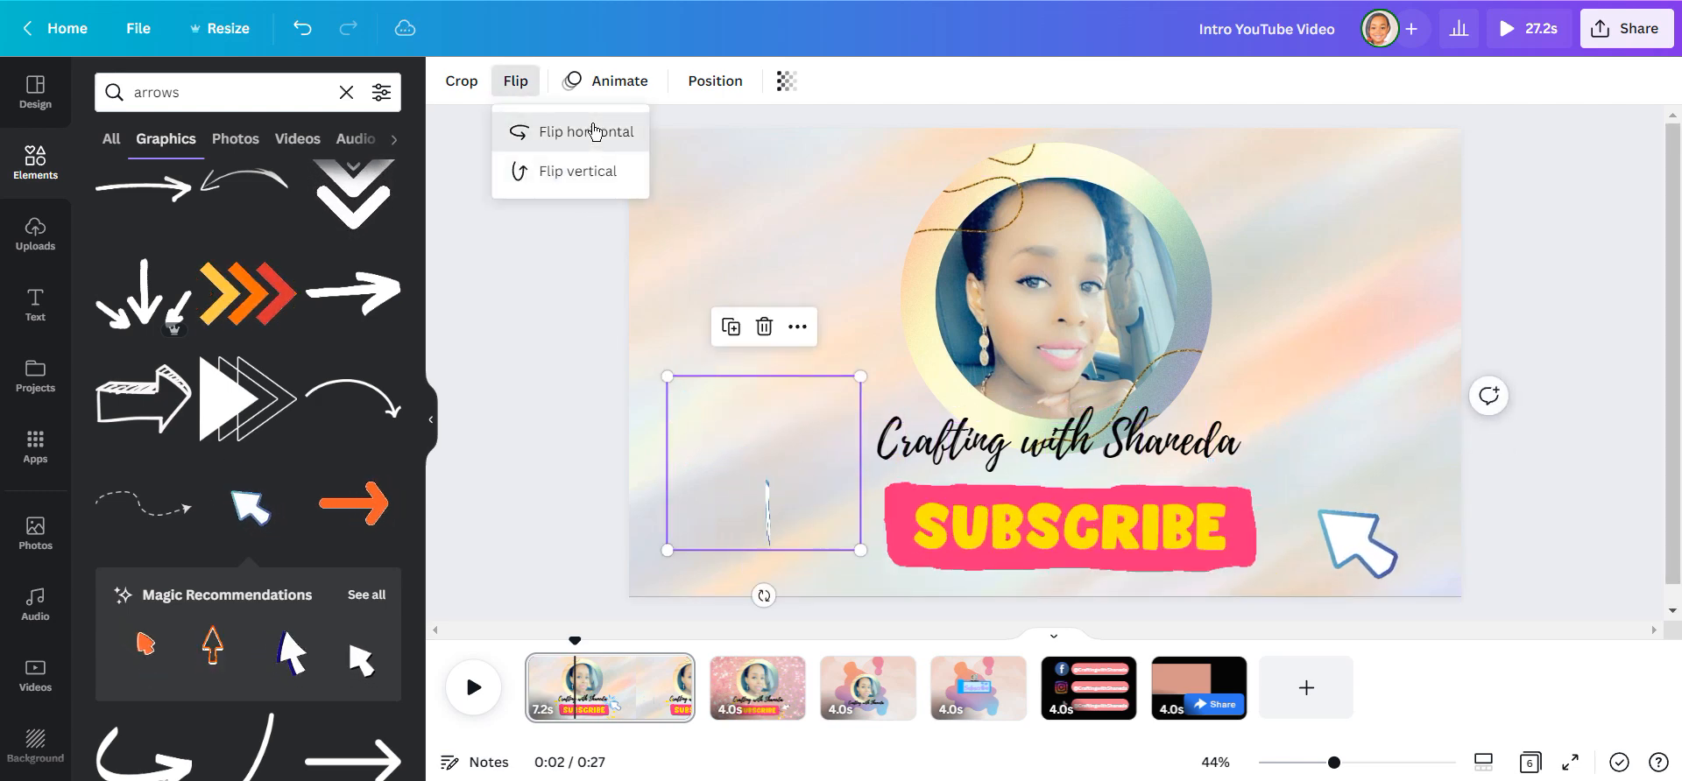
{"action": "left_click", "coordinate": [584, 131]}
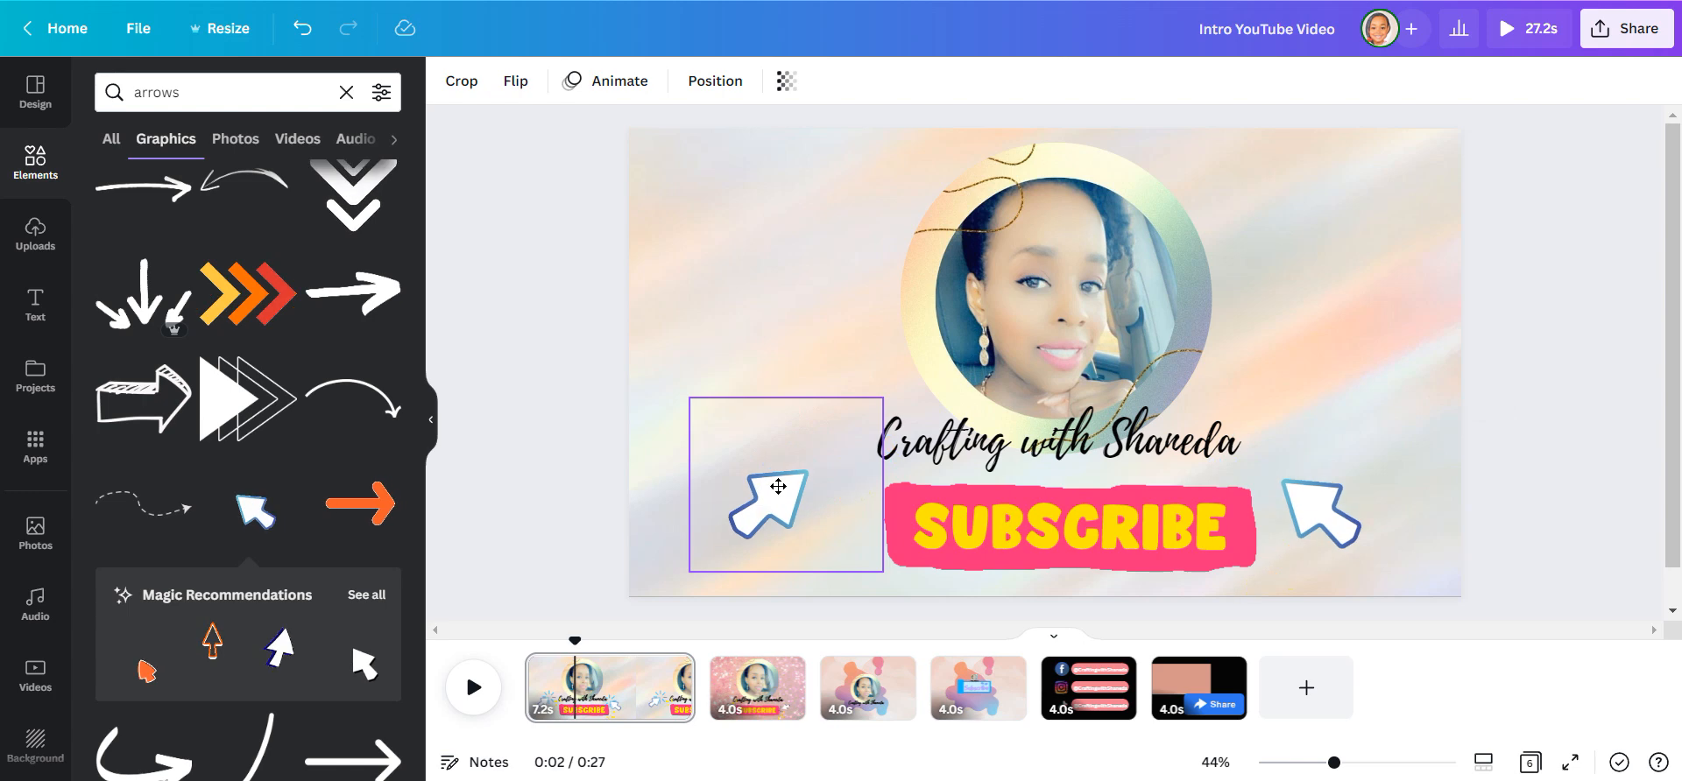
Apply the Breathe element animation to the first page's elements.
{"action": "left_click", "coordinate": [604, 81]}
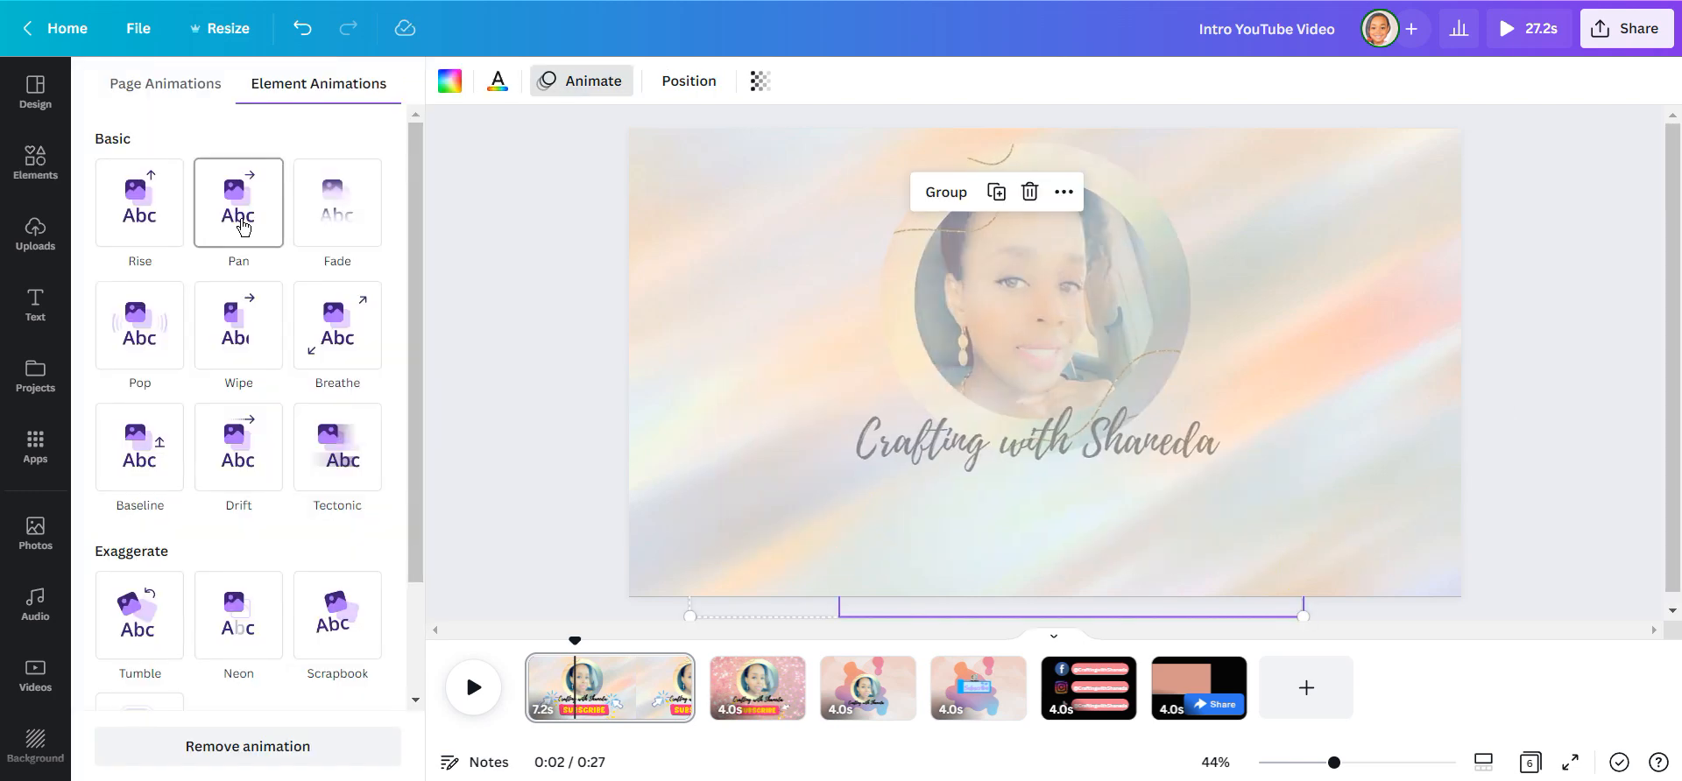
{"action": "left_click", "coordinate": [337, 324]}
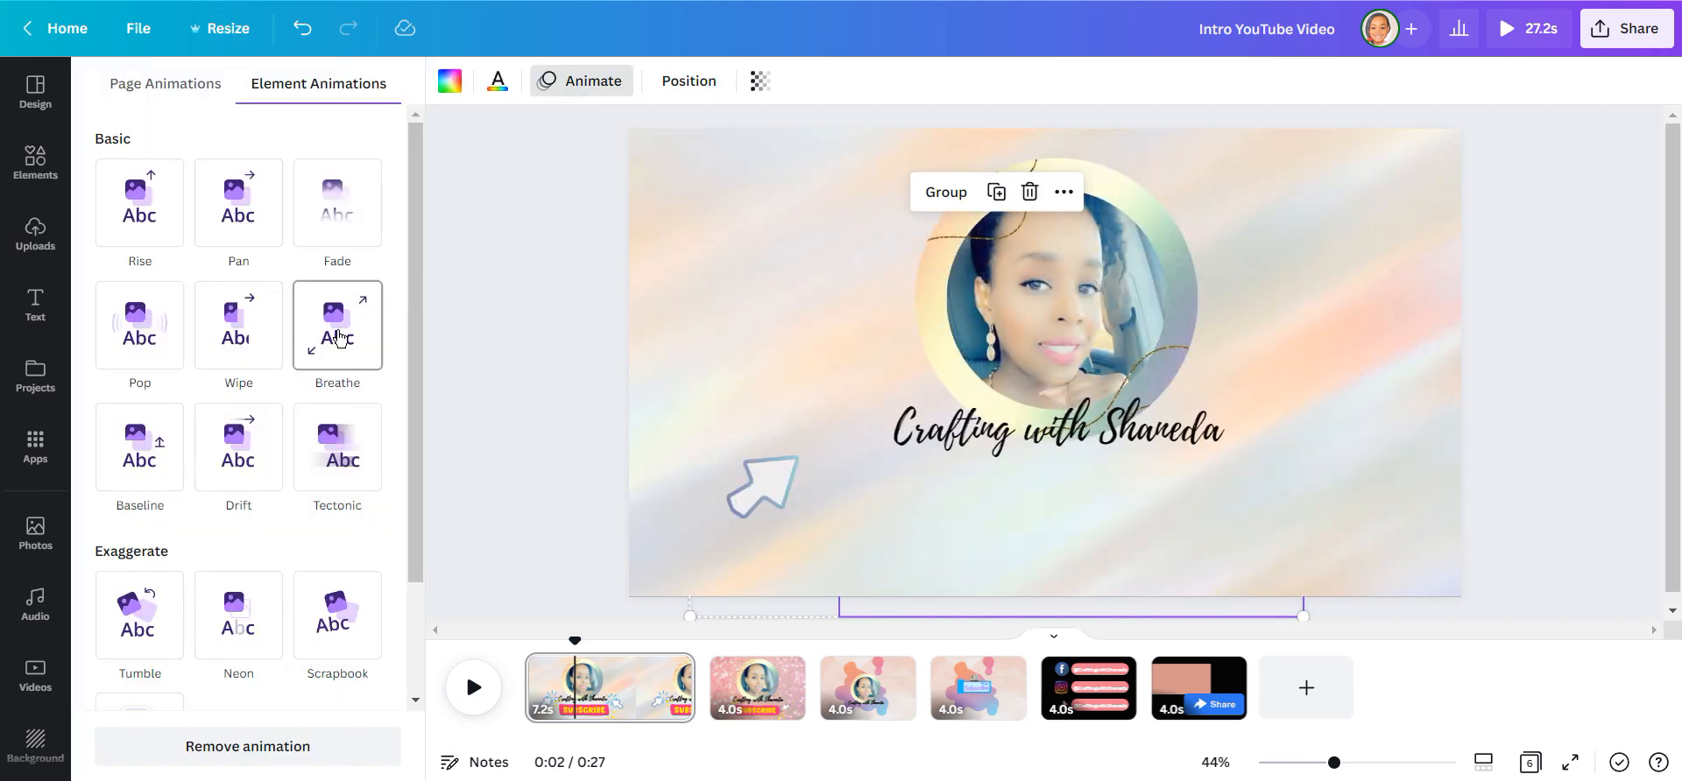
{"action": "left_click", "coordinate": [238, 448]}
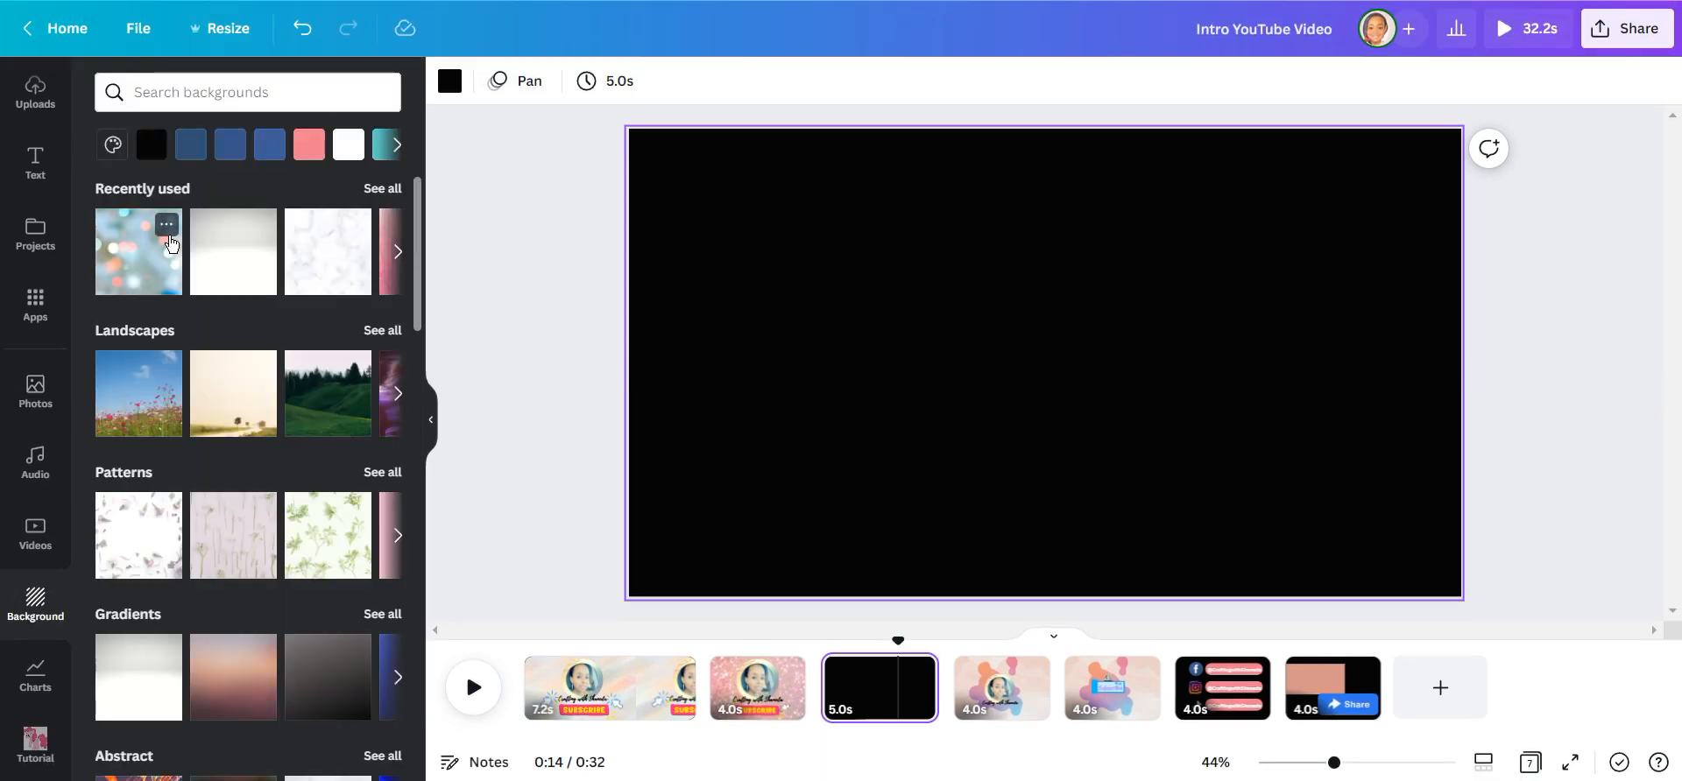
{"action": "mouse_move", "coordinate": [290, 91]}
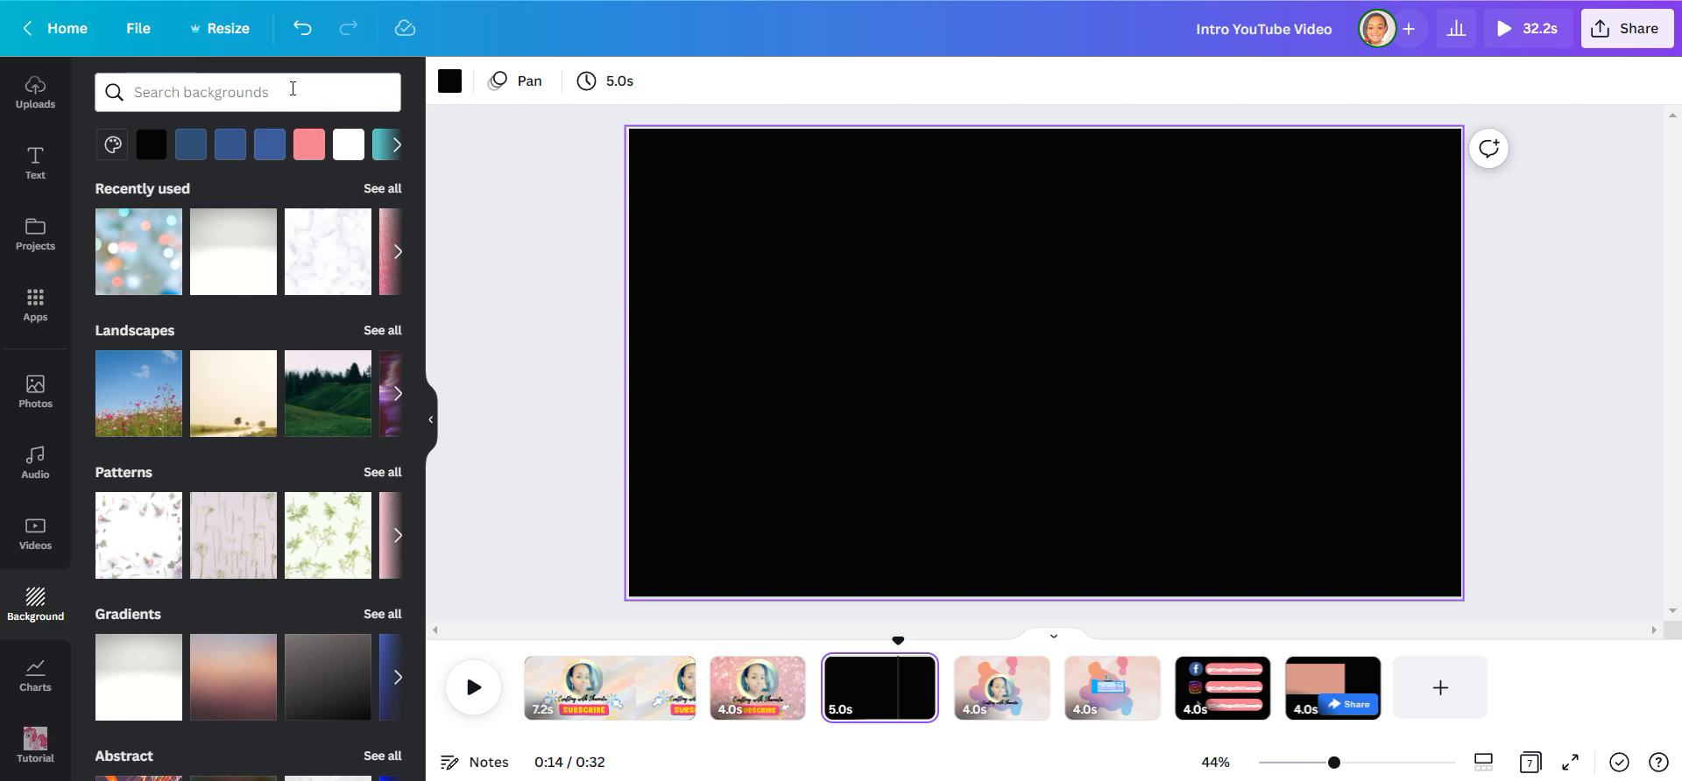
Search Photos for 'pink' and set the pink-to-lavender gradient photo as the page background.
{"action": "type", "text": "pink"}
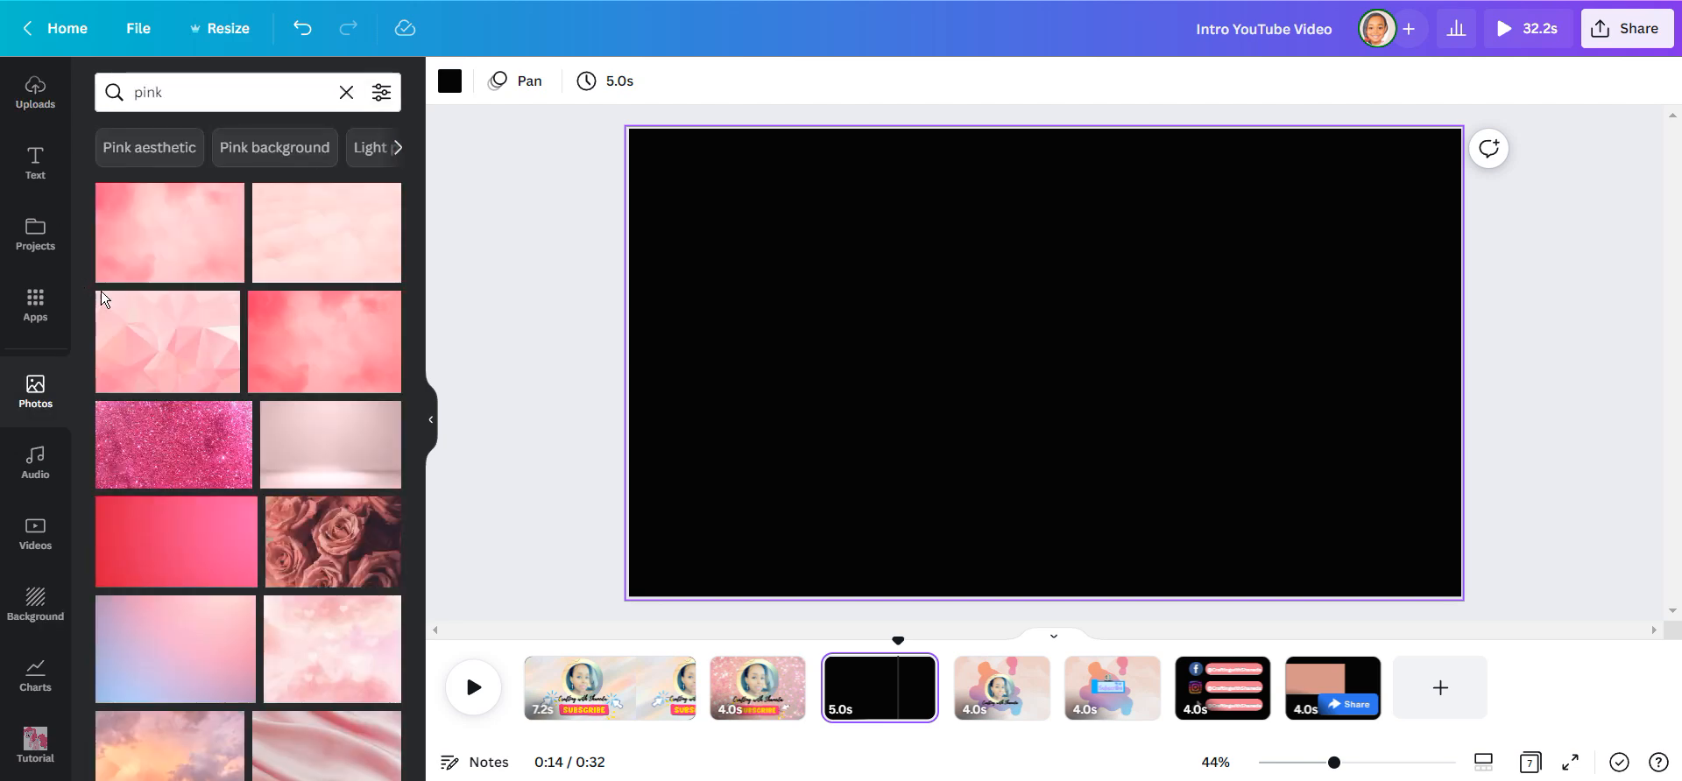
{"action": "scroll", "scroll_direction": "down", "scroll_amount": 3}
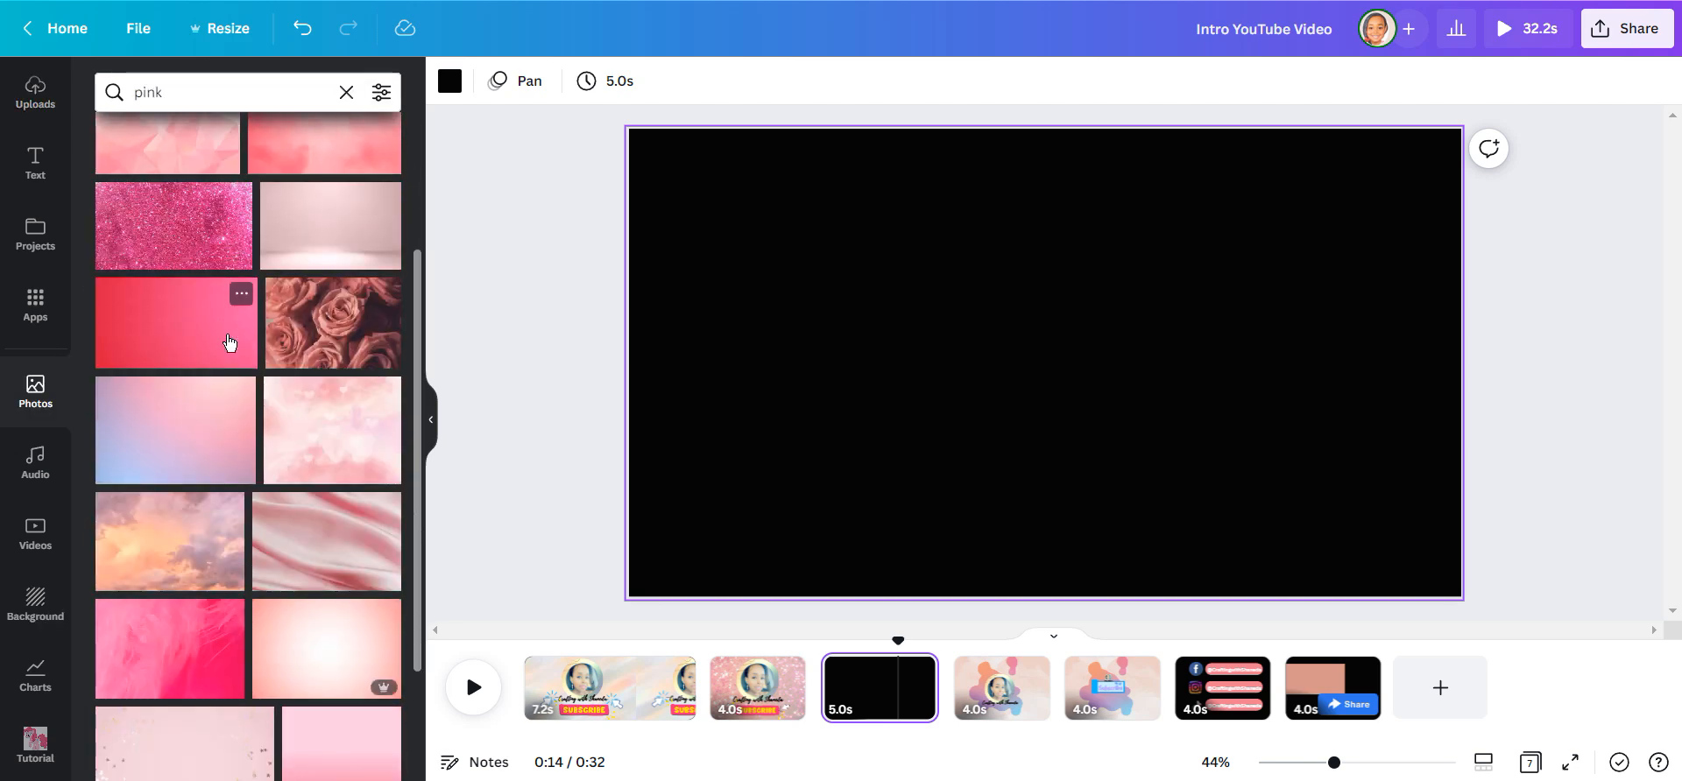
{"action": "left_click", "coordinate": [175, 323]}
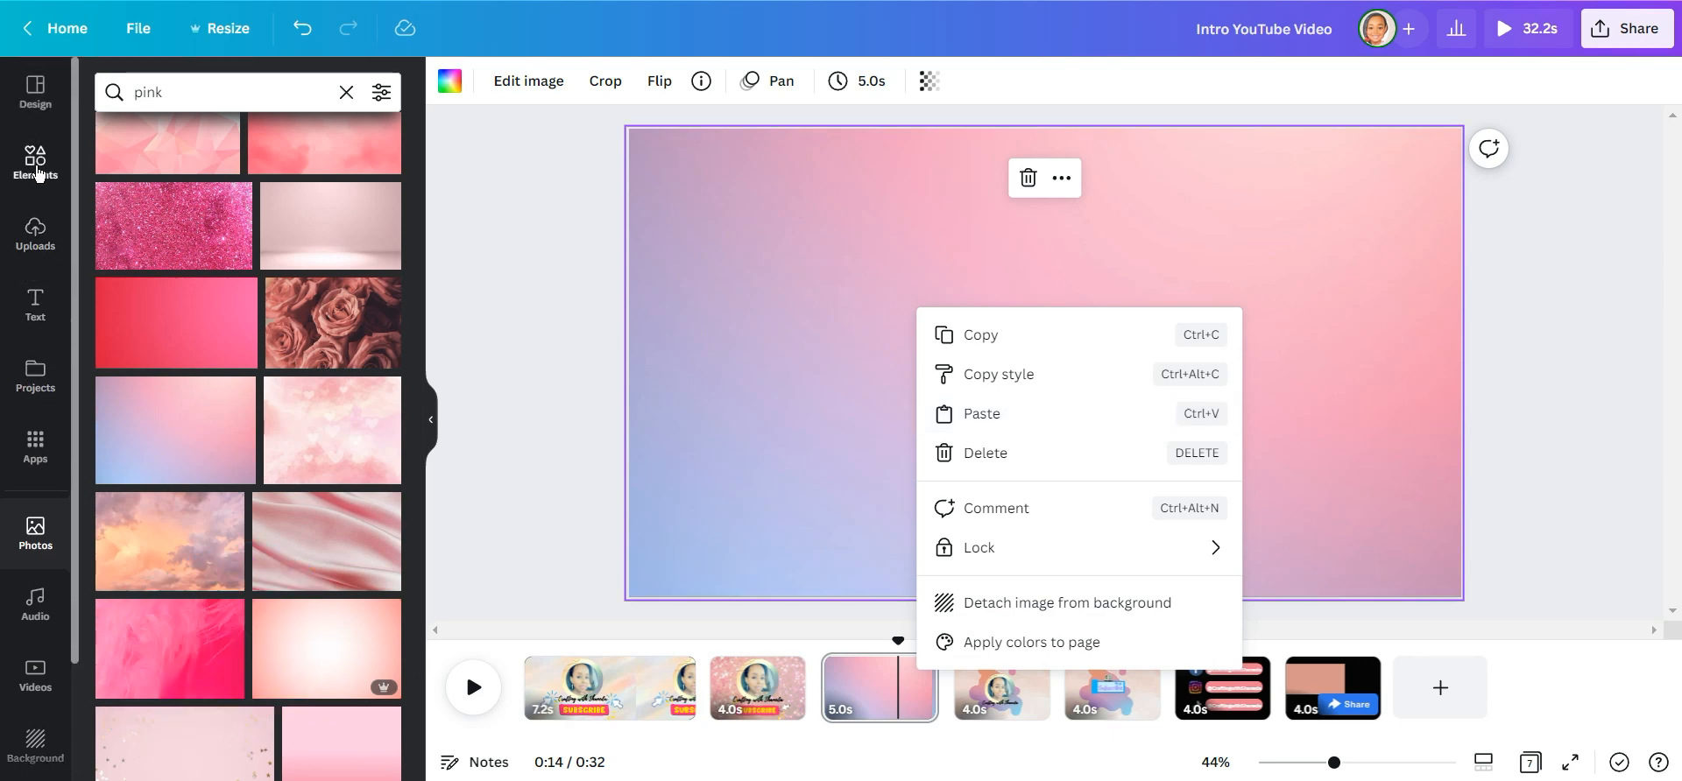
Add the 'animated gradient' blob graphic and lower its transparency so it is partly see-through.
{"action": "type", "text": "animated gradient"}
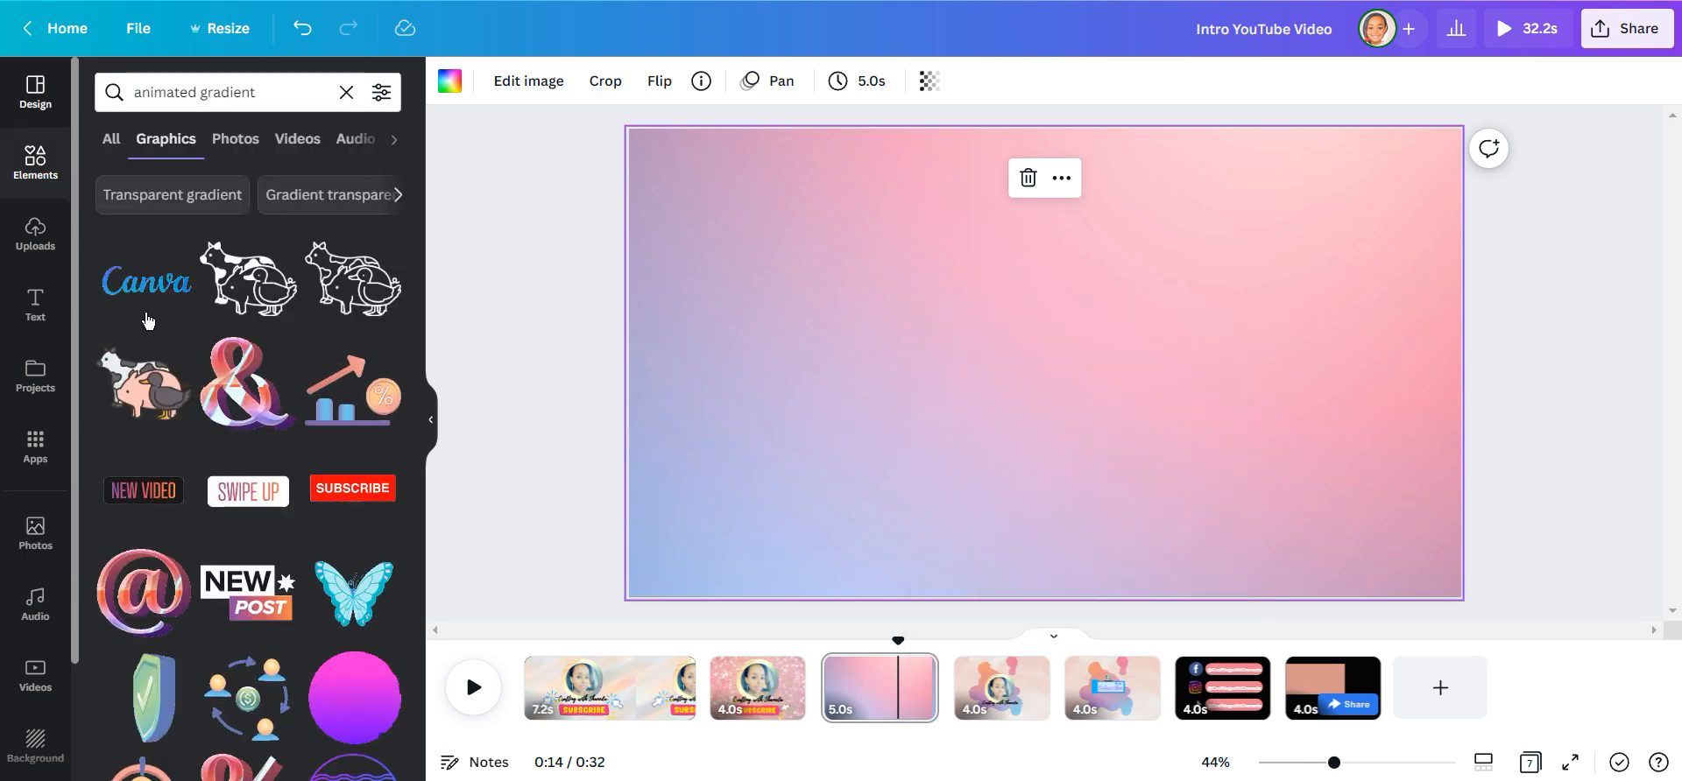
{"action": "scroll", "scroll_direction": "down", "scroll_amount": 3}
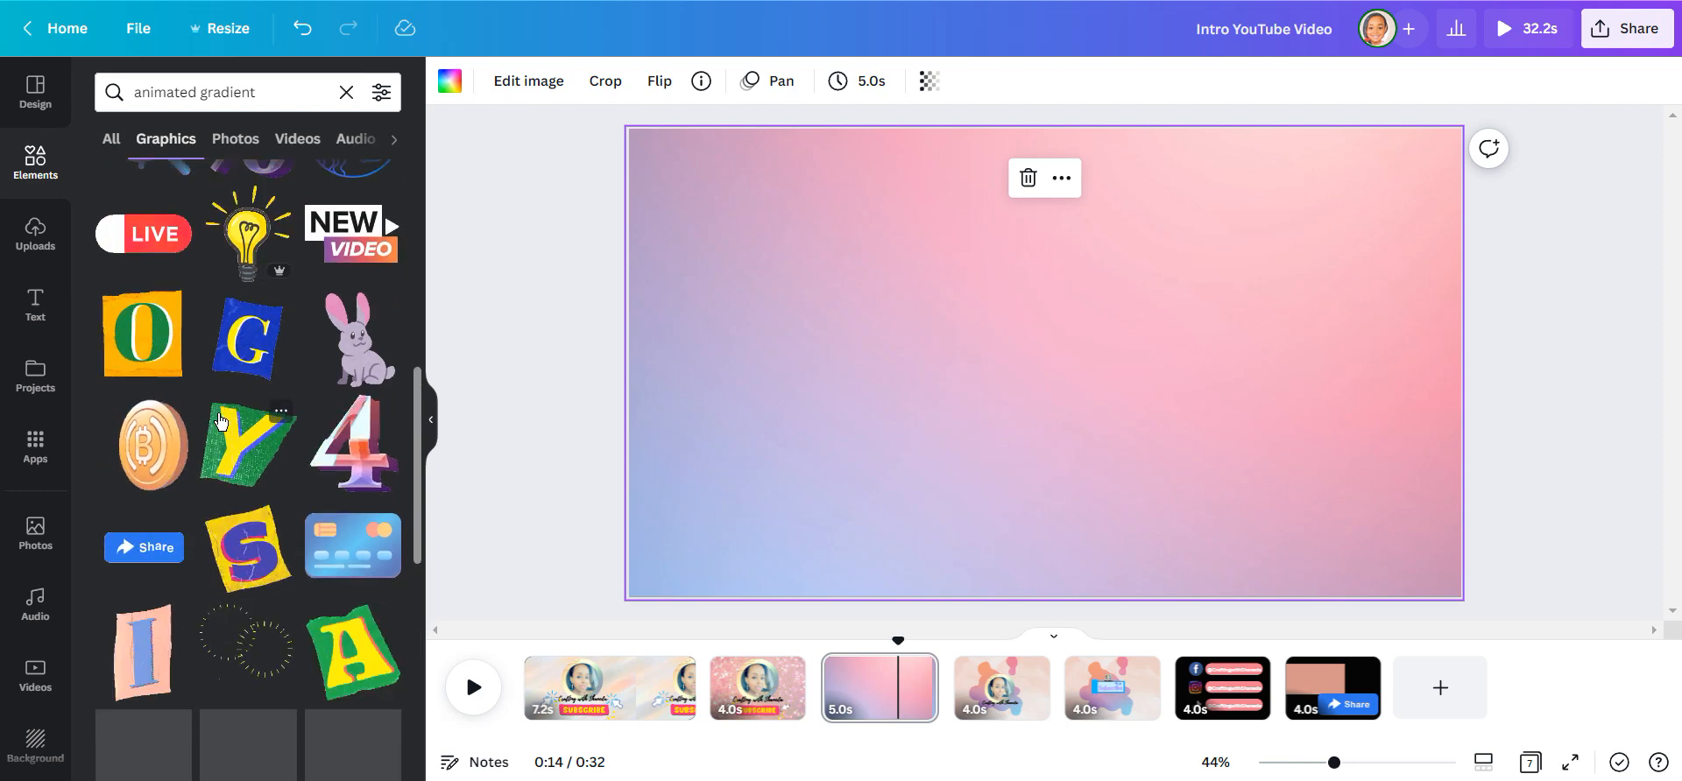
{"action": "scroll", "scroll_direction": "down", "scroll_amount": 3}
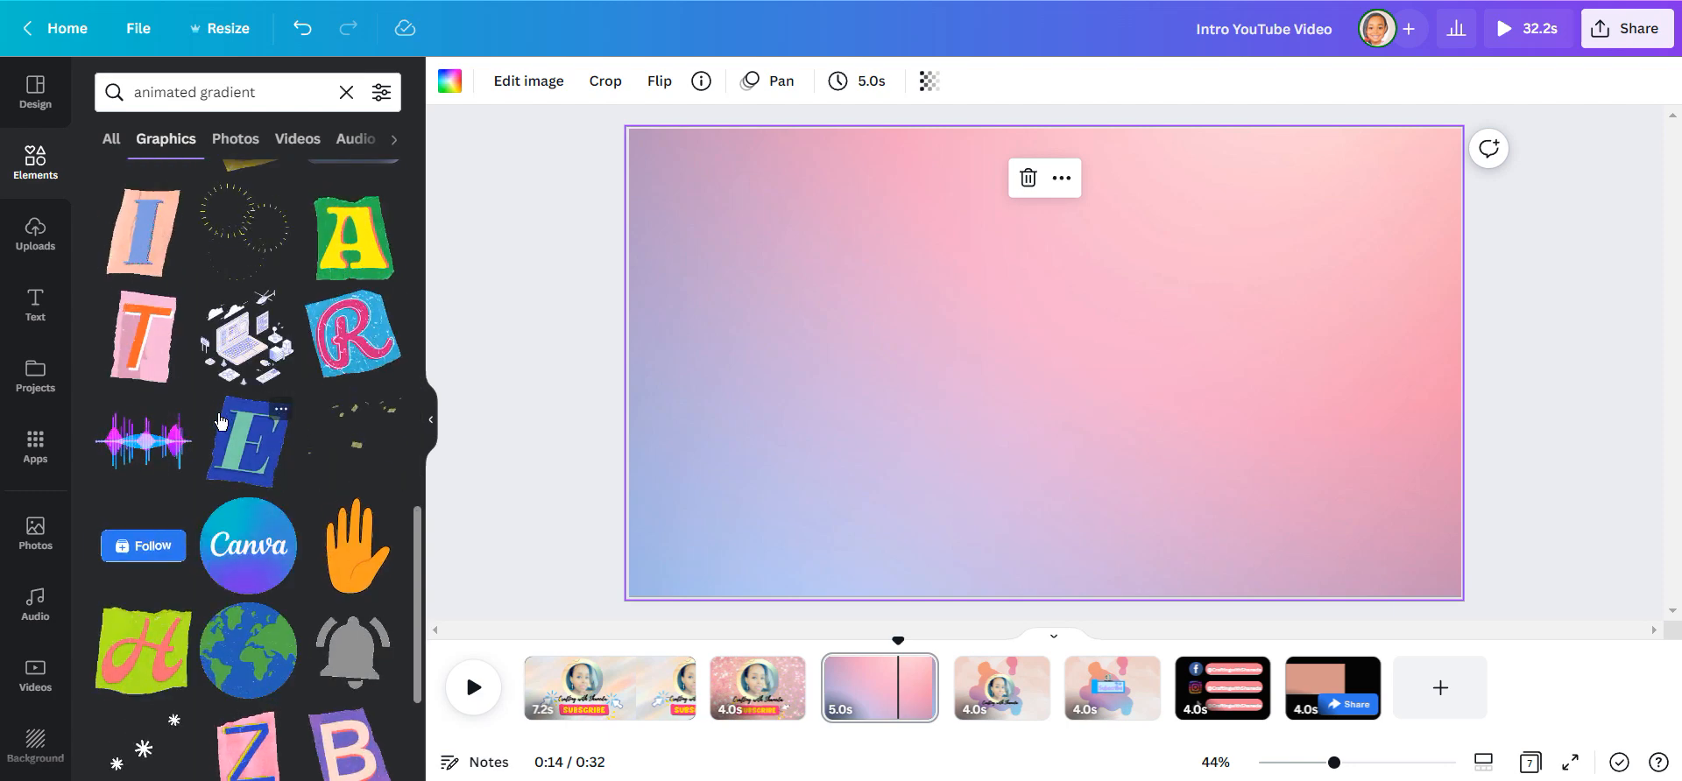
{"action": "scroll", "scroll_direction": "down", "scroll_amount": 3}
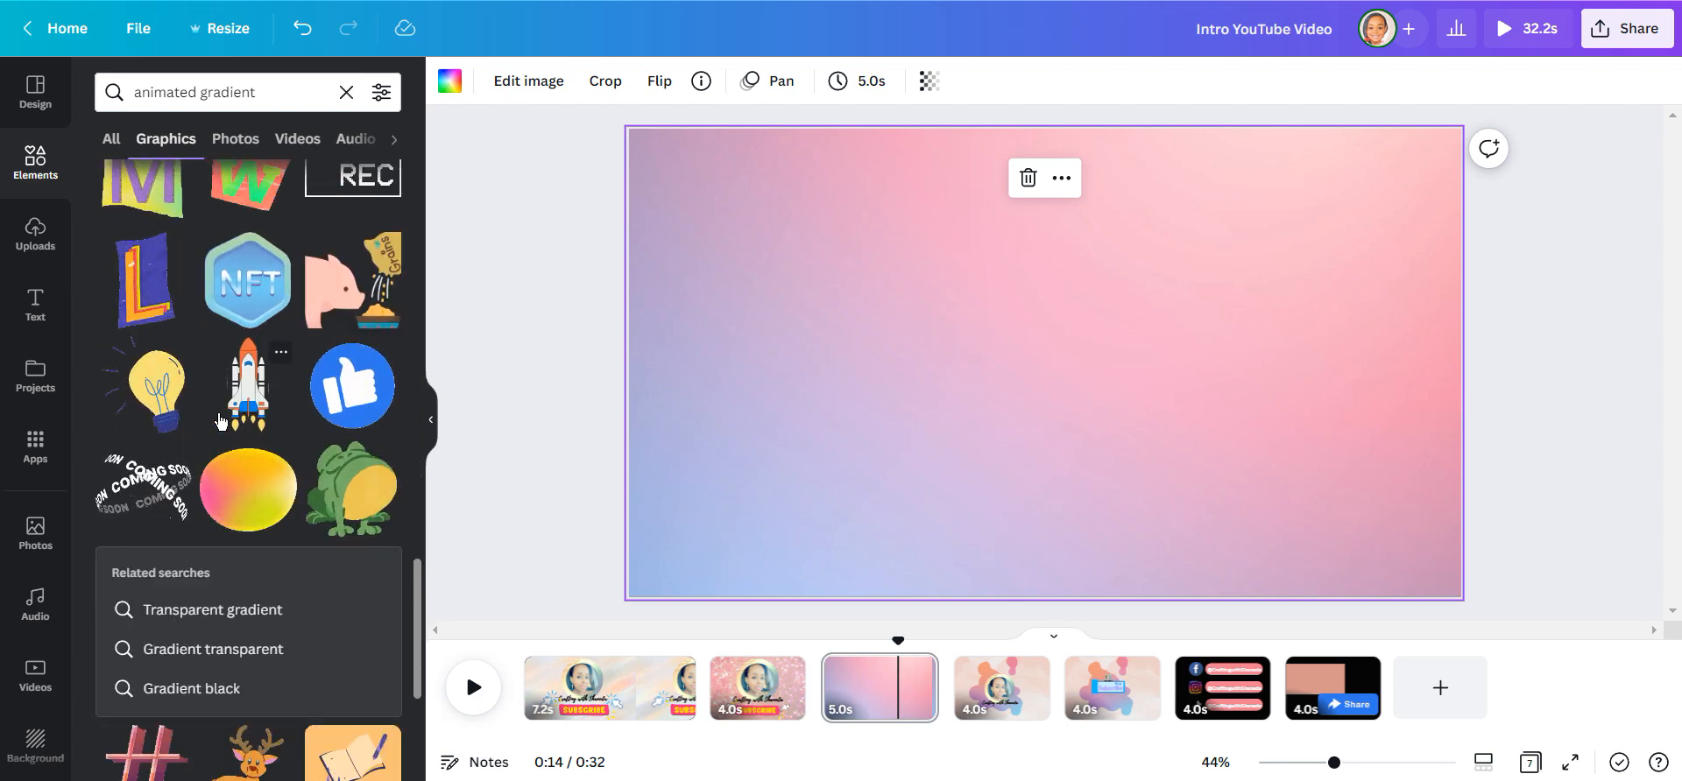
{"action": "scroll", "scroll_direction": "down", "scroll_amount": 3}
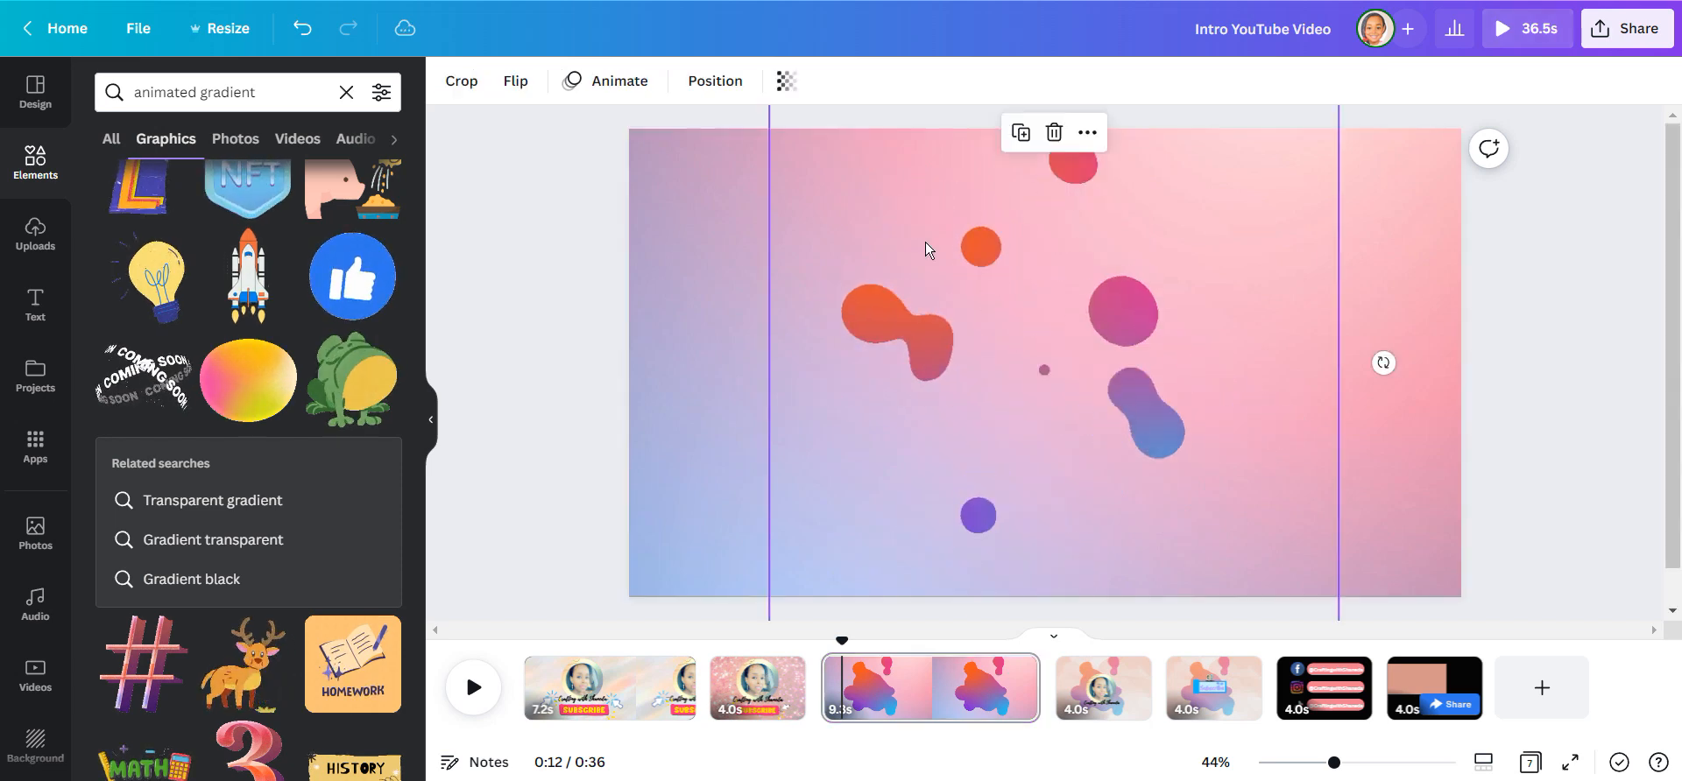
{"action": "left_click", "coordinate": [786, 81]}
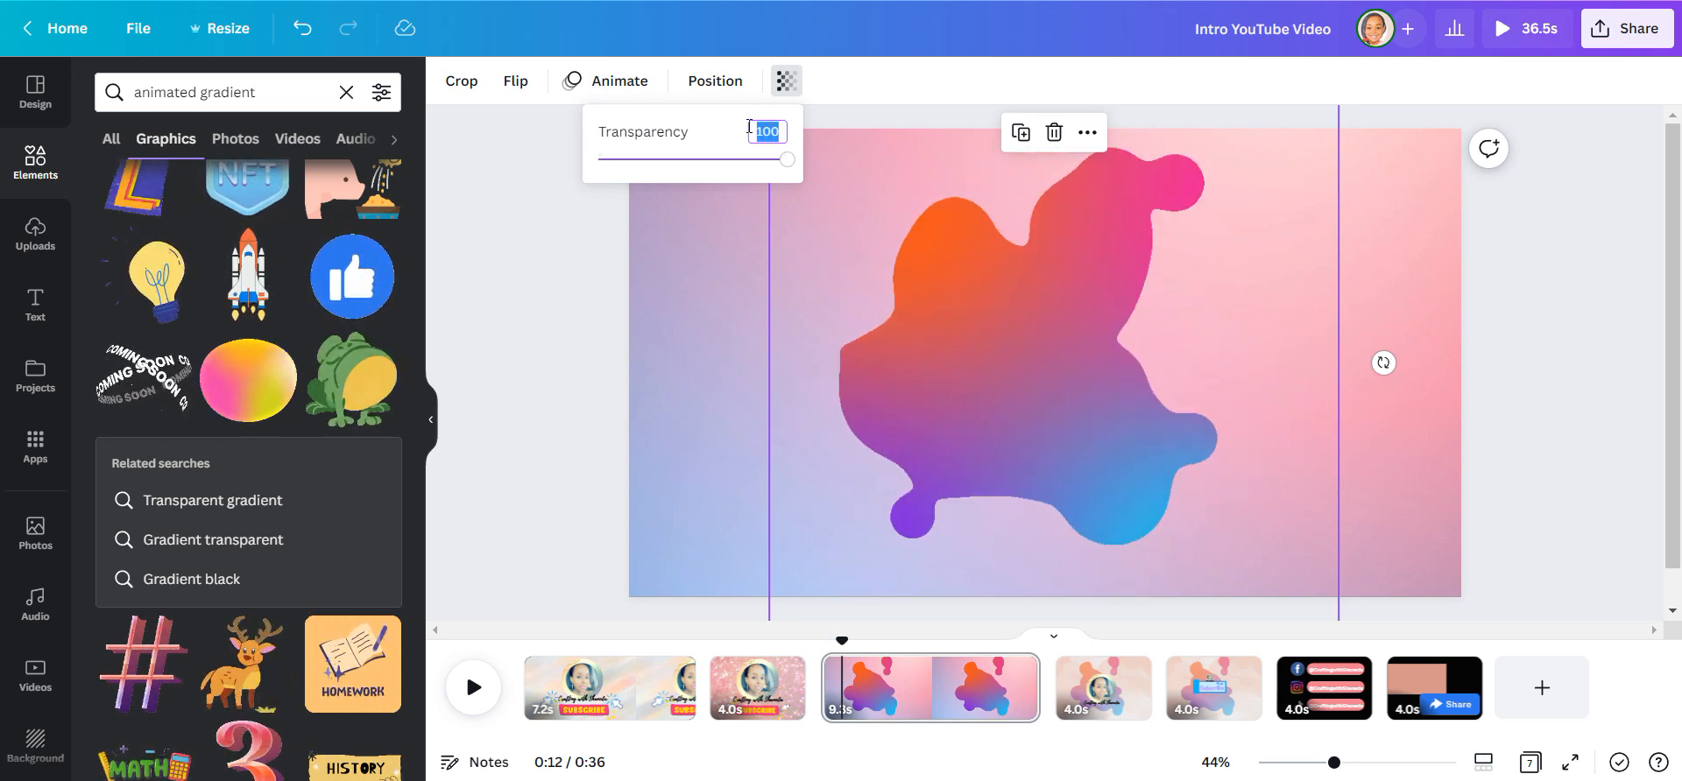
{"action": "left_click_drag", "start_coordinate": [789, 159], "coordinate": [693, 159]}
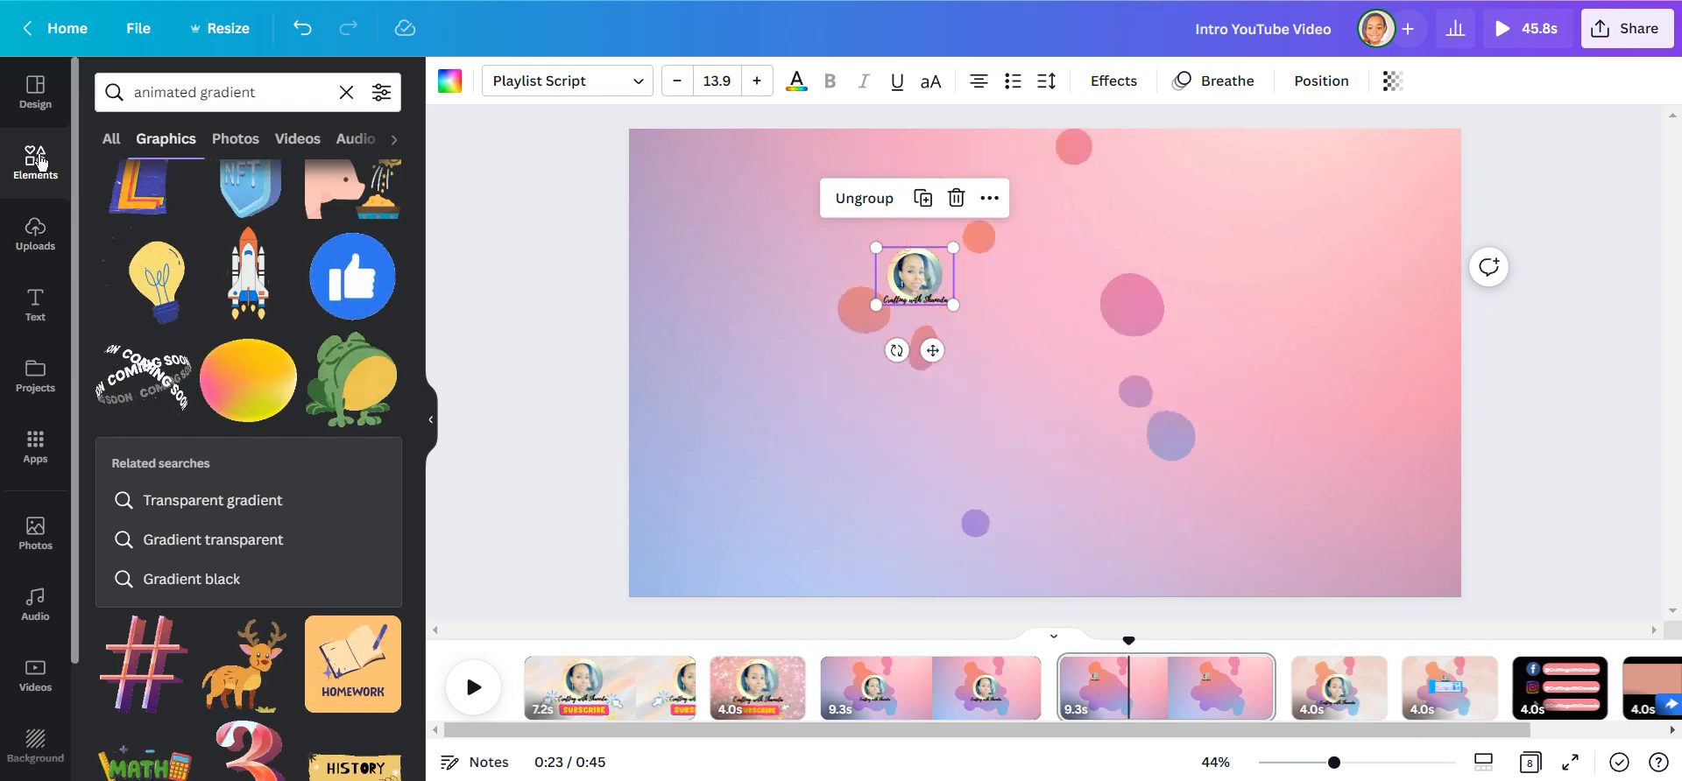
Search Elements for 'animated su' and add the blue animated Subscribe graphic.
{"action": "left_click", "coordinate": [347, 91]}
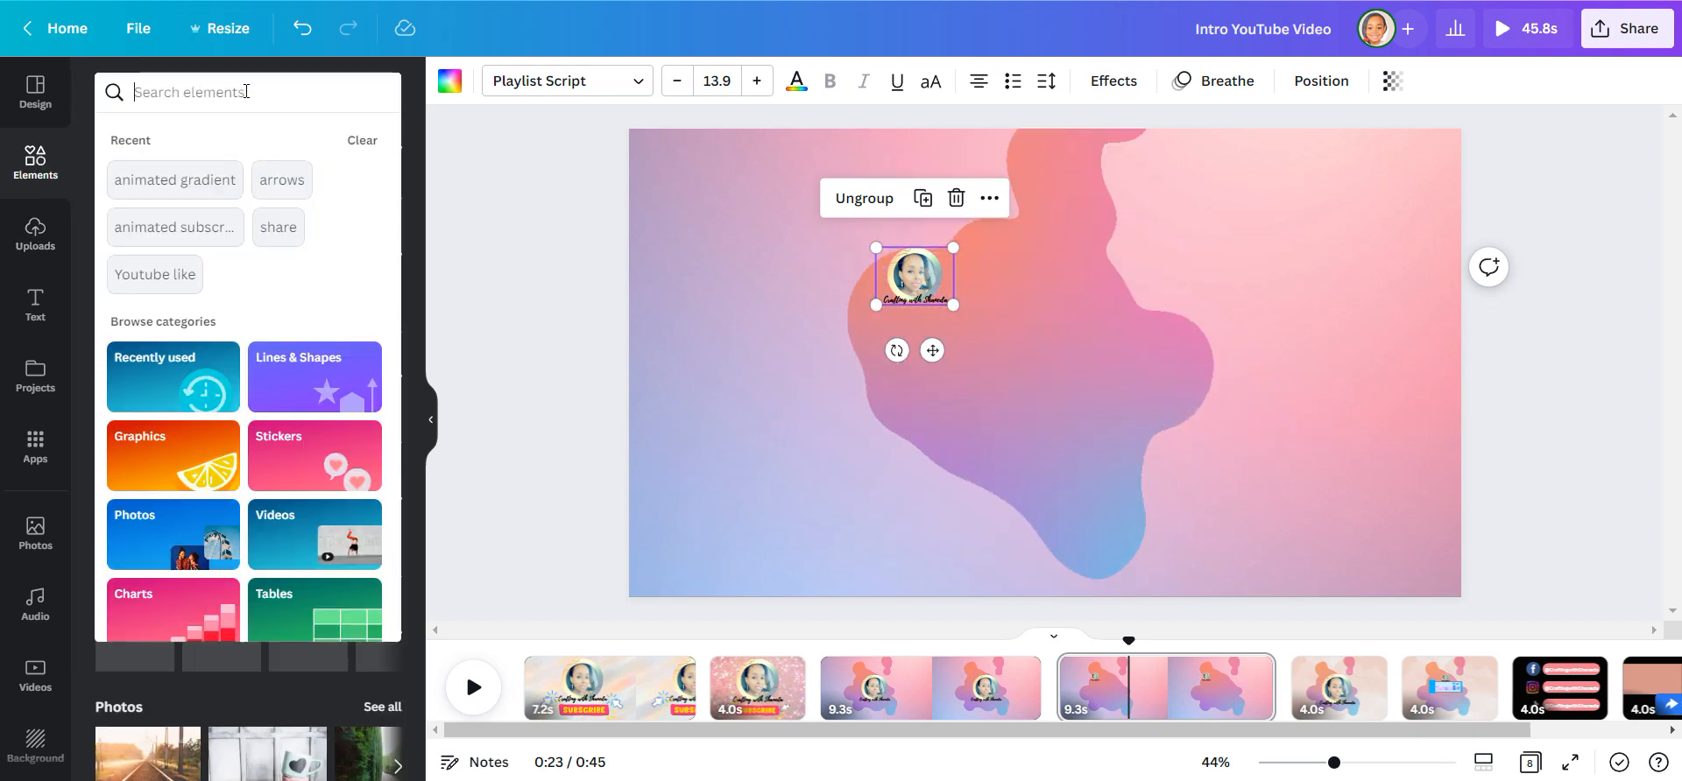
{"action": "type", "text": "a"}
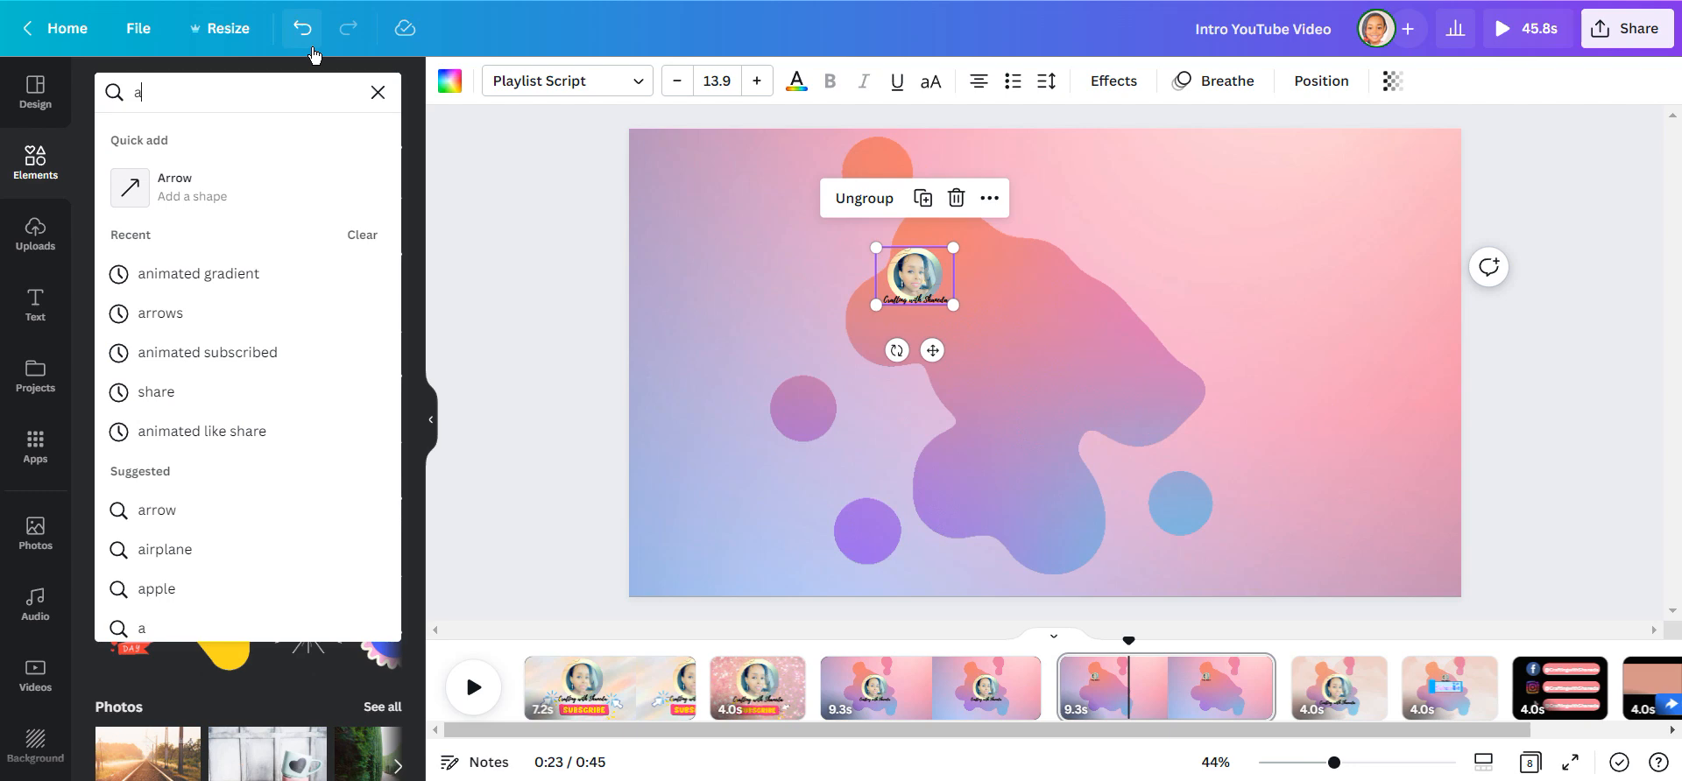
{"action": "type", "text": "animated subscribe"}
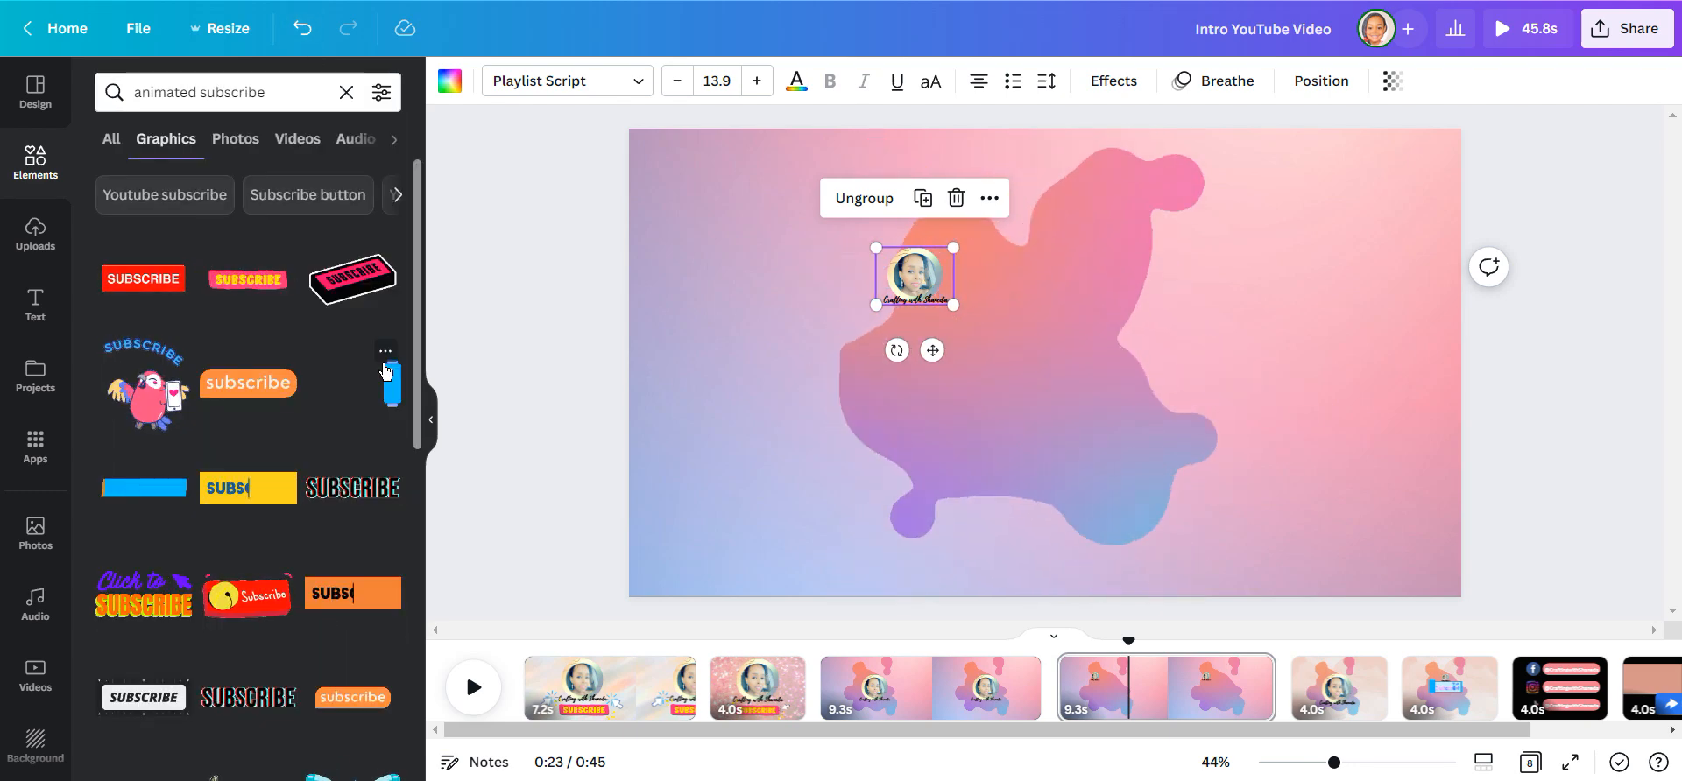
{"action": "left_click", "coordinate": [354, 383]}
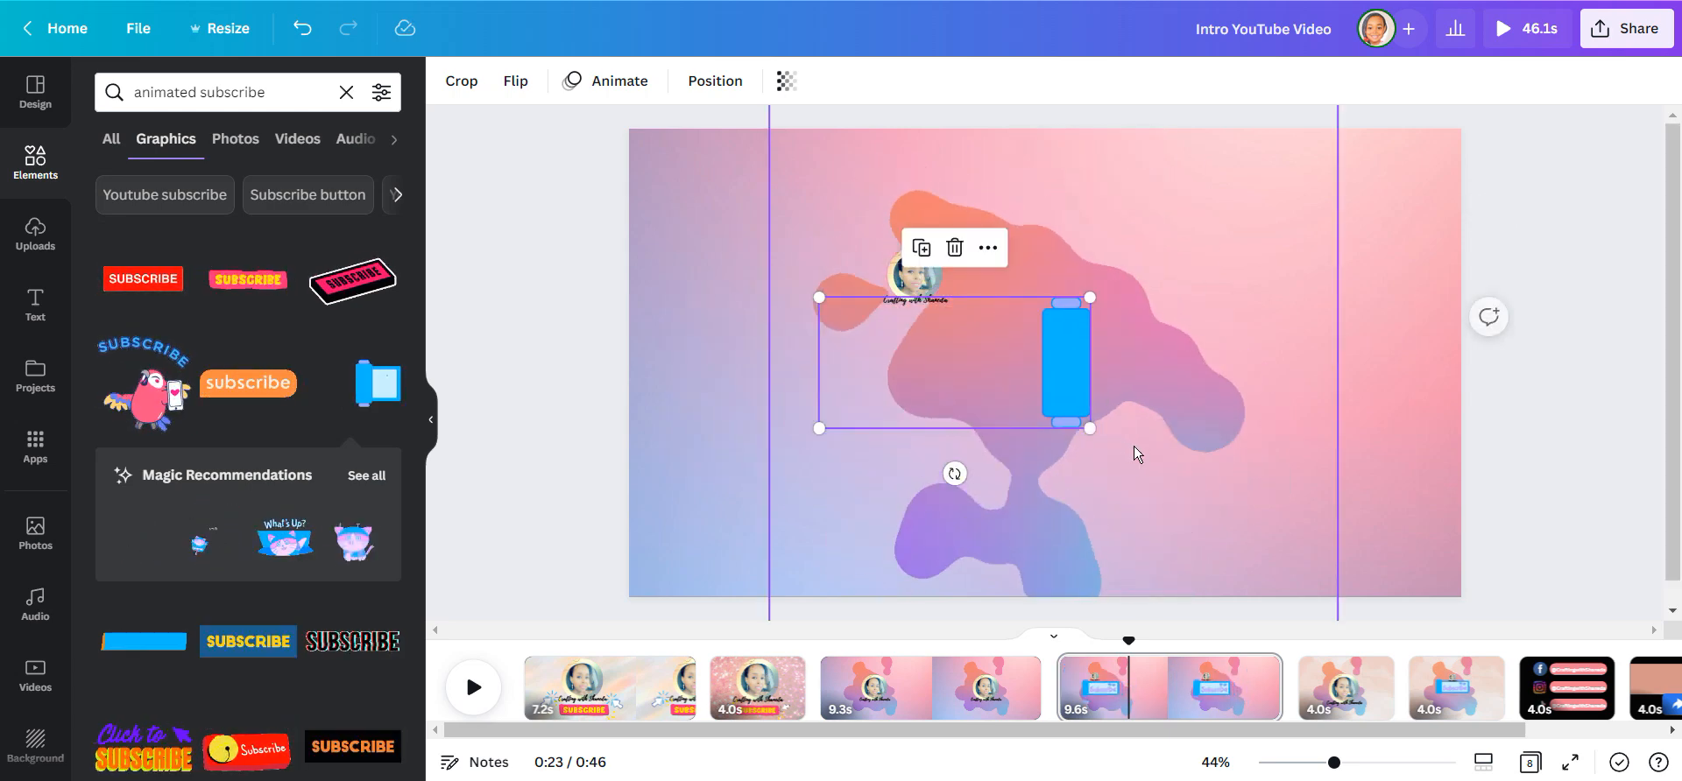
Position the Subscribe banner below the logo and add a new black page at the end.
{"action": "left_click", "coordinate": [354, 384]}
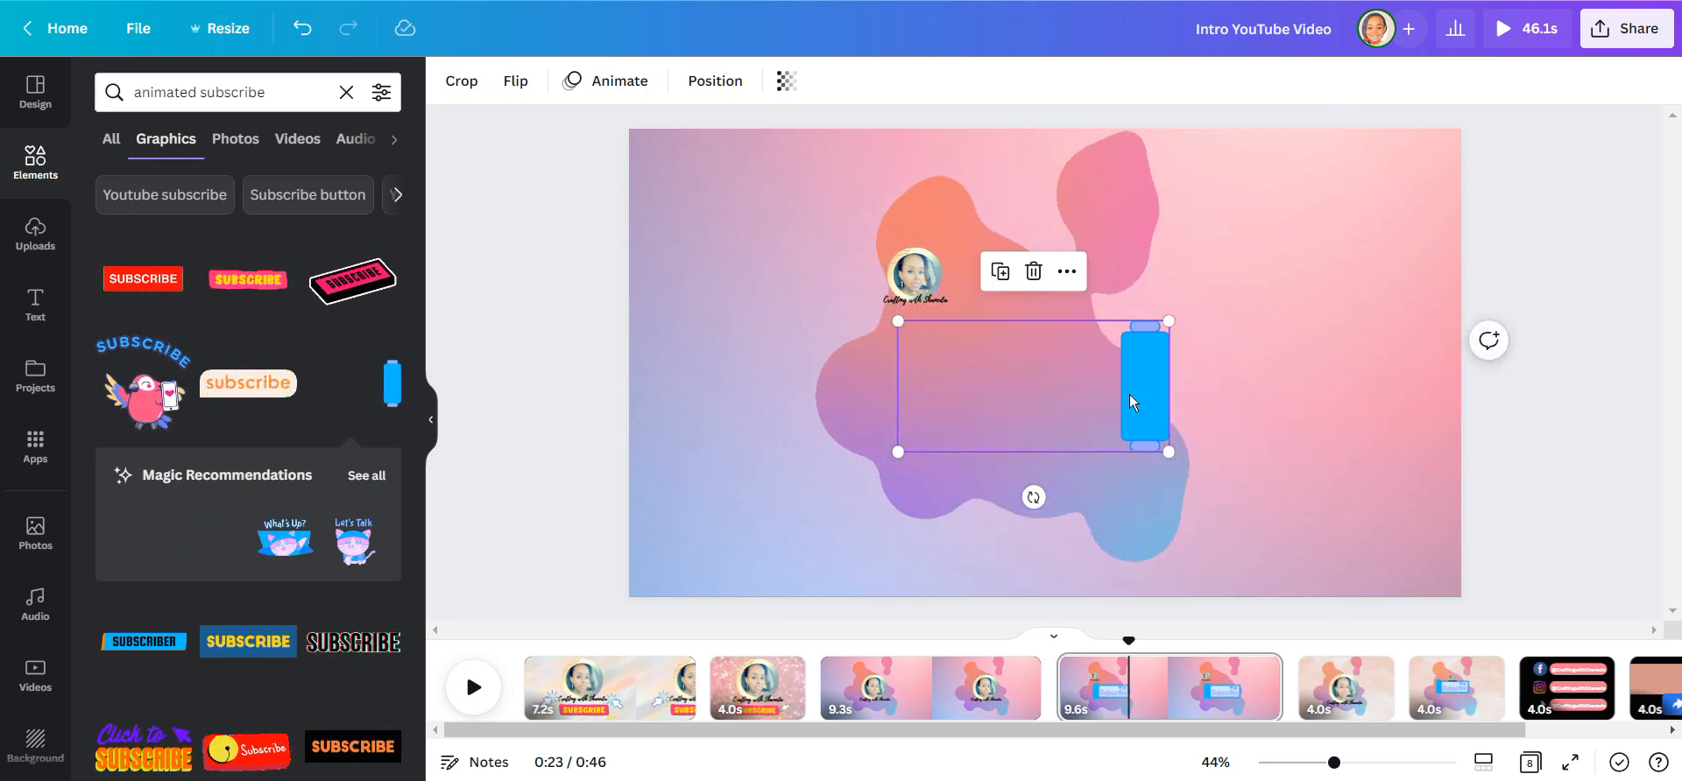
{"action": "left_click", "coordinate": [353, 383]}
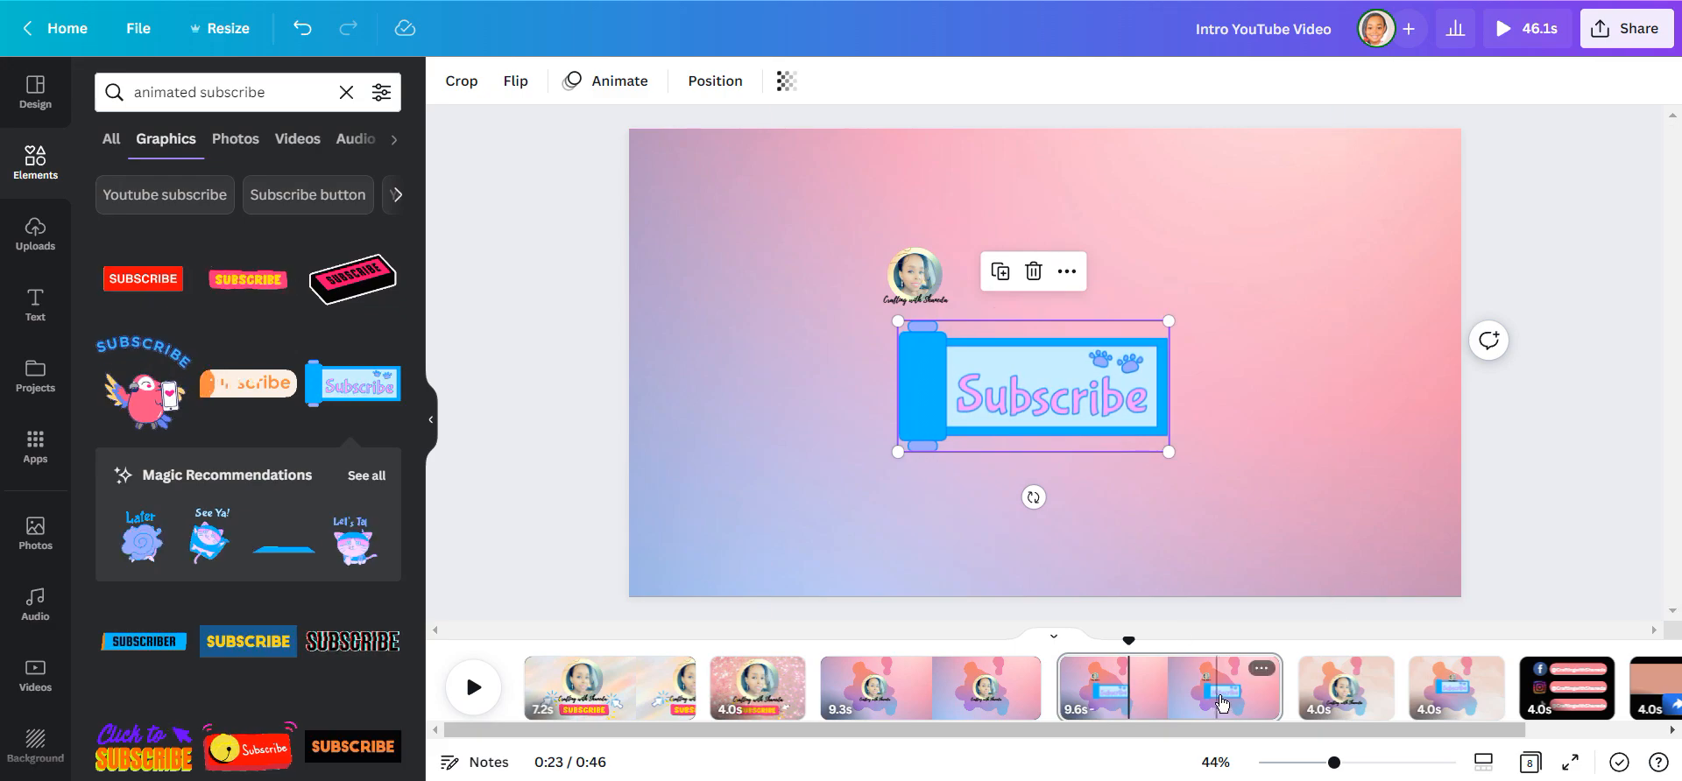
{"action": "left_click", "coordinate": [1622, 687]}
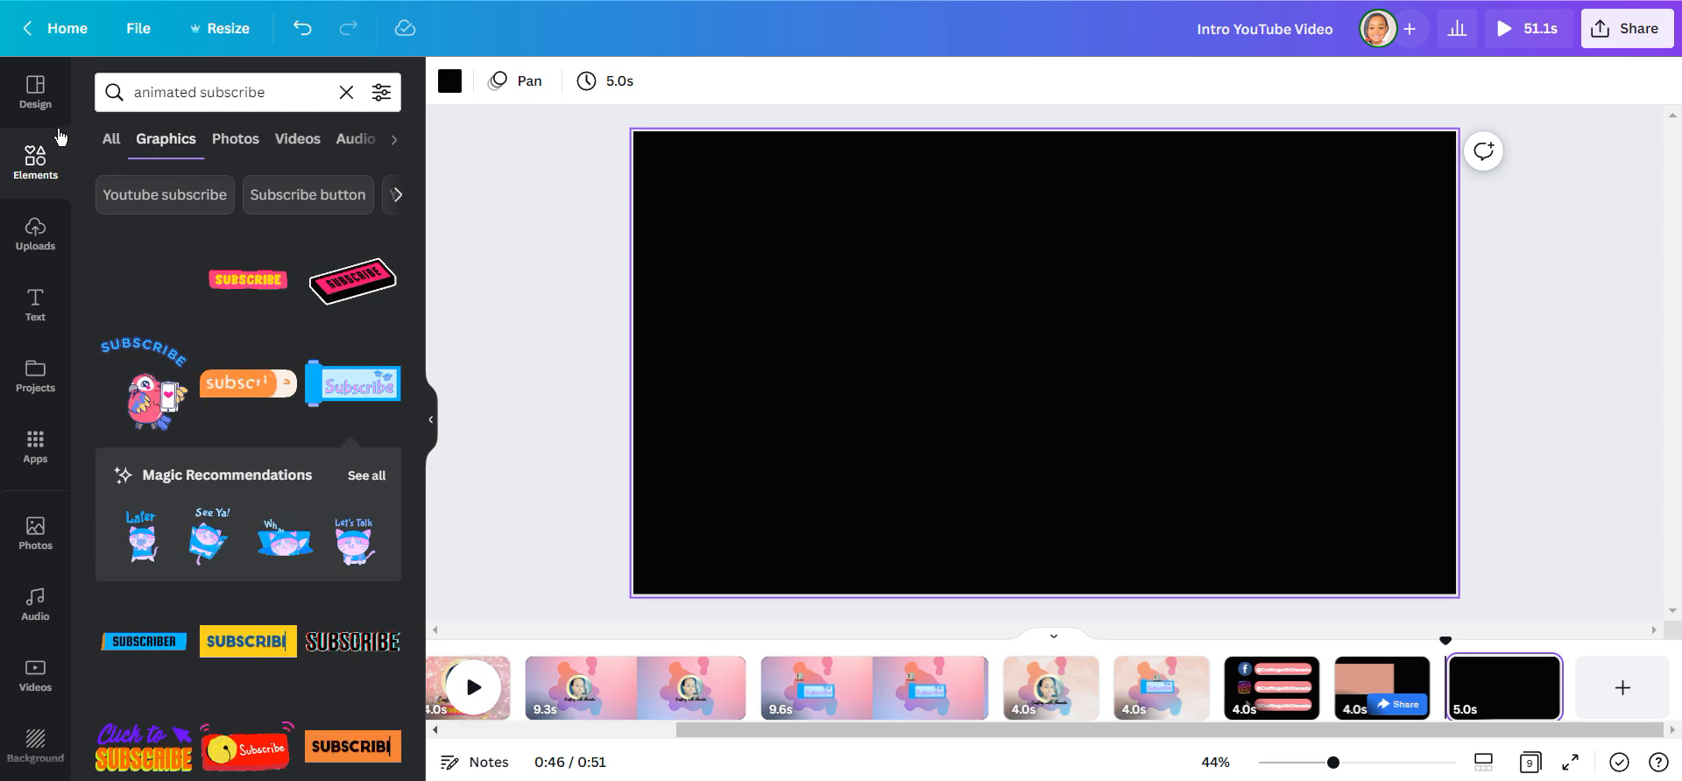
Add the Facebook and Instagram icons from Recently used elements.
{"action": "left_click", "coordinate": [345, 92]}
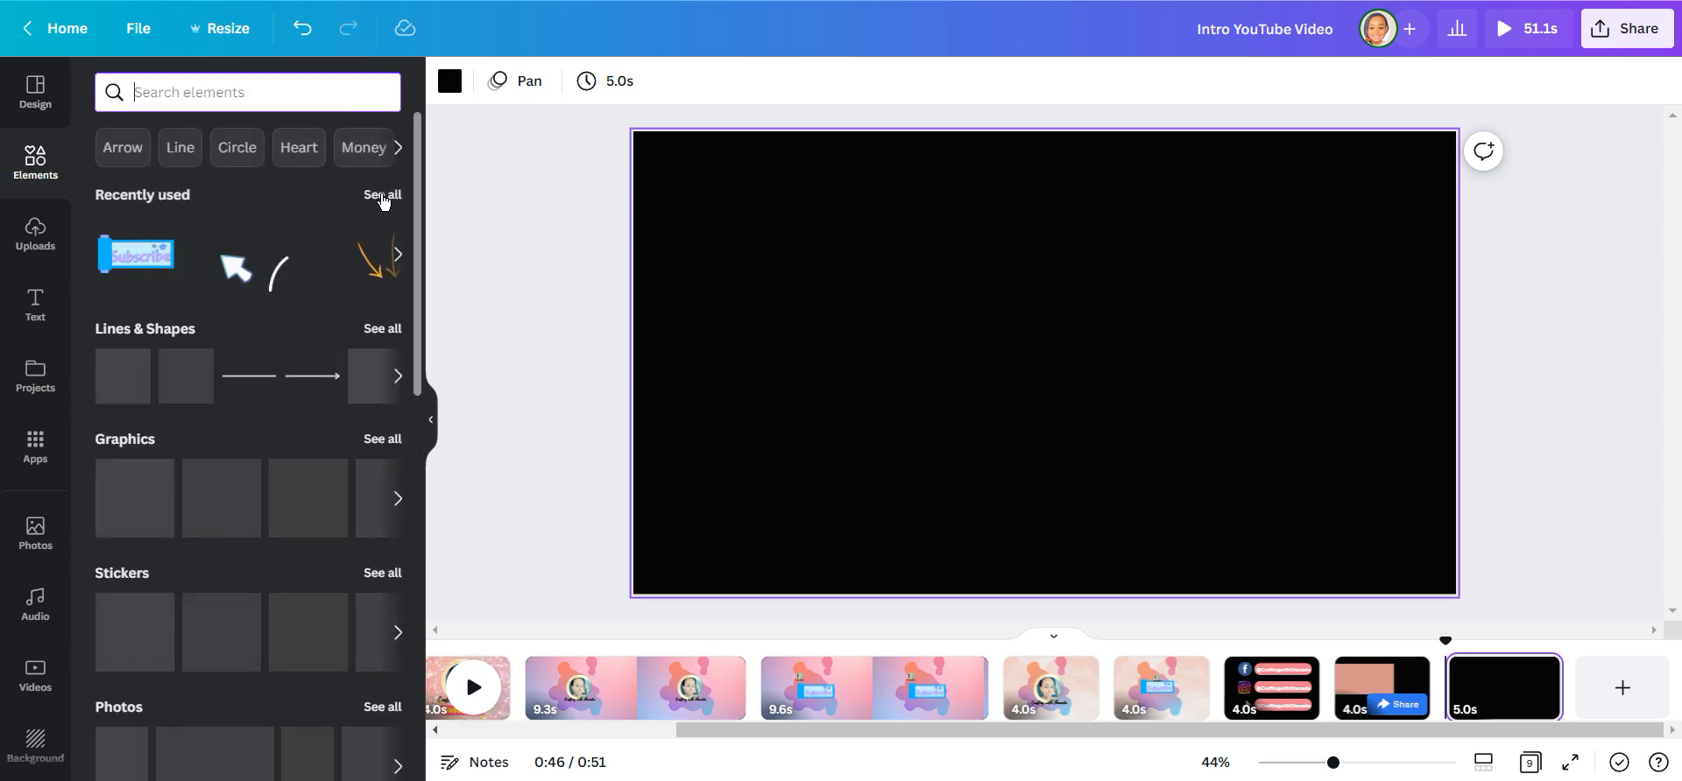
{"action": "left_click", "coordinate": [382, 196]}
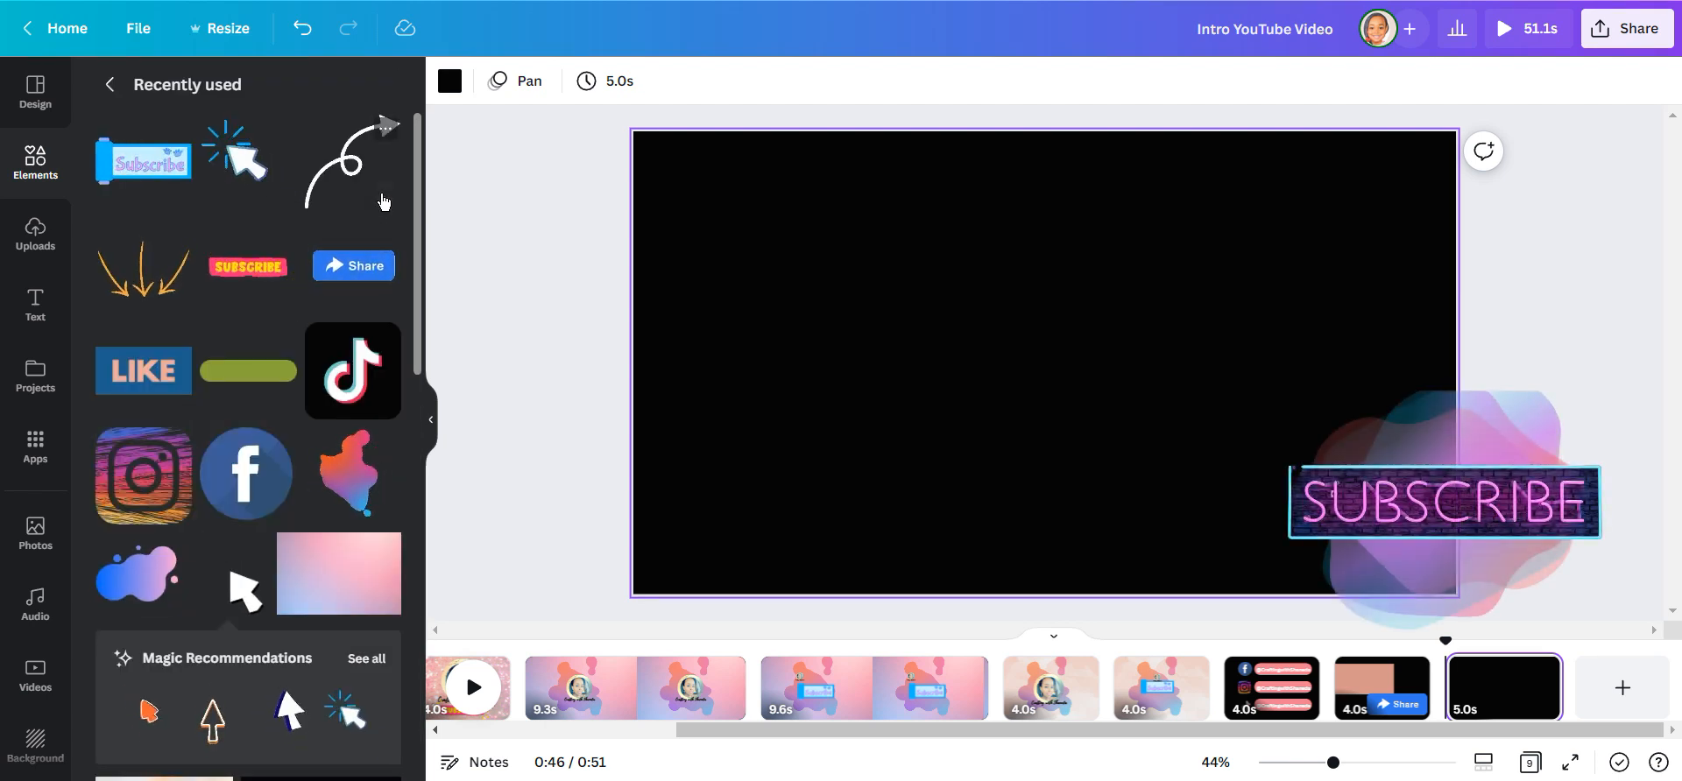
{"action": "left_click", "coordinate": [246, 473]}
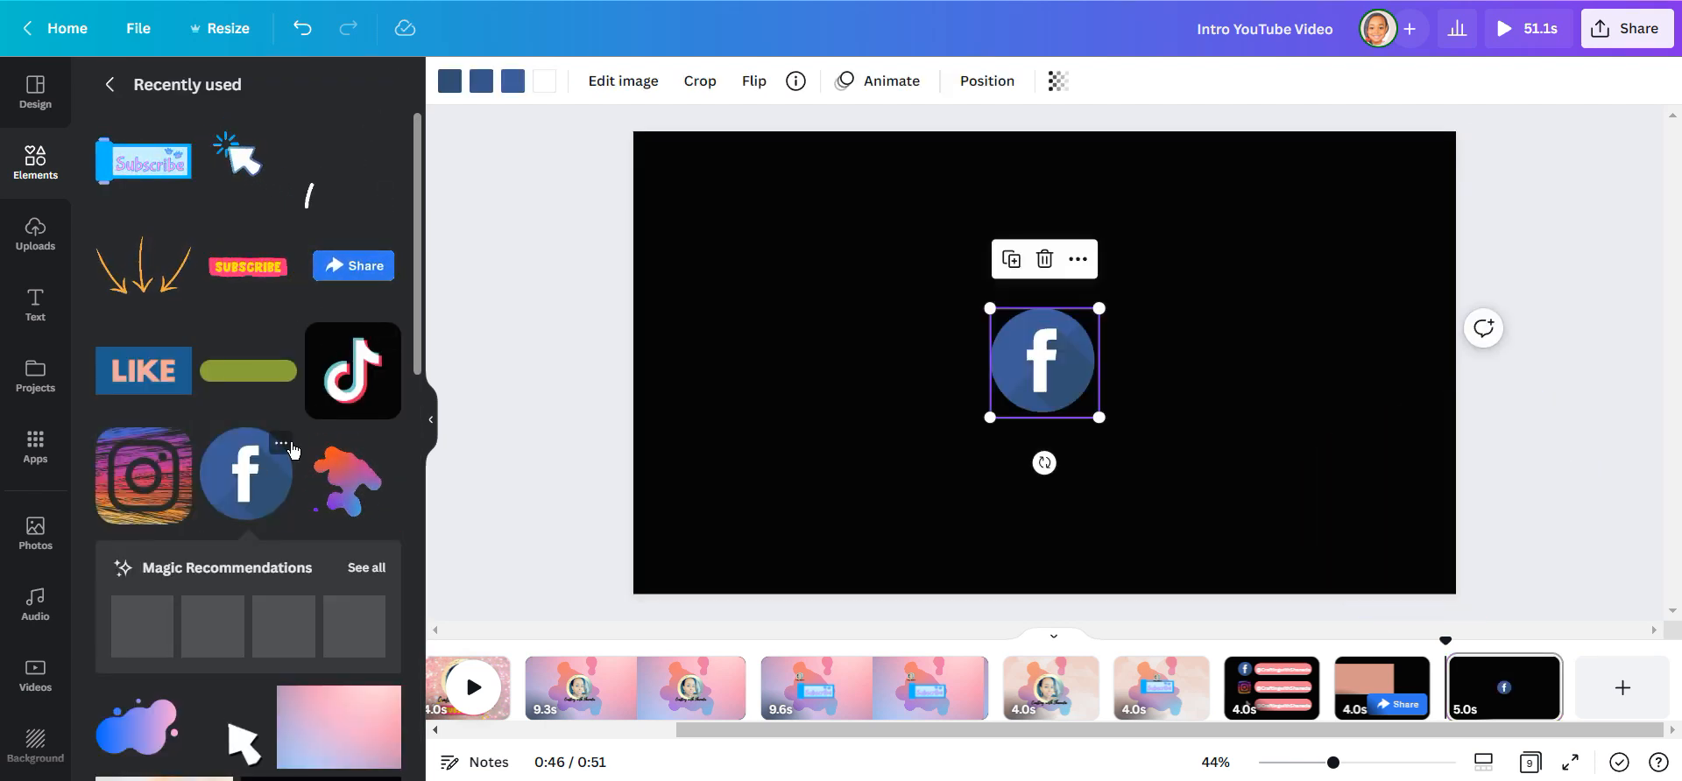
{"action": "left_click", "coordinate": [142, 474]}
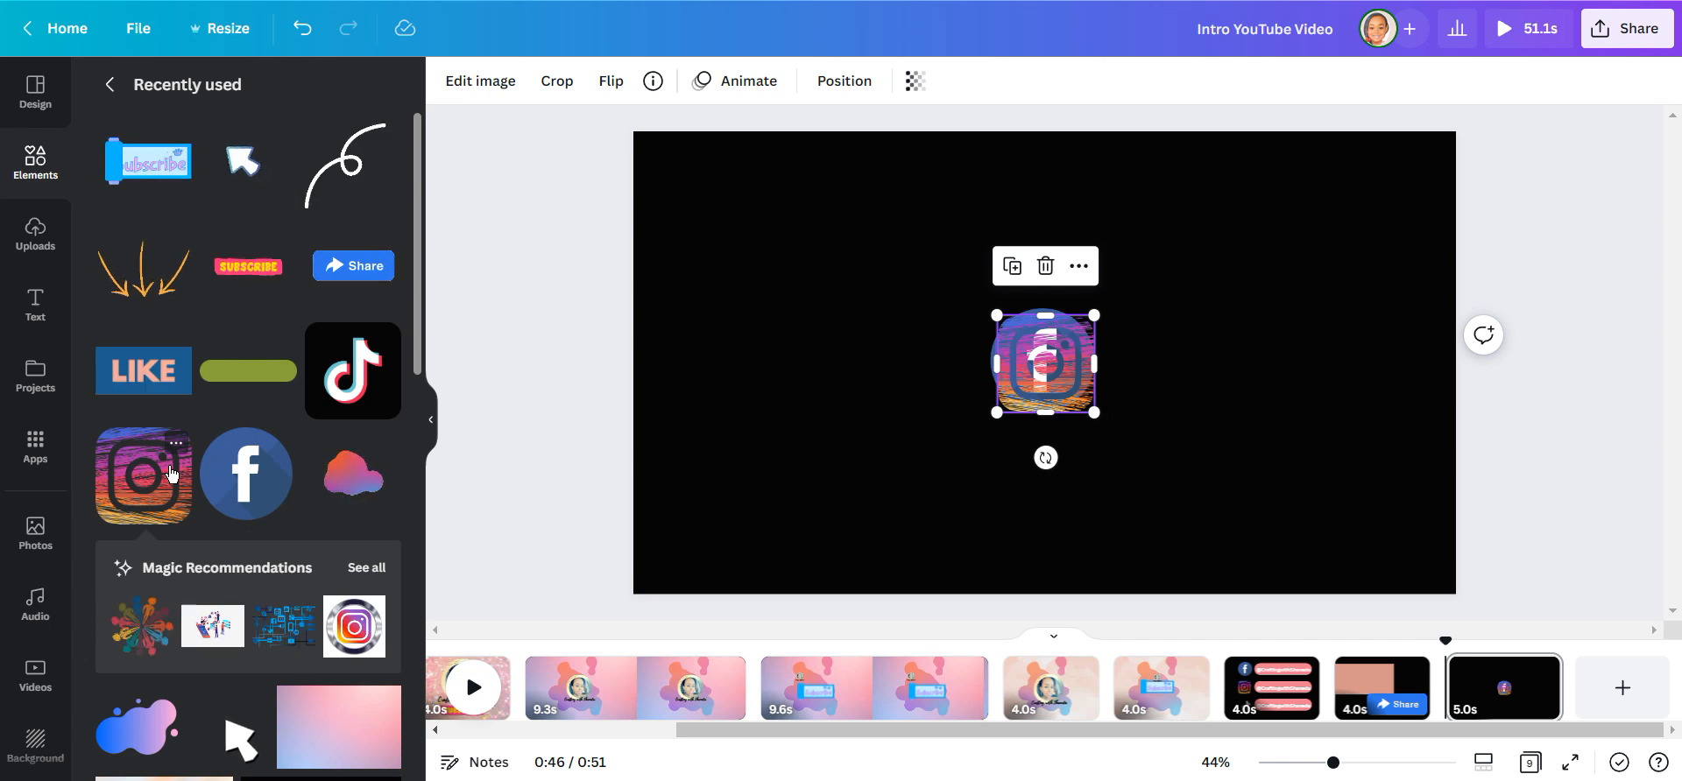
{"action": "mouse_move", "coordinate": [360, 373]}
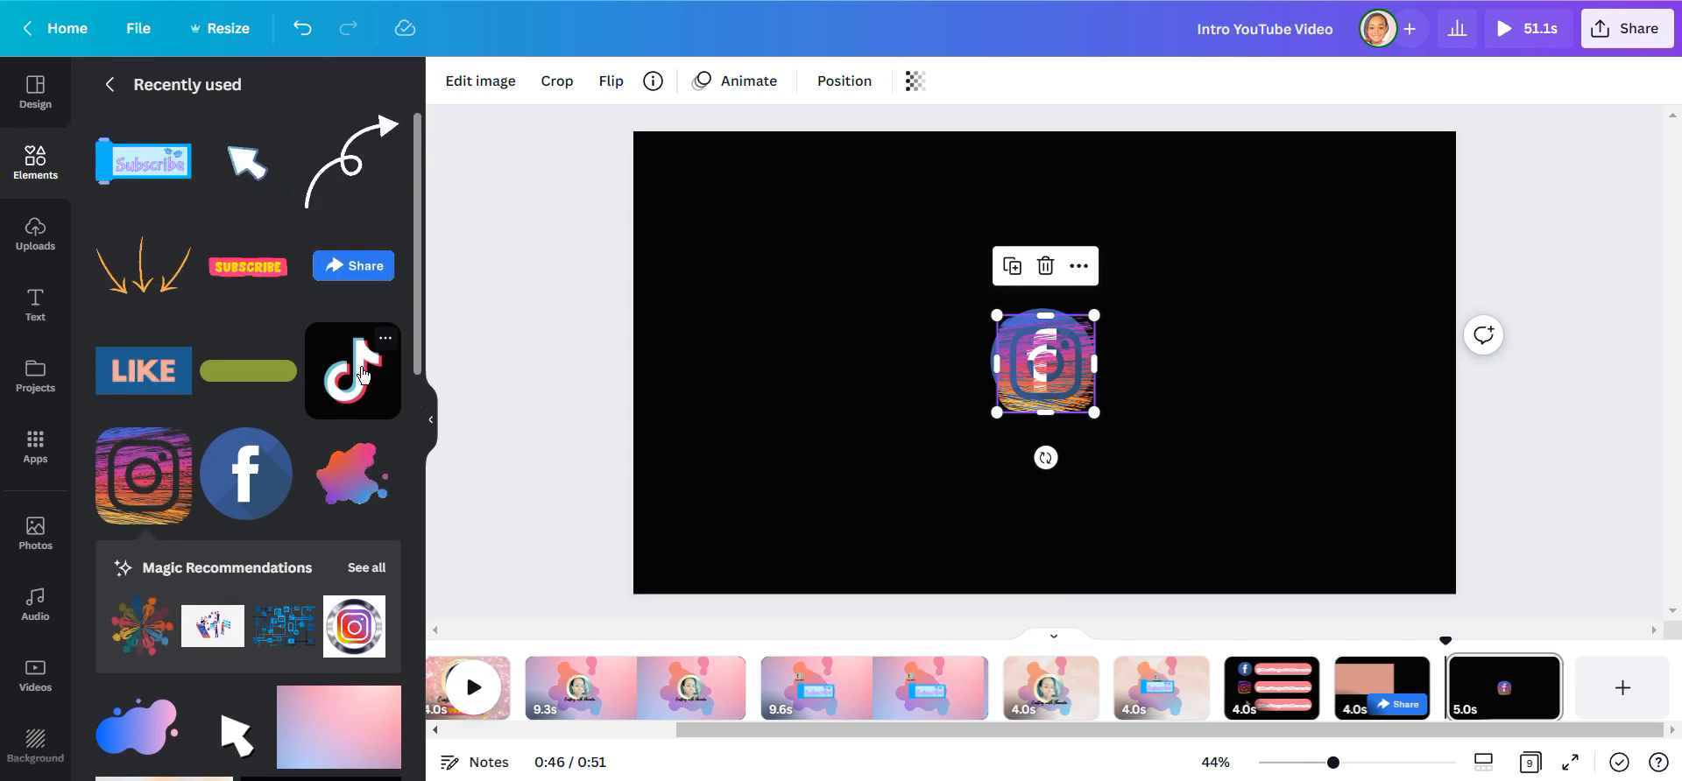
Place the TikTok icon upper left and stack the icons in a column on the left.
{"action": "left_click_drag", "start_coordinate": [354, 371], "coordinate": [851, 304]}
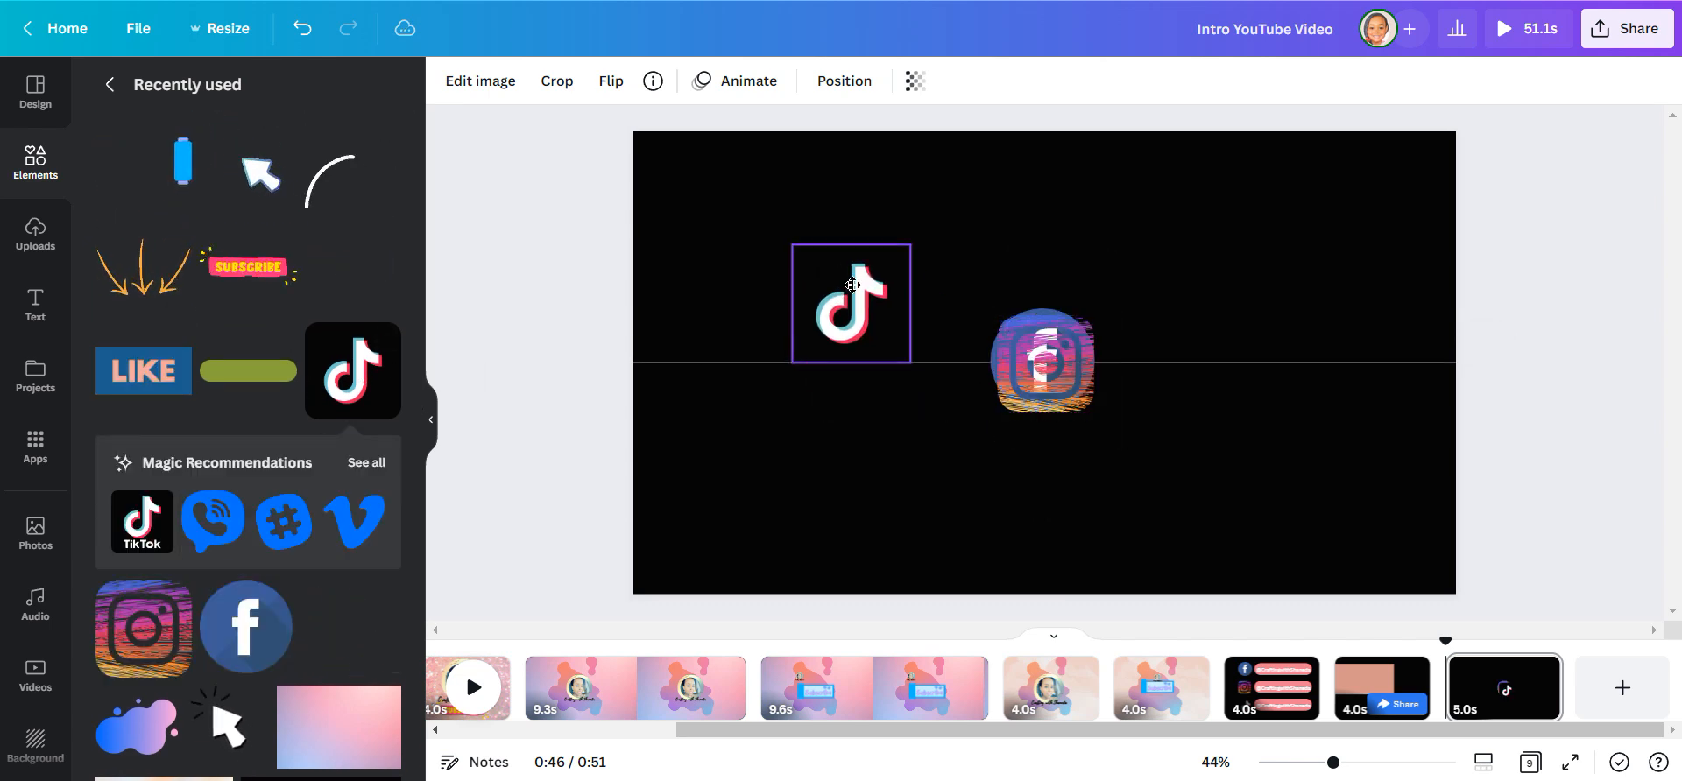
{"action": "left_click_drag", "start_coordinate": [851, 303], "coordinate": [764, 230]}
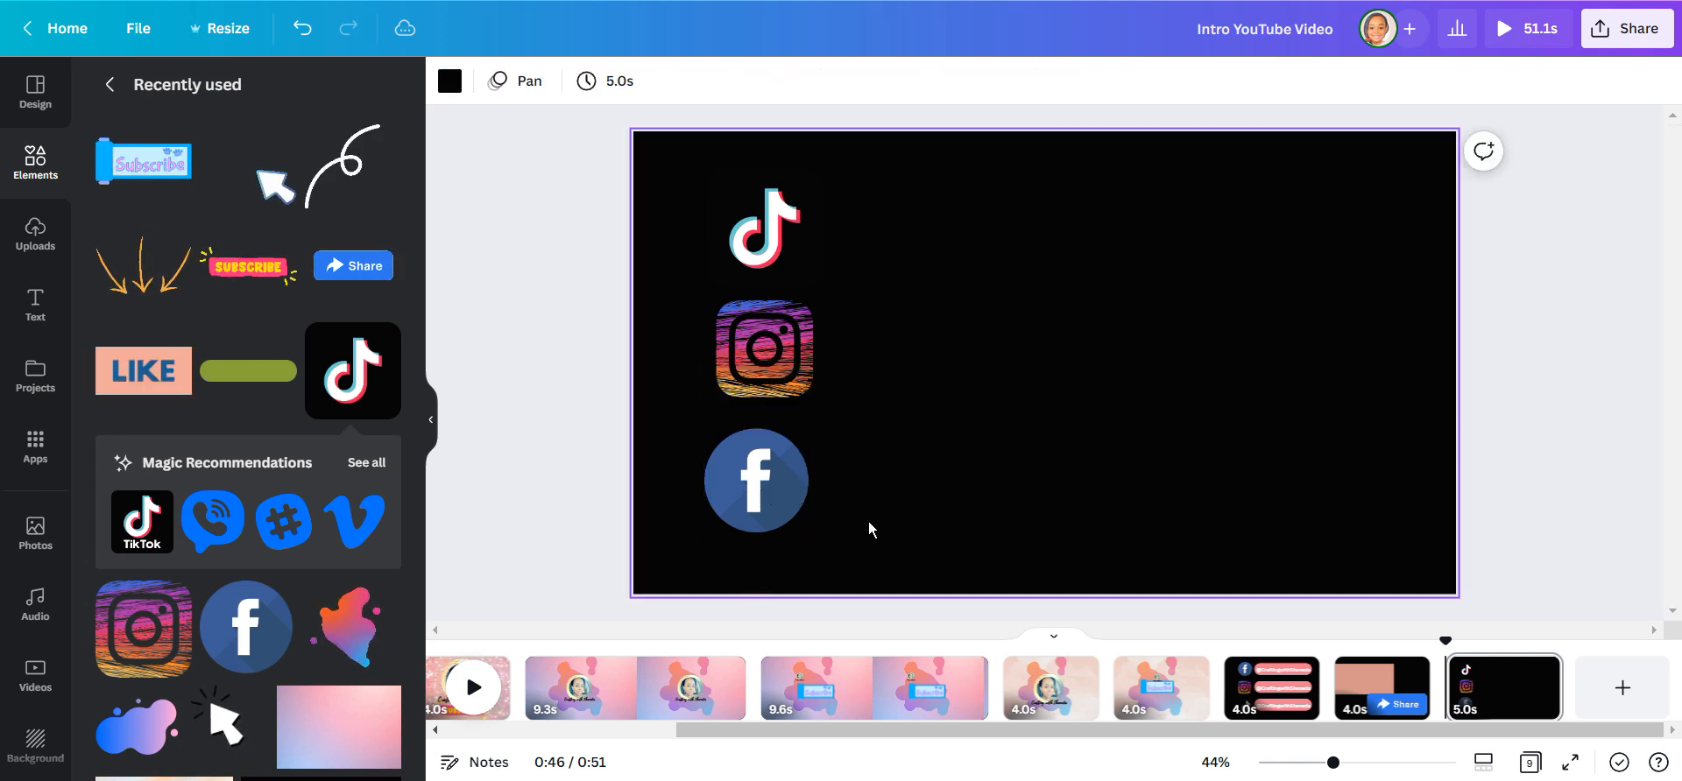
{"action": "left_click", "coordinate": [592, 81]}
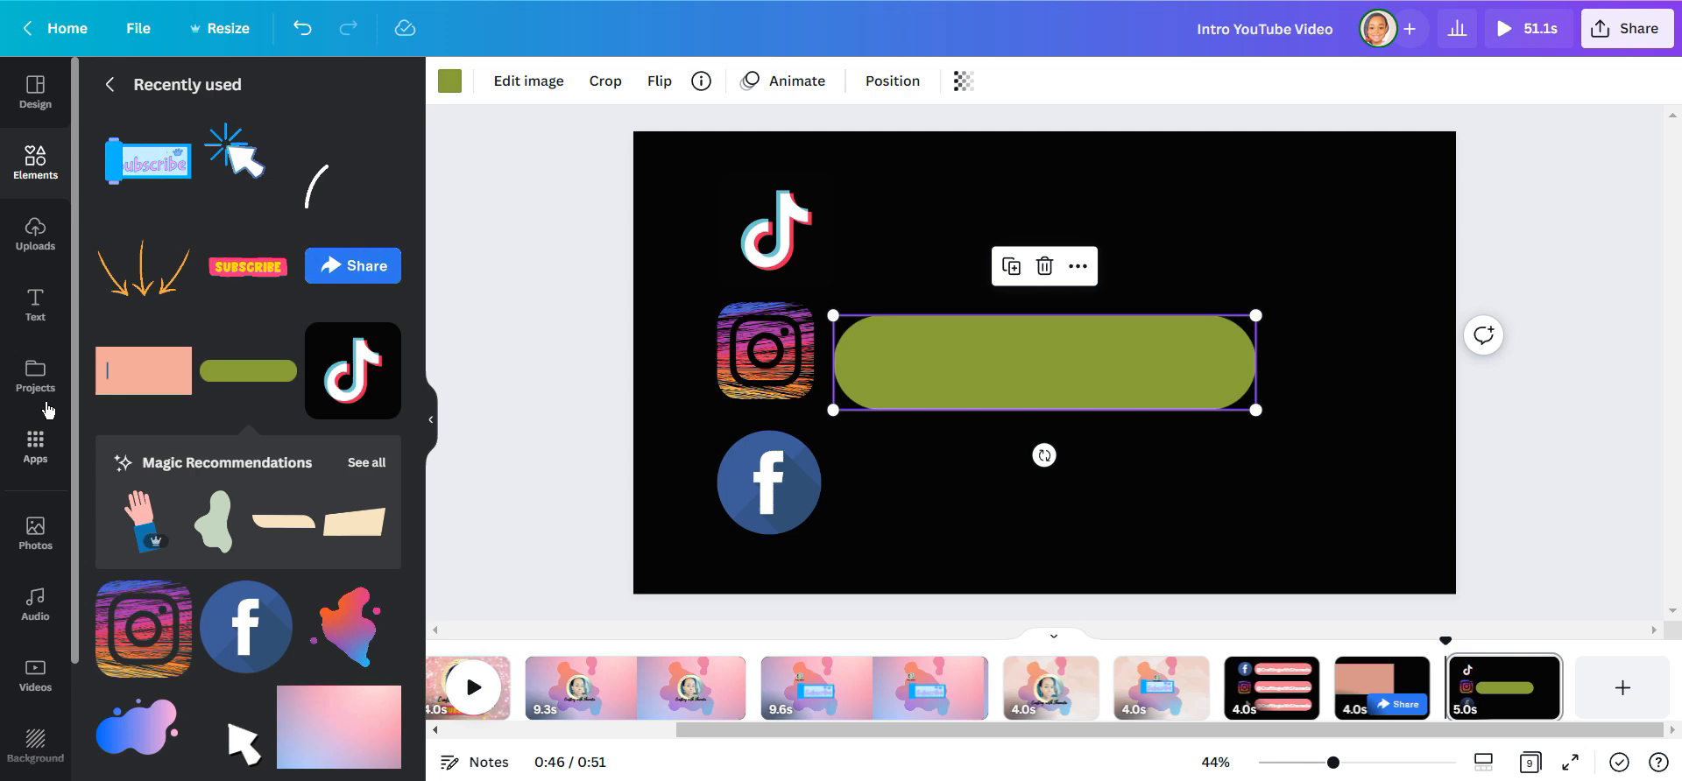
{"action": "type", "text": "anmaited like share"}
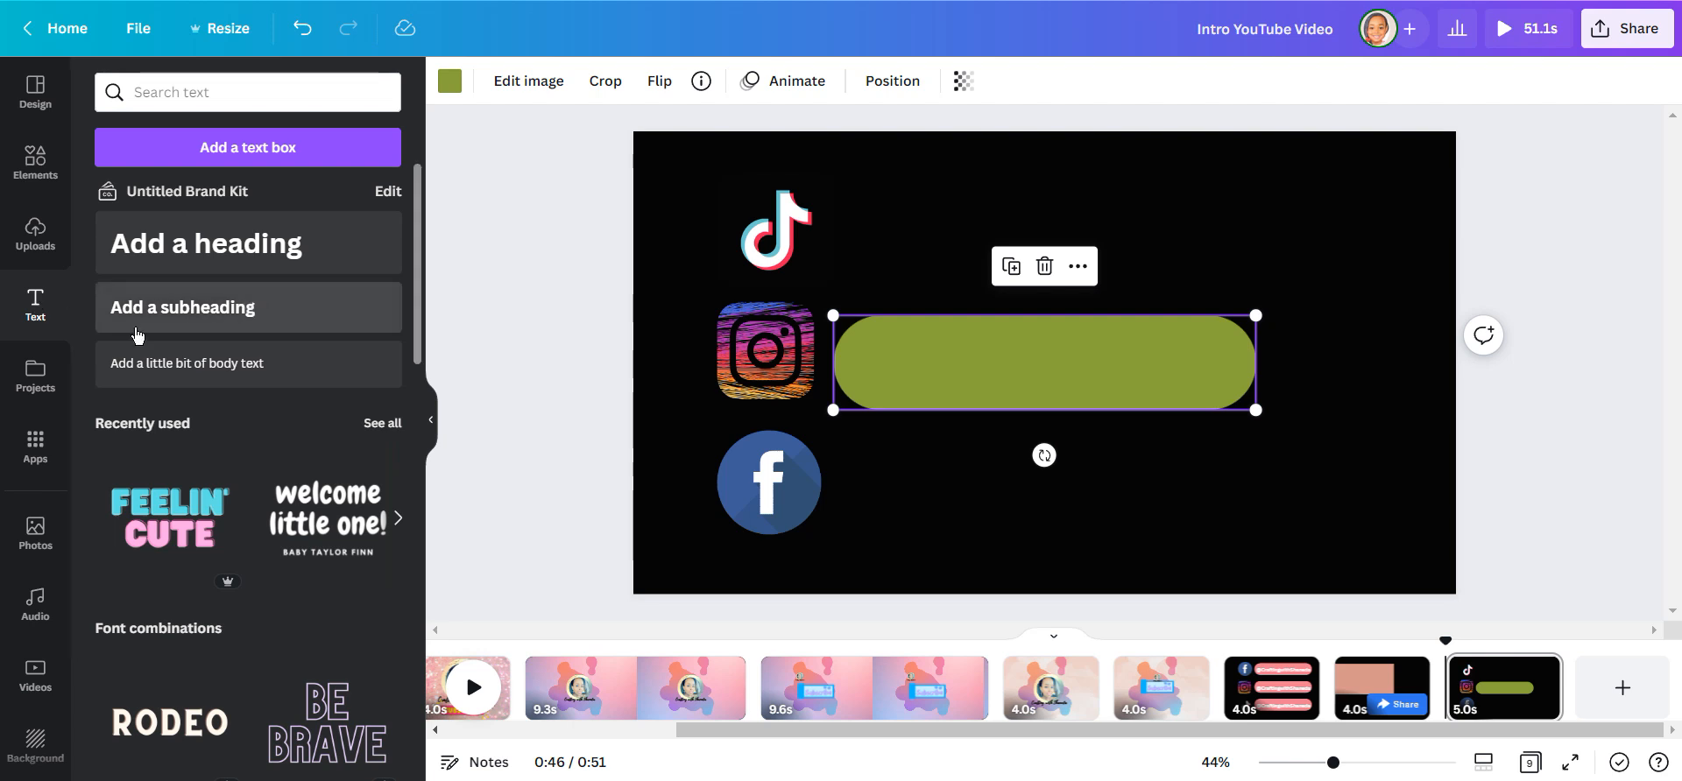
{"action": "left_click", "coordinate": [205, 243]}
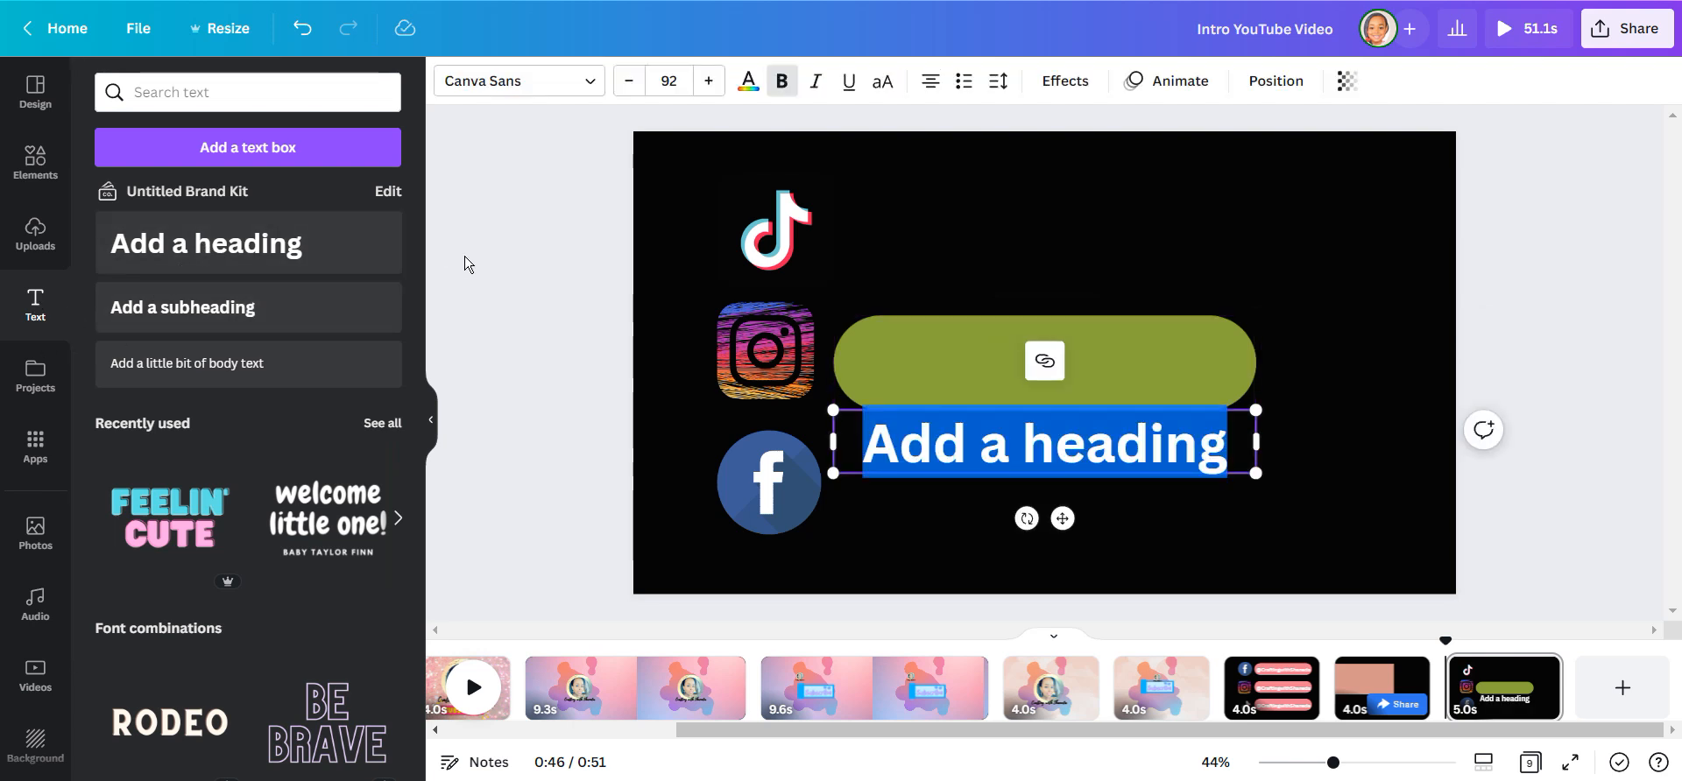
{"action": "type", "text": "Channel Name"}
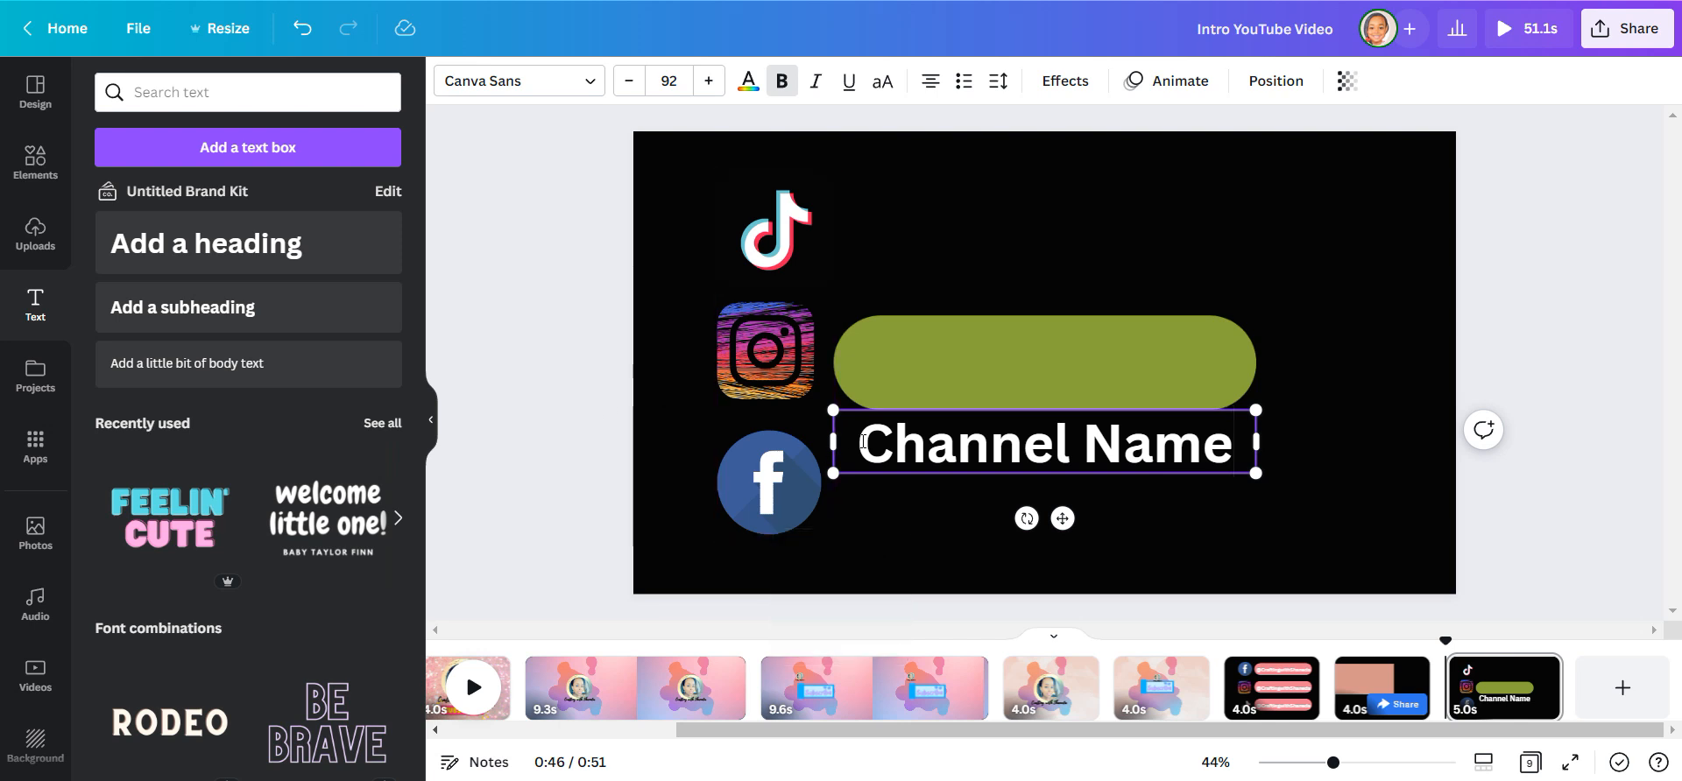
{"action": "left_click", "coordinate": [1626, 28]}
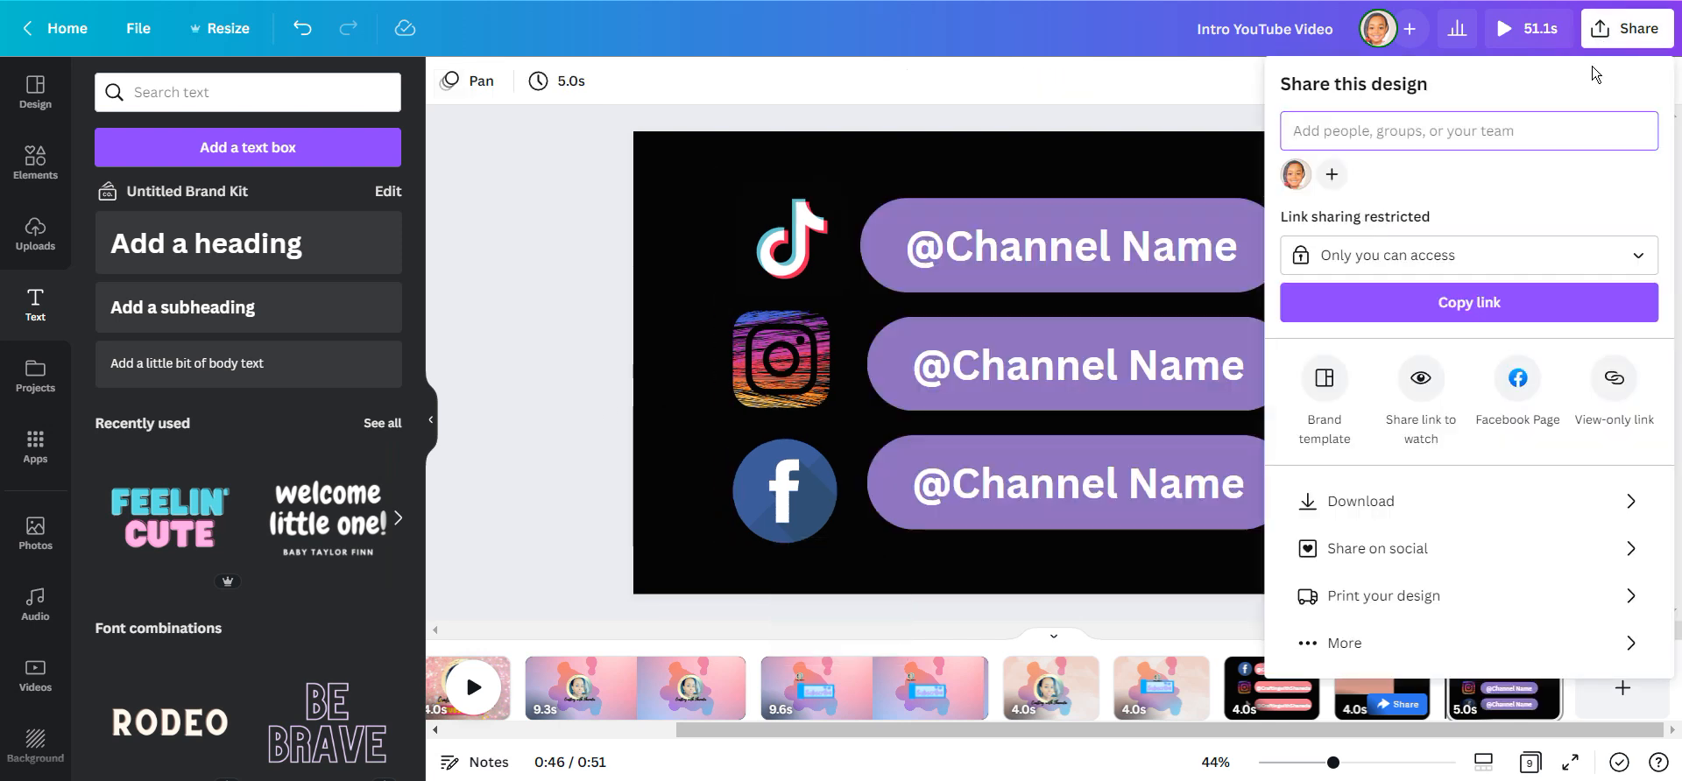
Download the pages as PNG images with a transparent background.
{"action": "left_click", "coordinate": [1358, 501]}
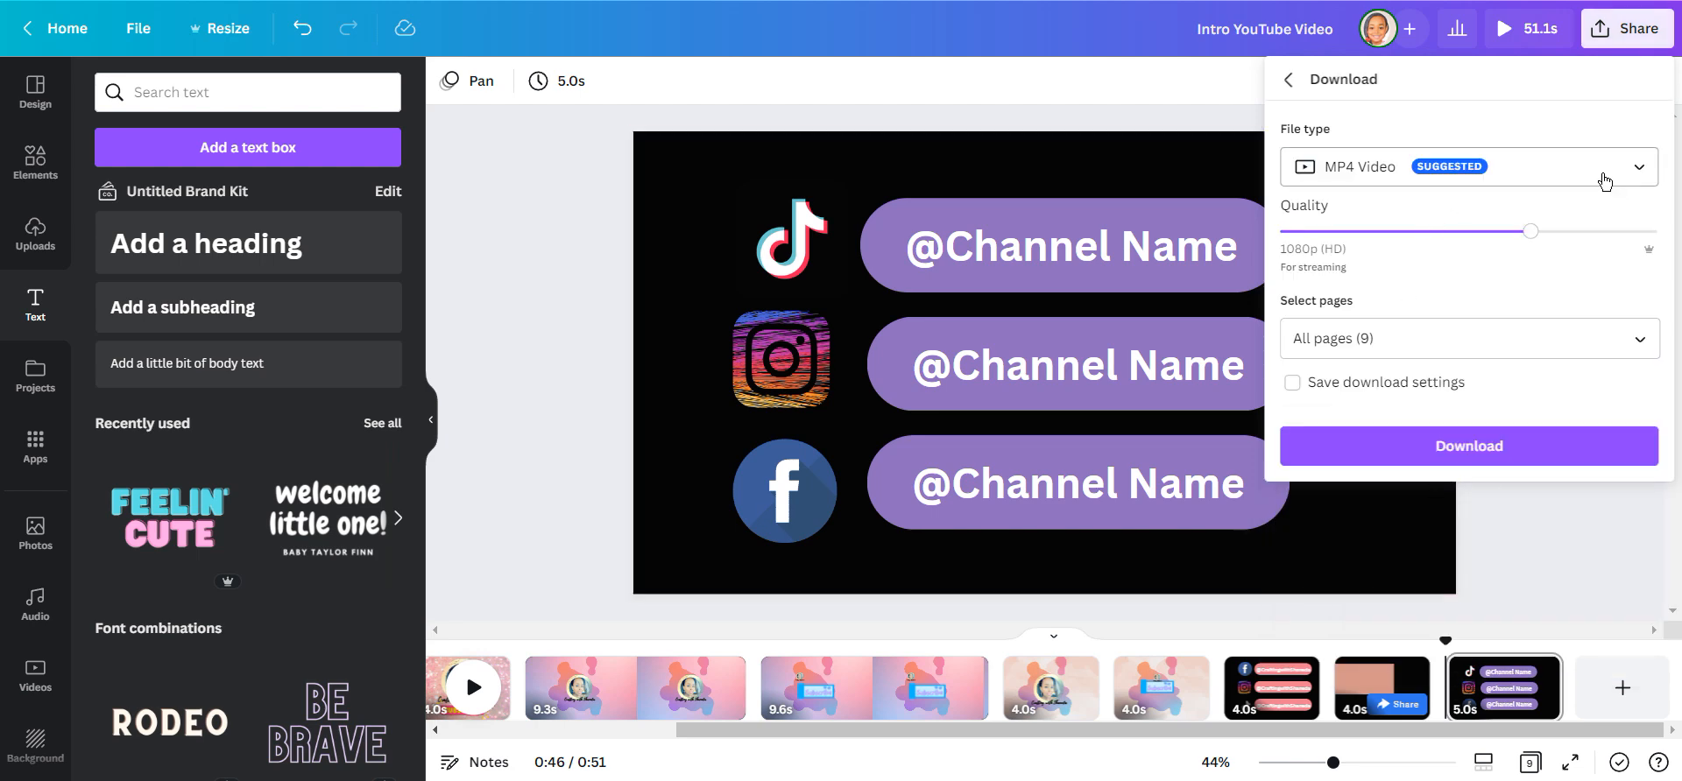
{"action": "left_click", "coordinate": [1464, 166]}
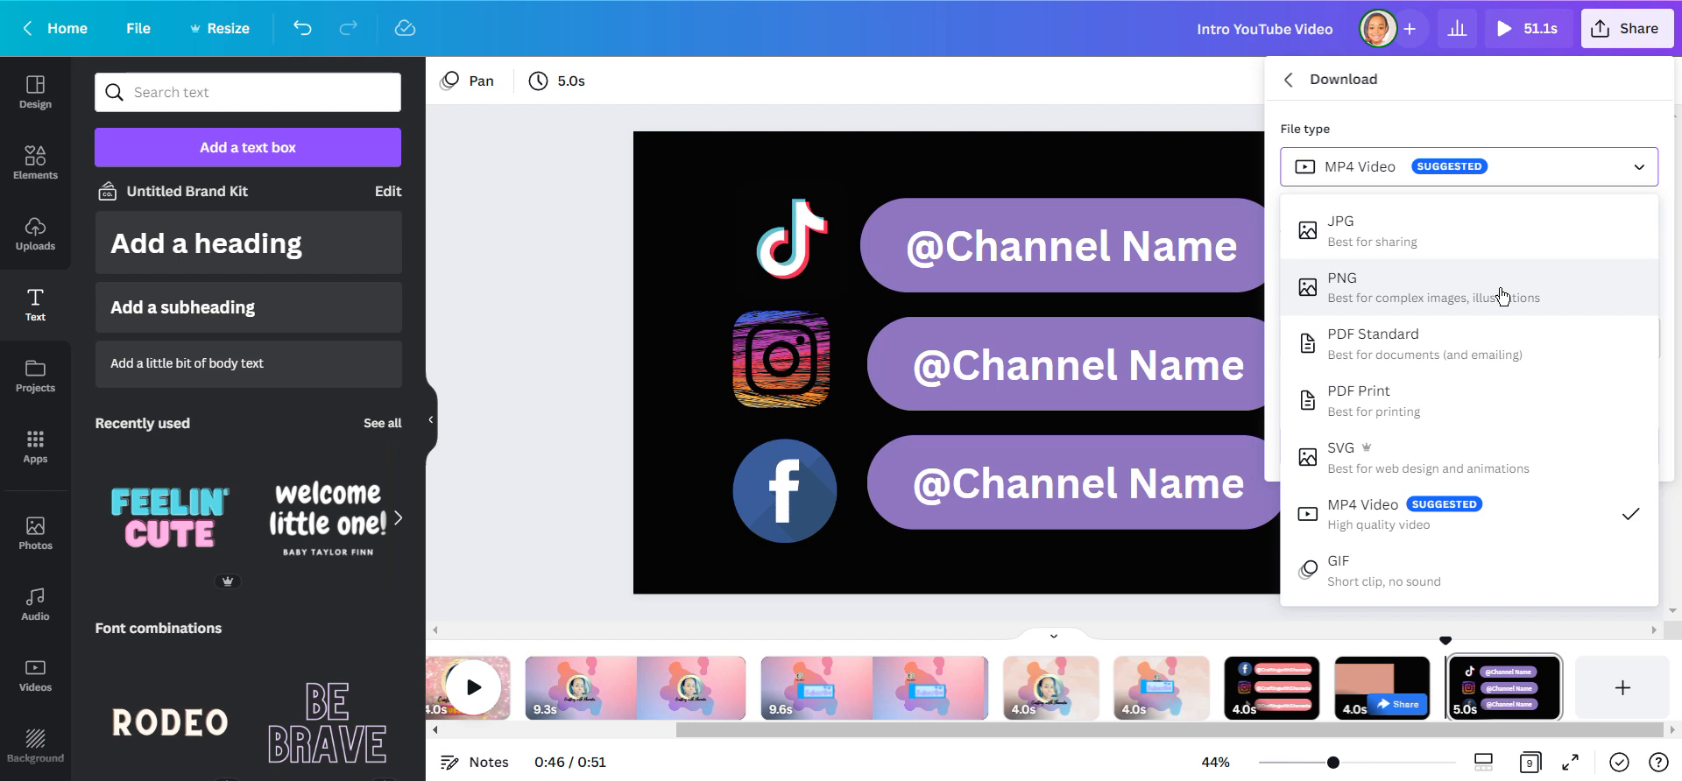
{"action": "left_click", "coordinate": [1341, 286]}
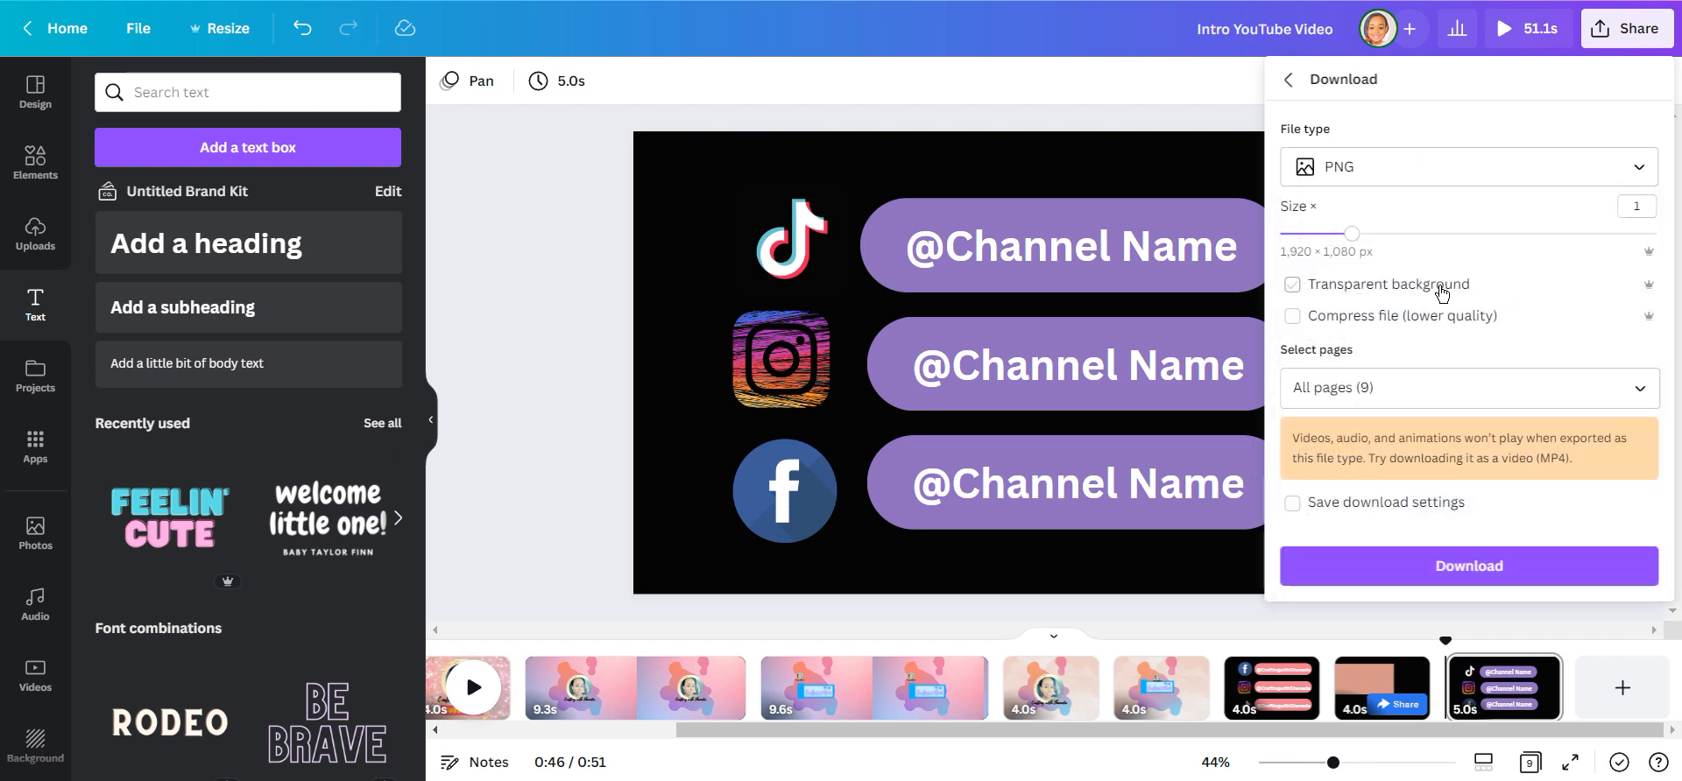
{"action": "left_click", "coordinate": [1291, 285]}
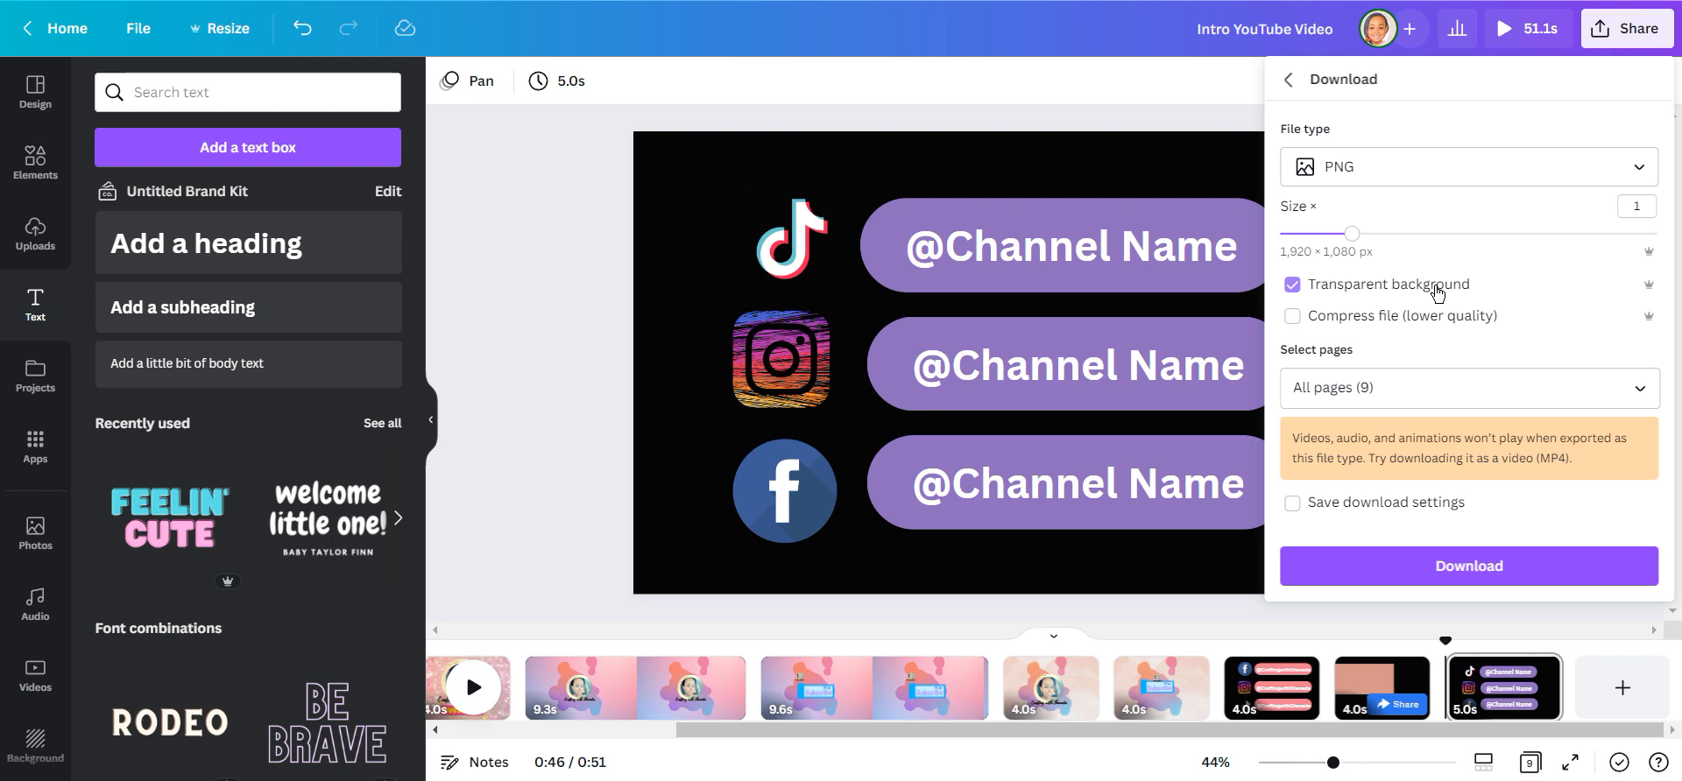
{"action": "left_click", "coordinate": [1292, 285]}
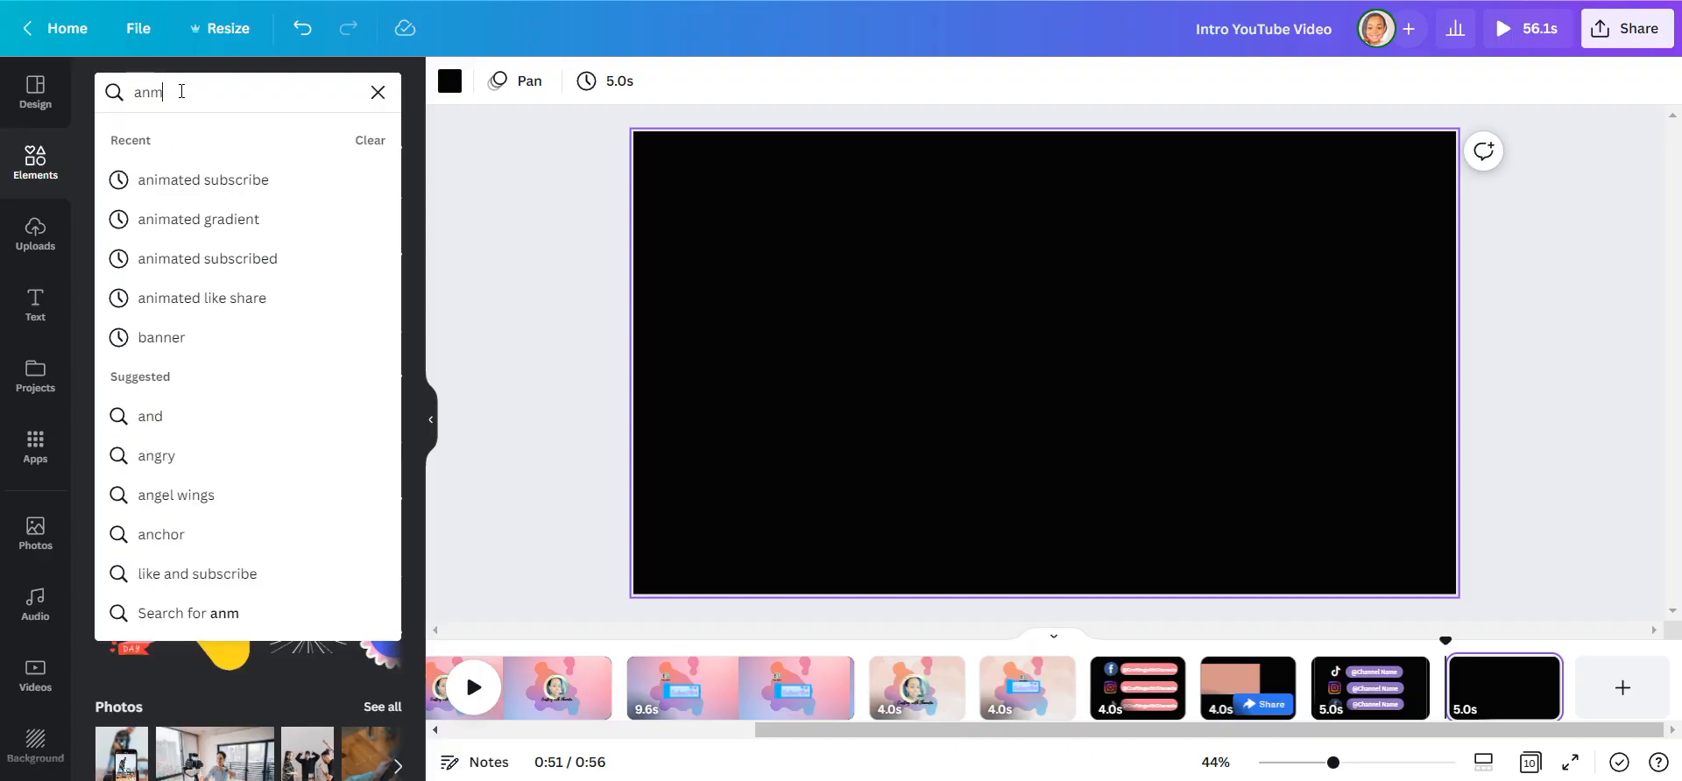
Search Elements for animated like graphics and add the animated LIKE banner to the page.
{"action": "type", "text": "anmaited Like"}
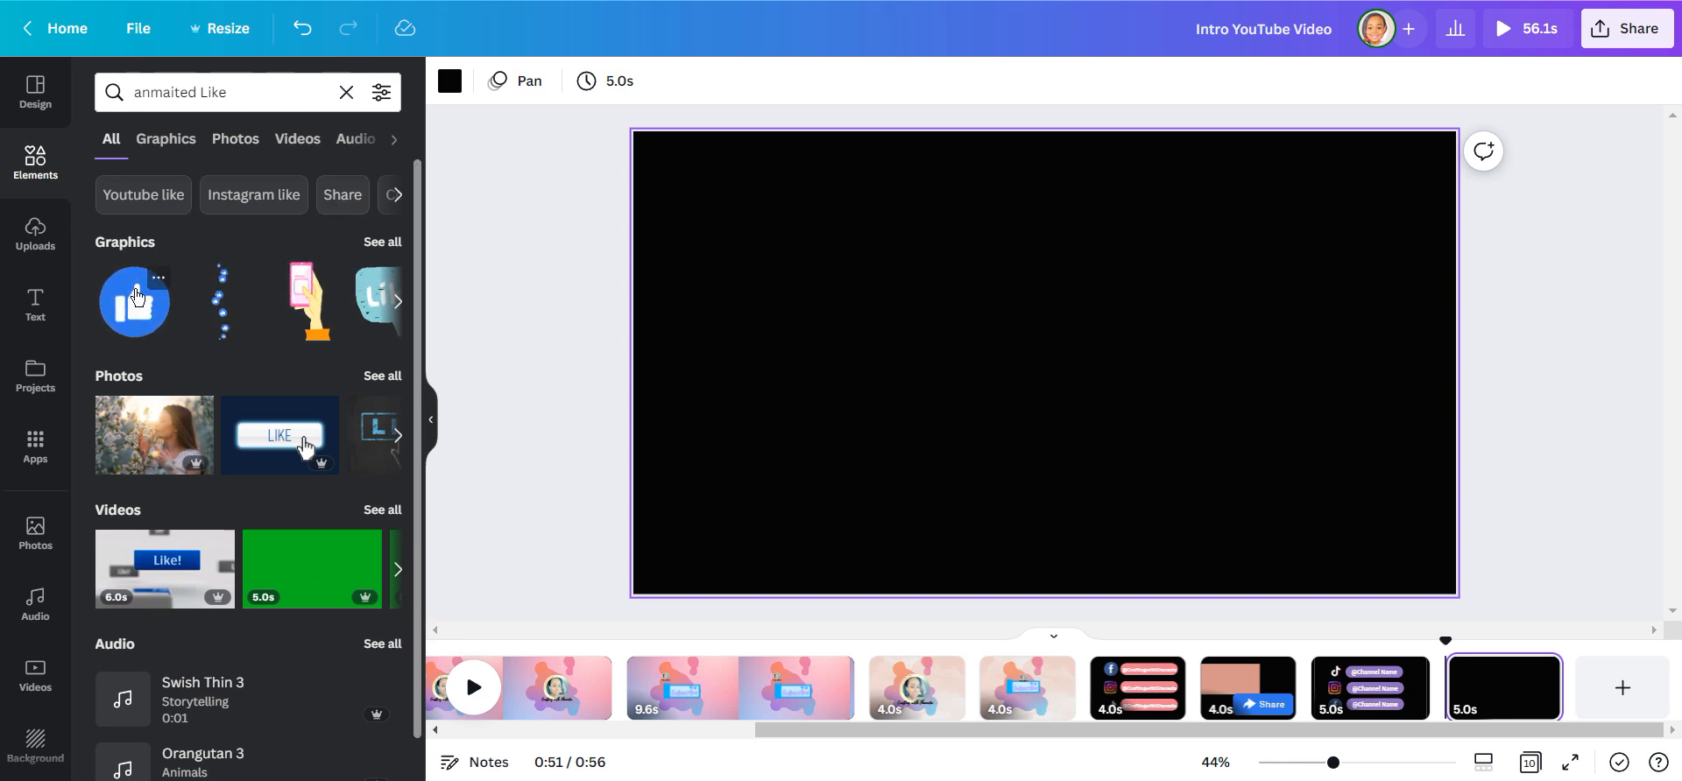
{"action": "left_click", "coordinate": [133, 301]}
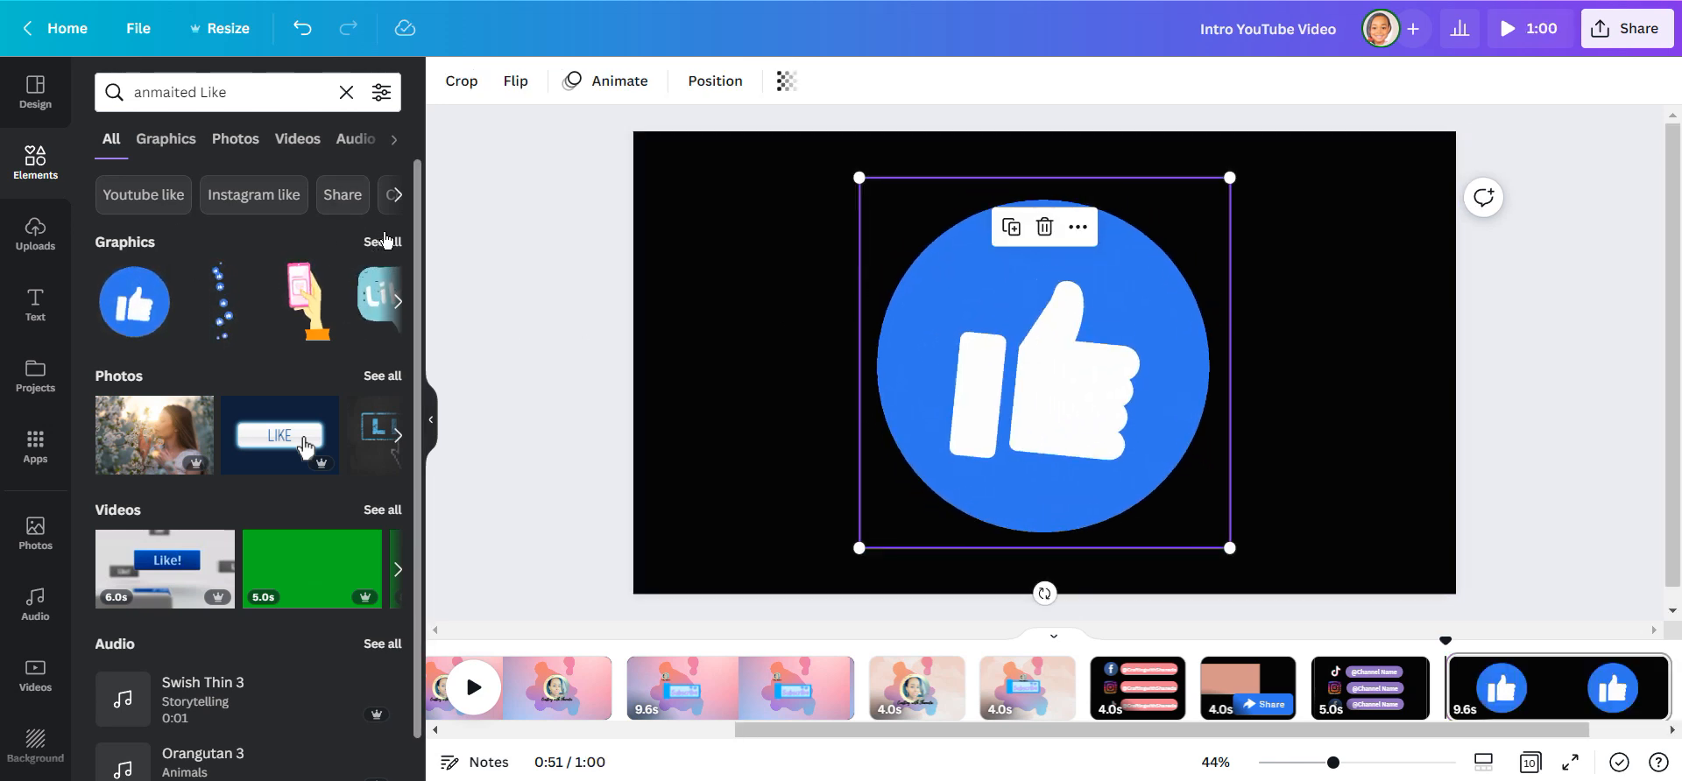
{"action": "left_click", "coordinate": [166, 138]}
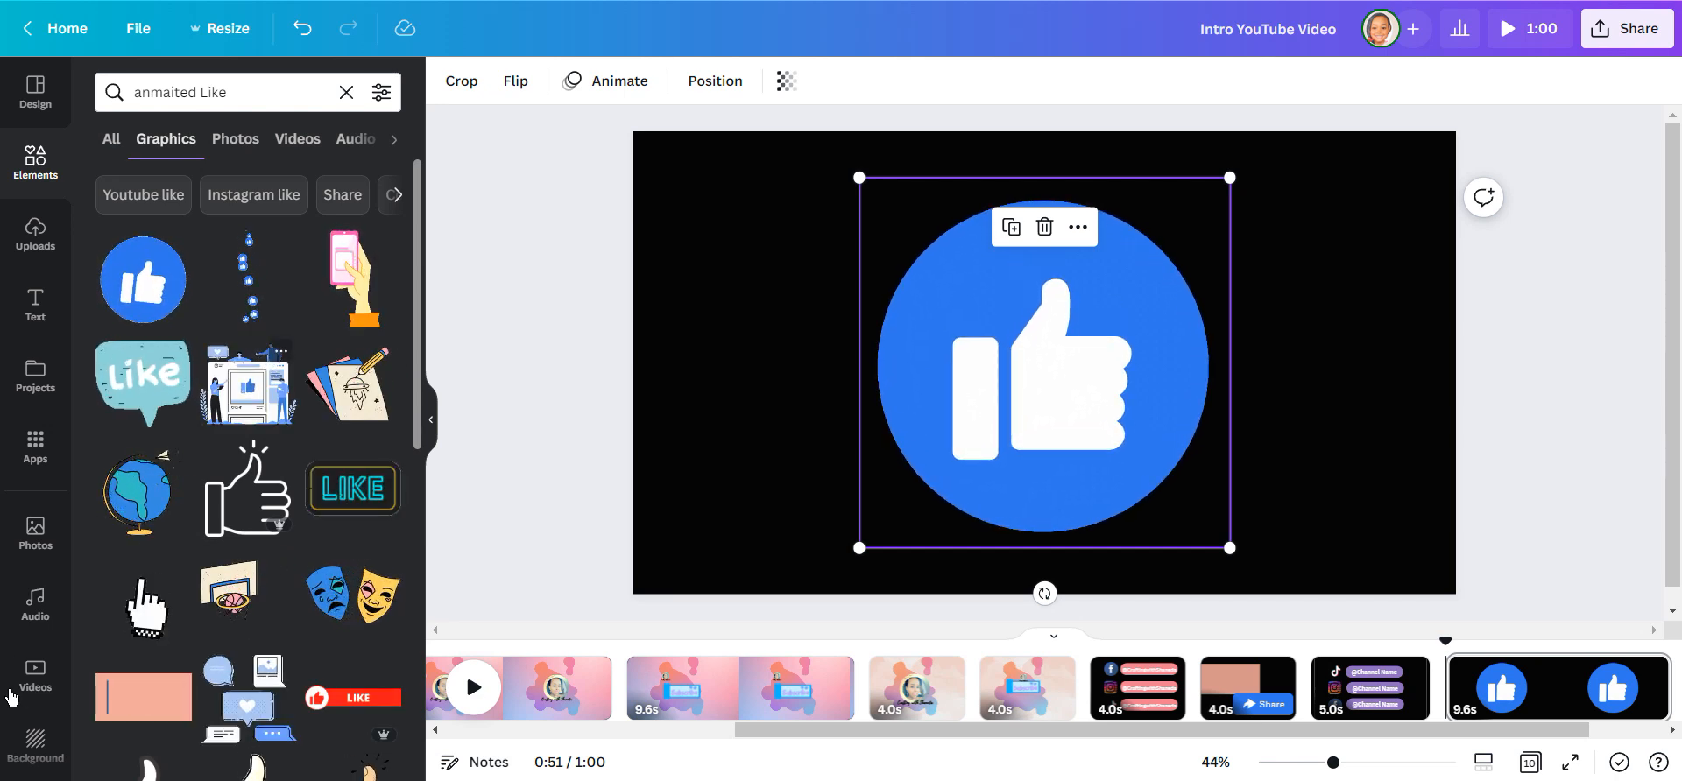
{"action": "left_click", "coordinate": [1043, 227]}
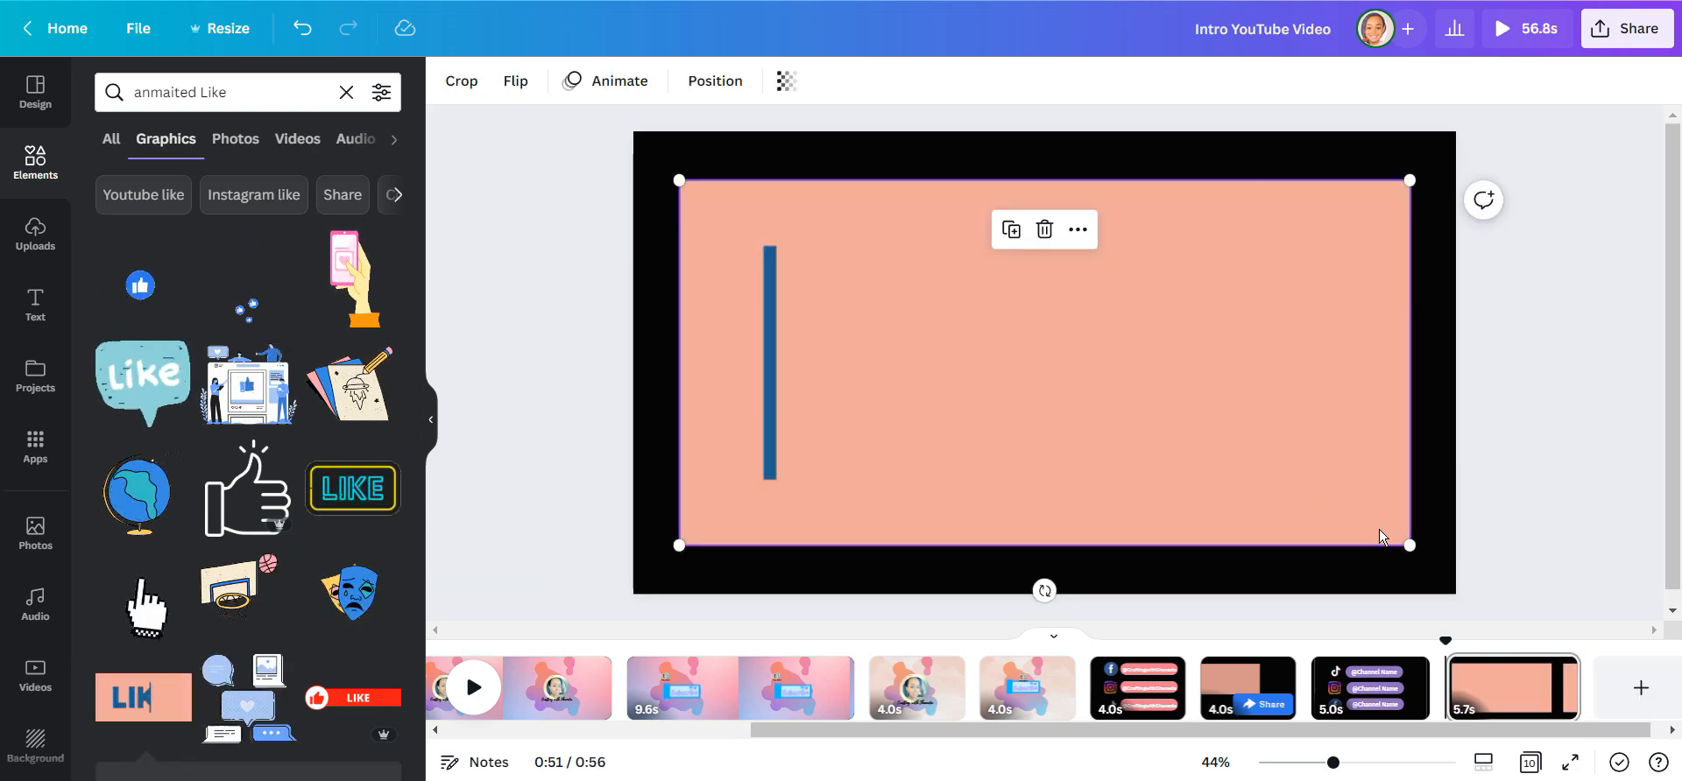
Shrink the LIKE banner to about half size and move it into place.
{"action": "left_click_drag", "start_coordinate": [1411, 545], "coordinate": [1096, 387]}
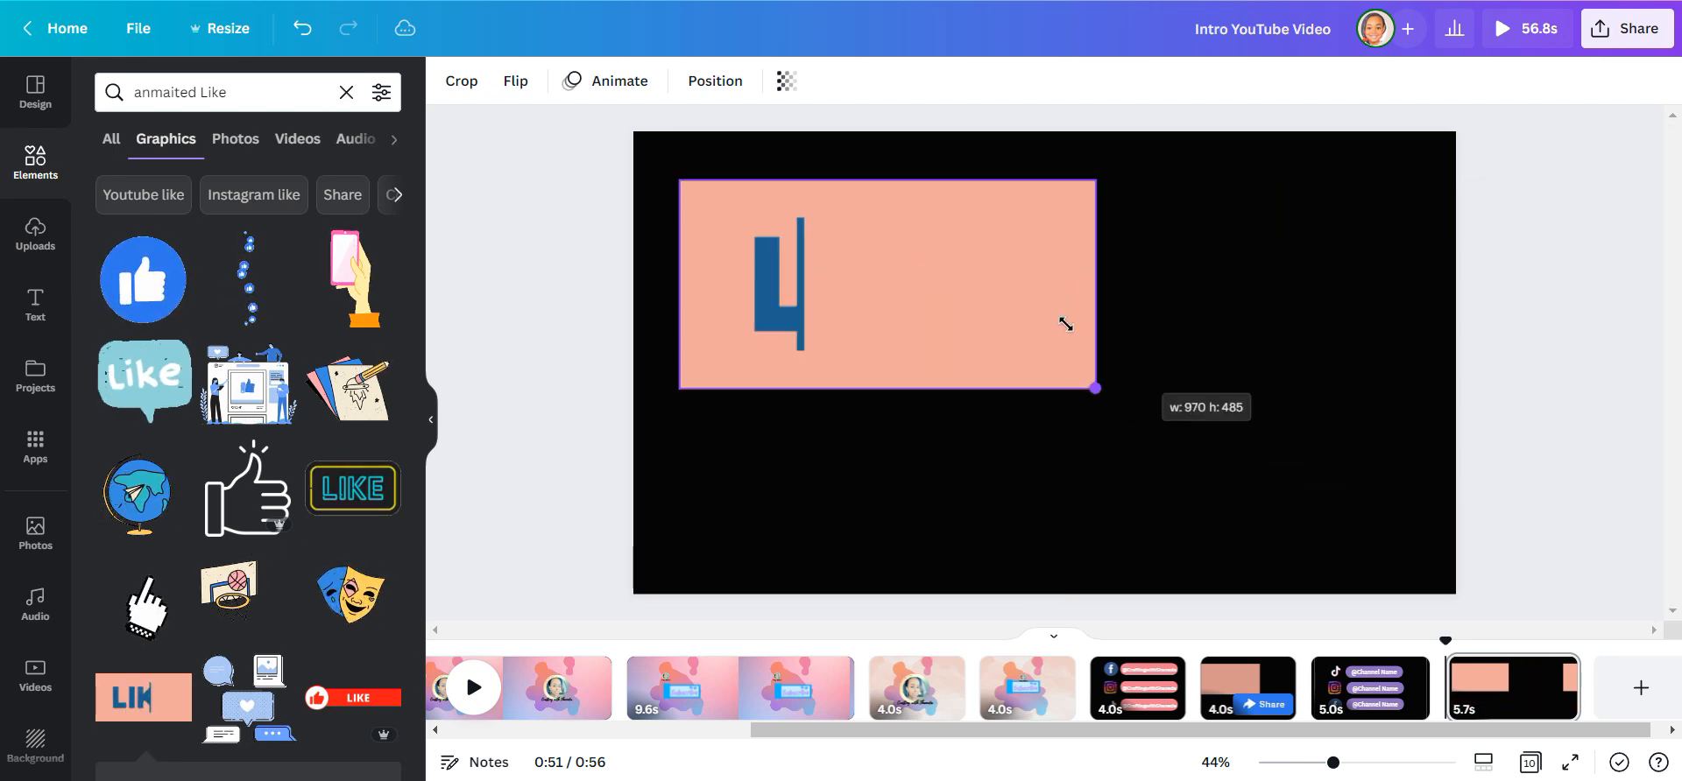
{"action": "left_click_drag", "start_coordinate": [1094, 389], "coordinate": [935, 309]}
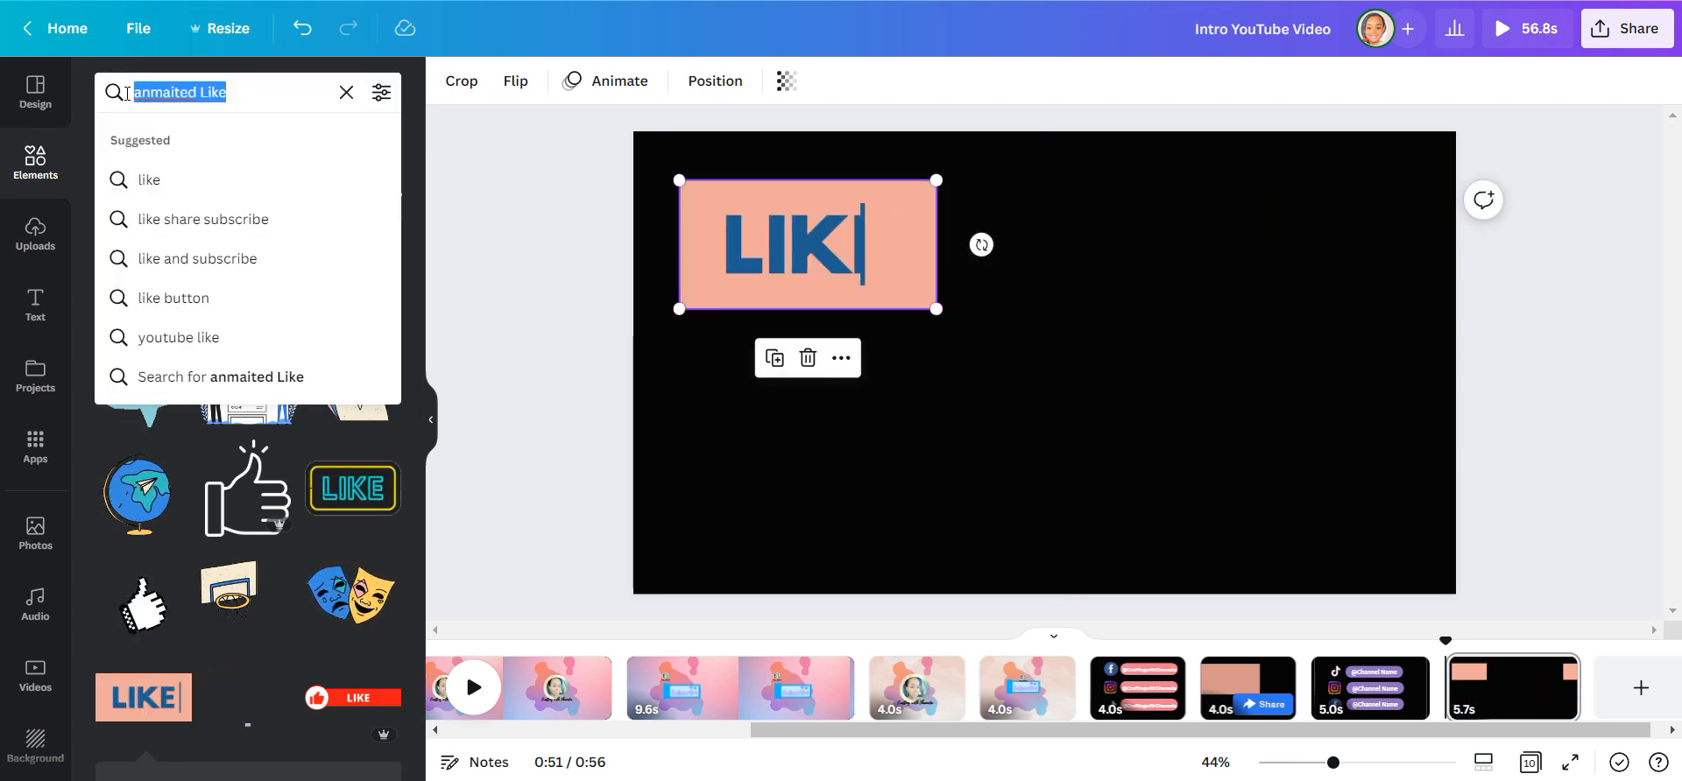
{"action": "type", "text": "share"}
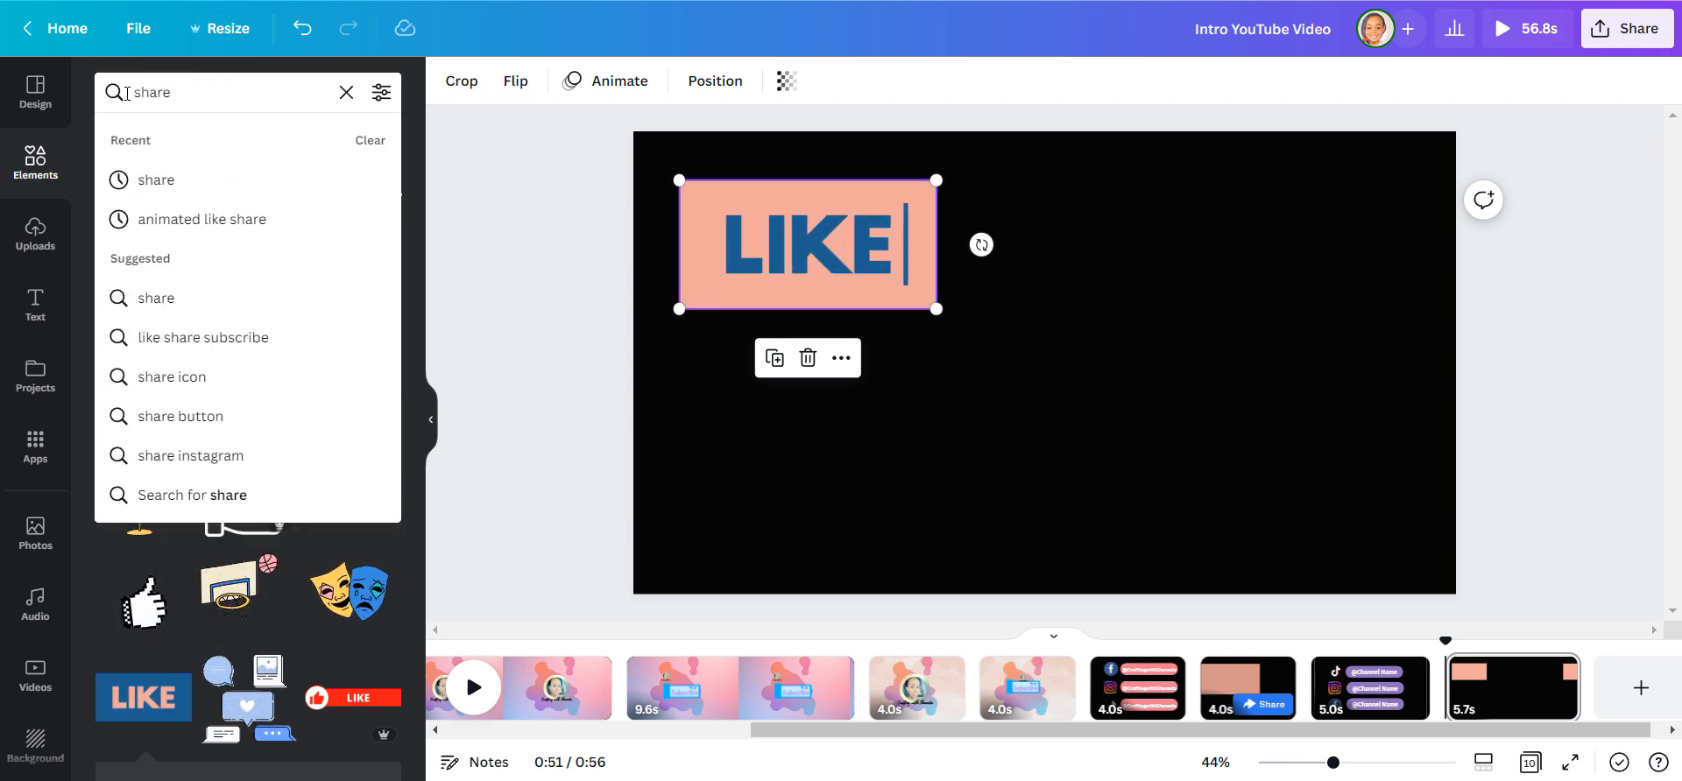
Add a gradient SHARE button and a neon plus sign, shrunk to sit between LIKE and SHARE.
{"action": "key", "text": "Enter"}
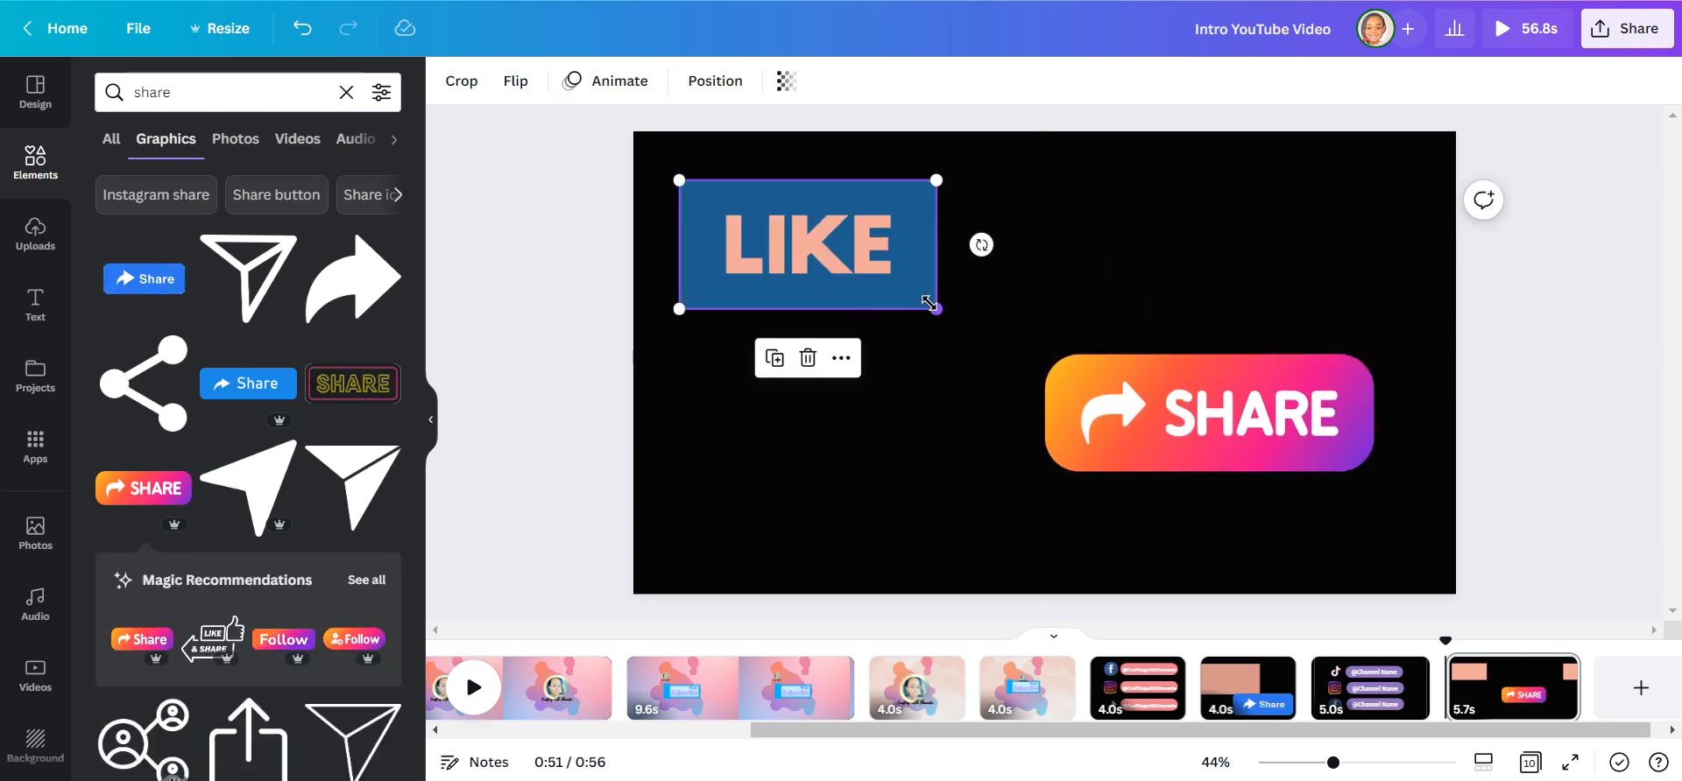
{"action": "left_click", "coordinate": [1207, 413]}
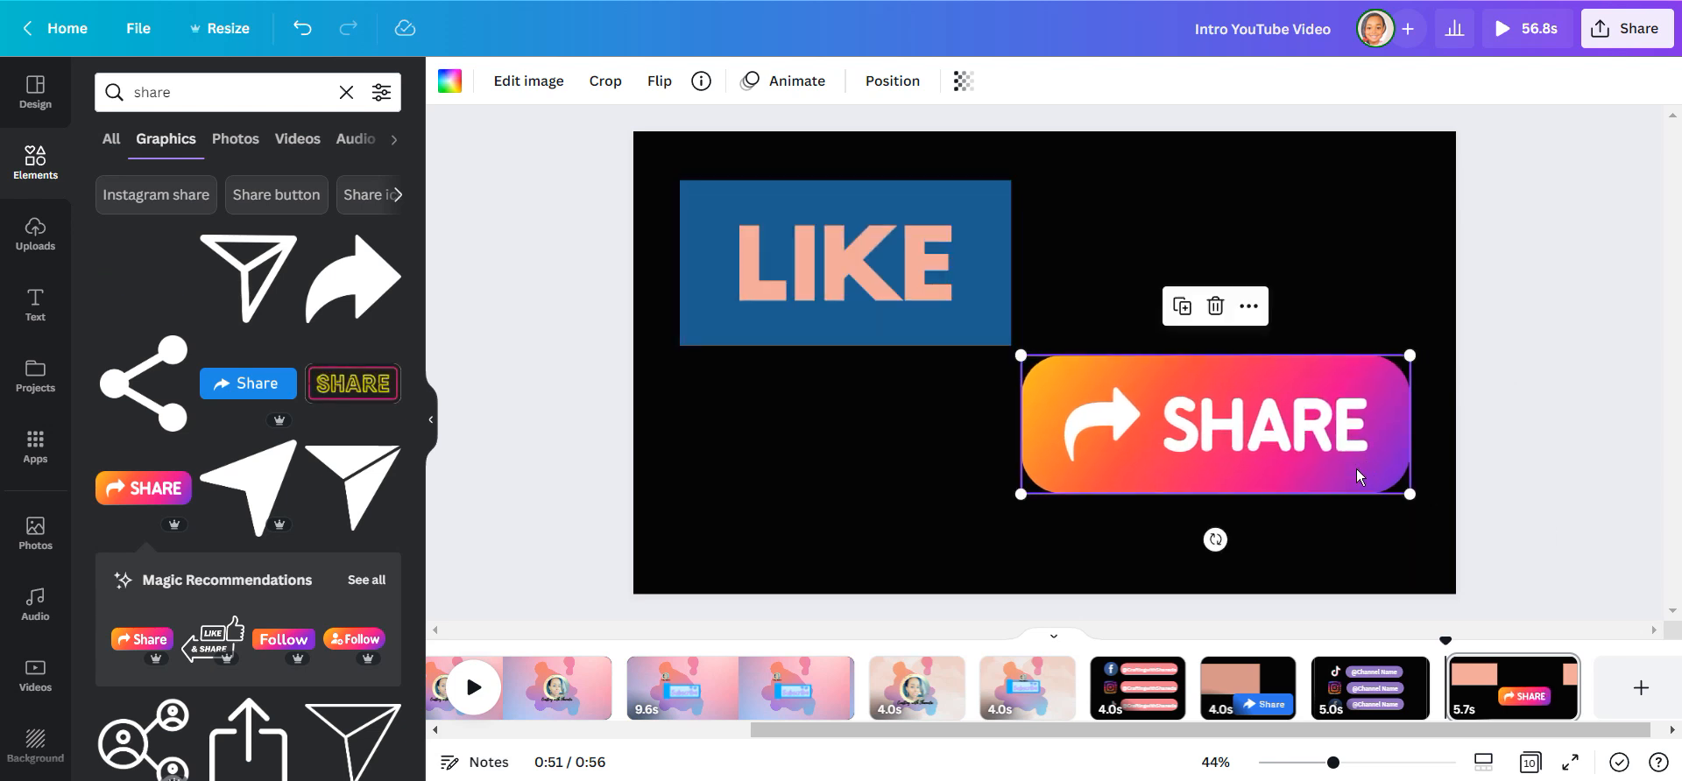
{"action": "left_click", "coordinate": [225, 92]}
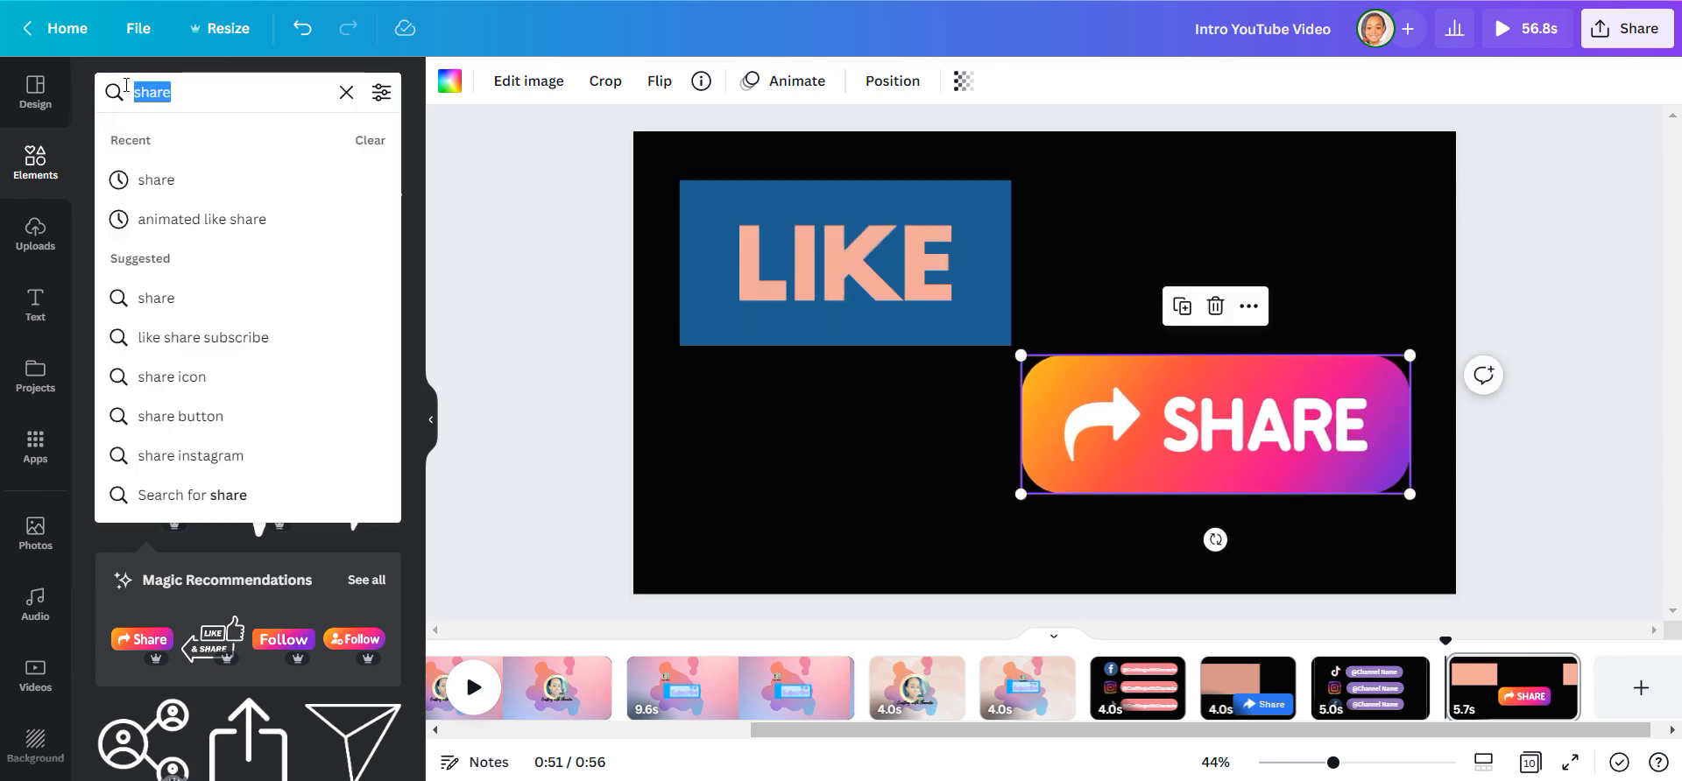
{"action": "type", "text": "plus sign"}
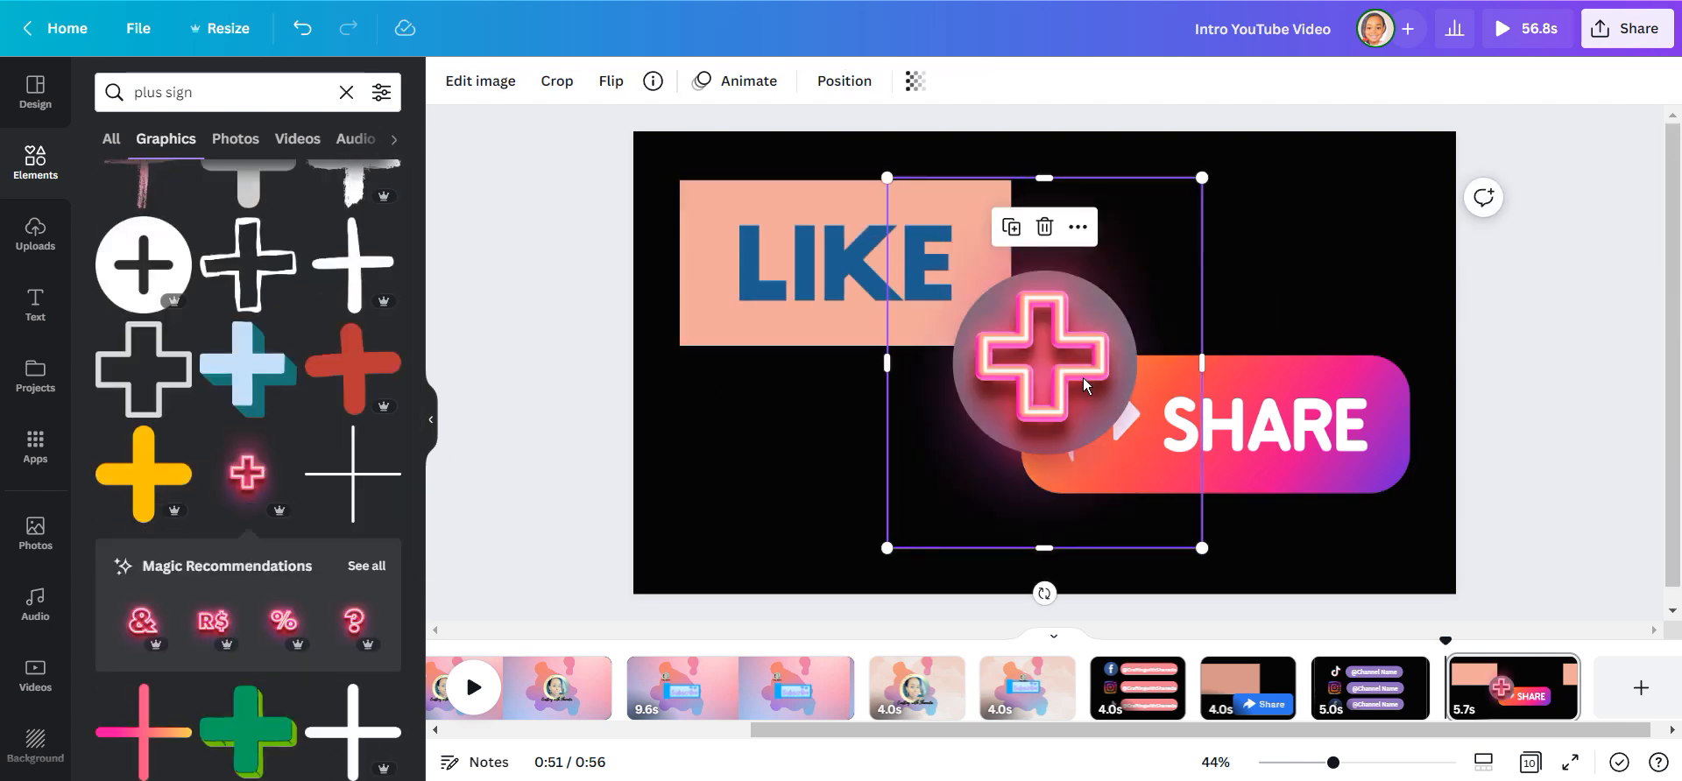
{"action": "left_click_drag", "start_coordinate": [1041, 359], "coordinate": [864, 359]}
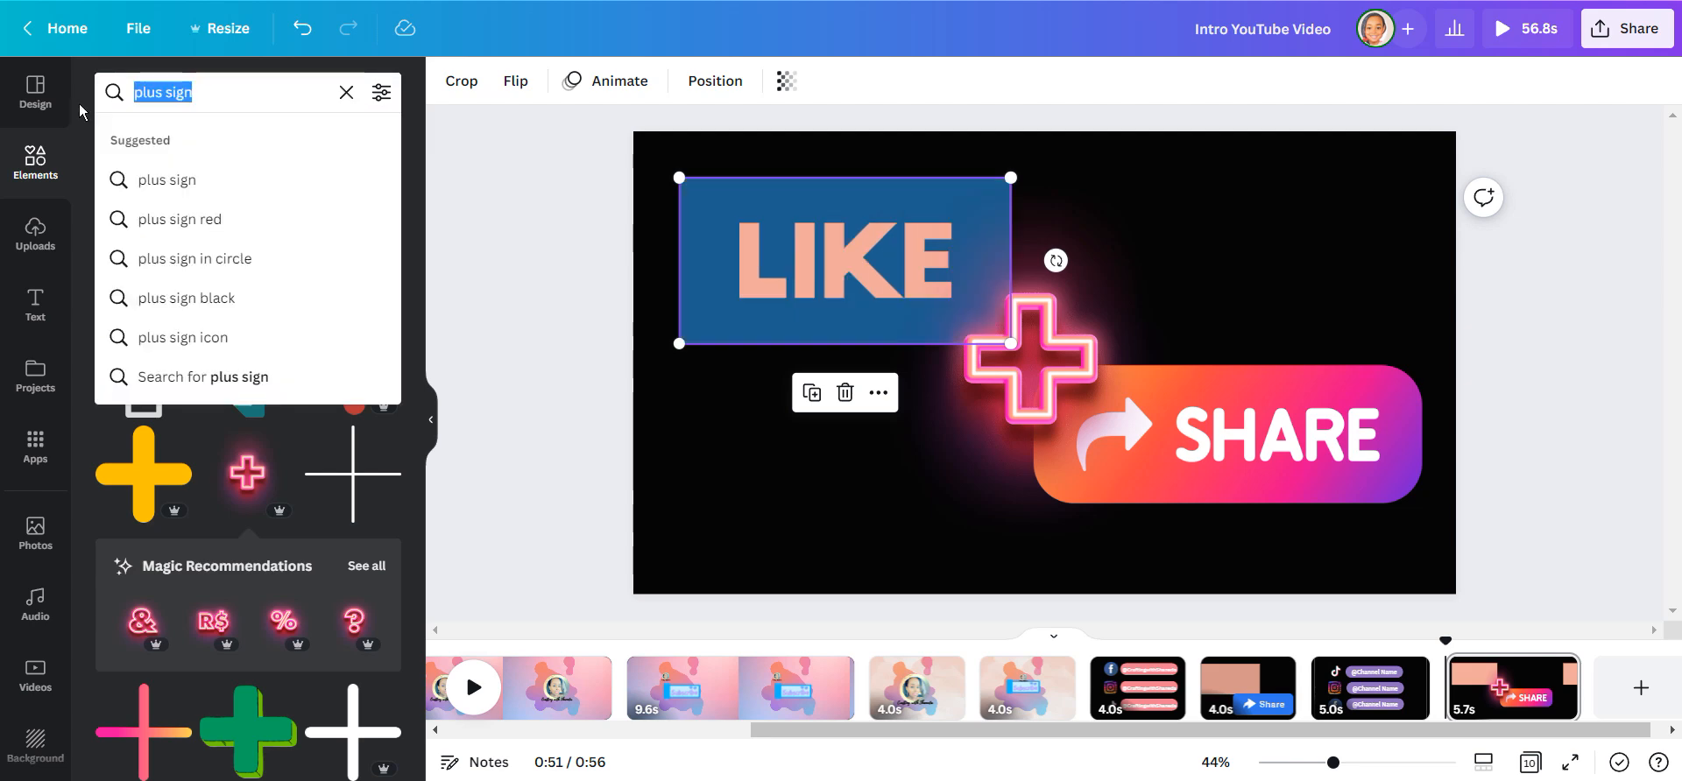
Add rising animated hearts over the neon plus sign and retype LIKE in the text box.
{"action": "type", "text": "anima"}
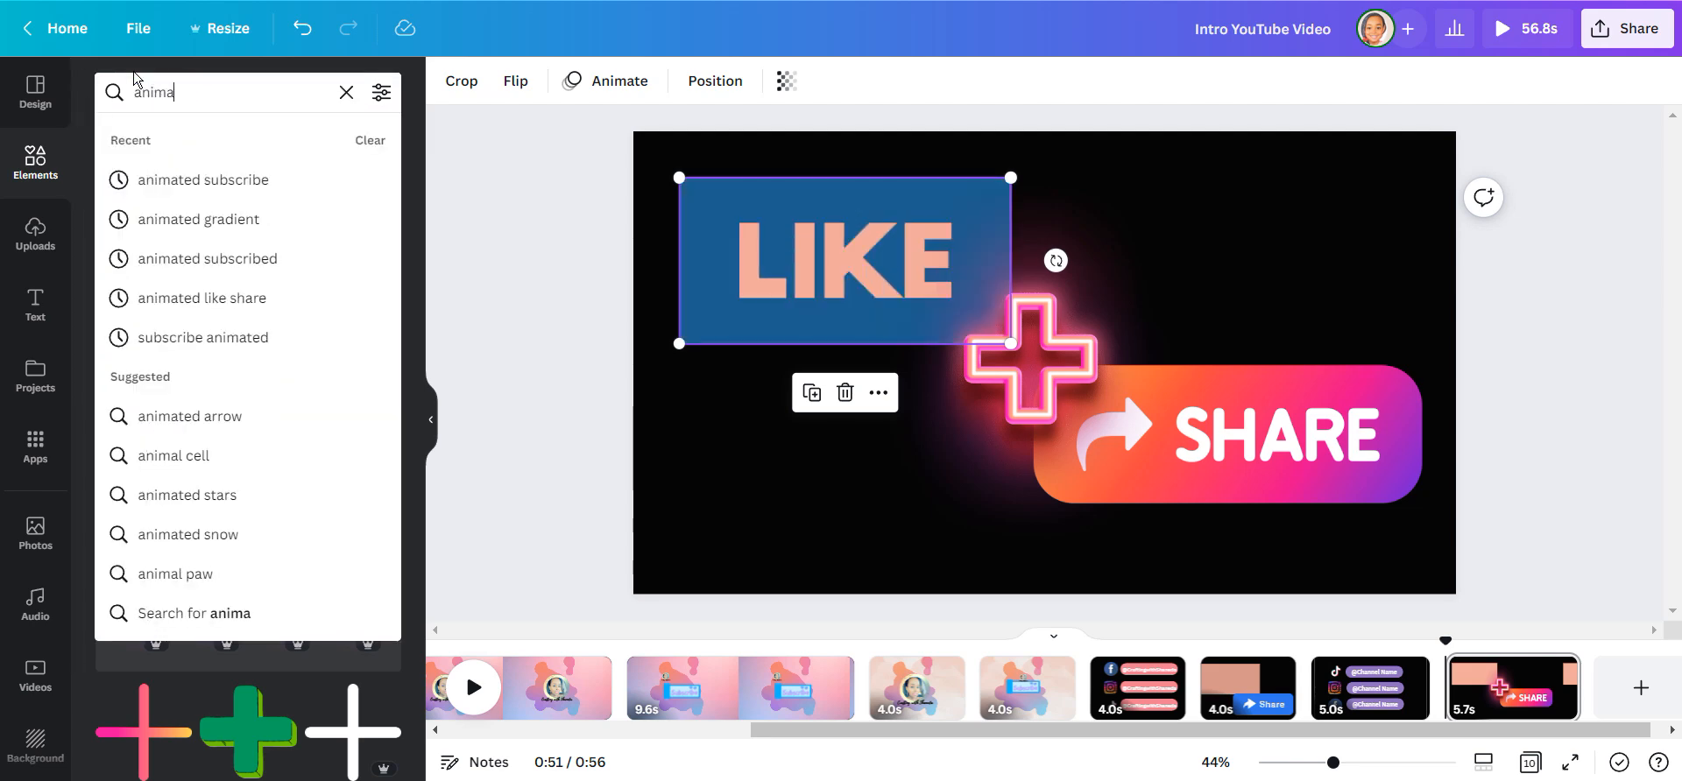
{"action": "type", "text": "animated hearts"}
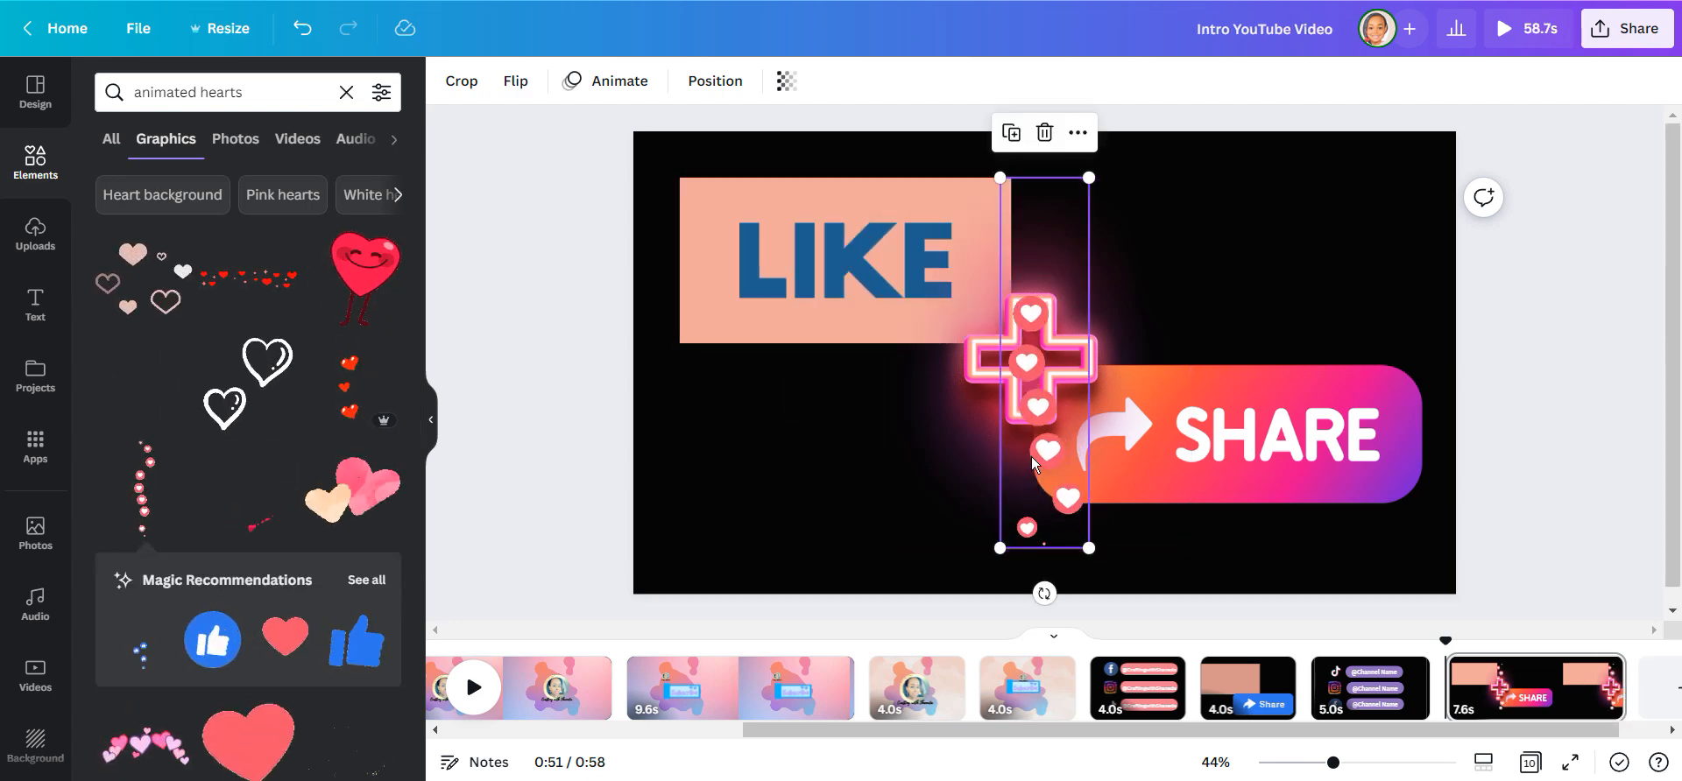
{"action": "right_click", "coordinate": [1033, 463]}
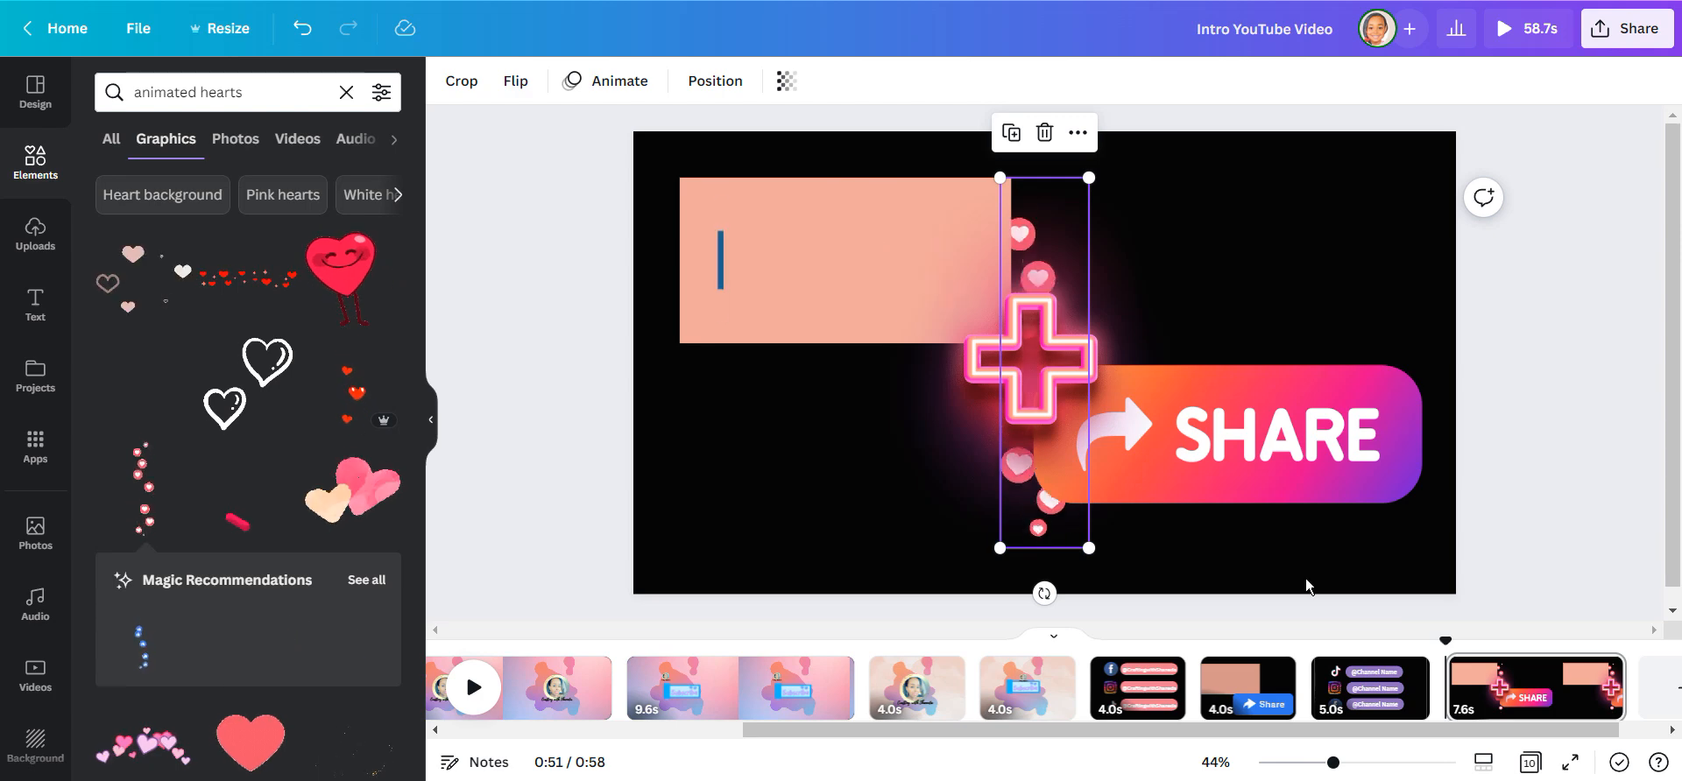
{"action": "type", "text": "LIKE"}
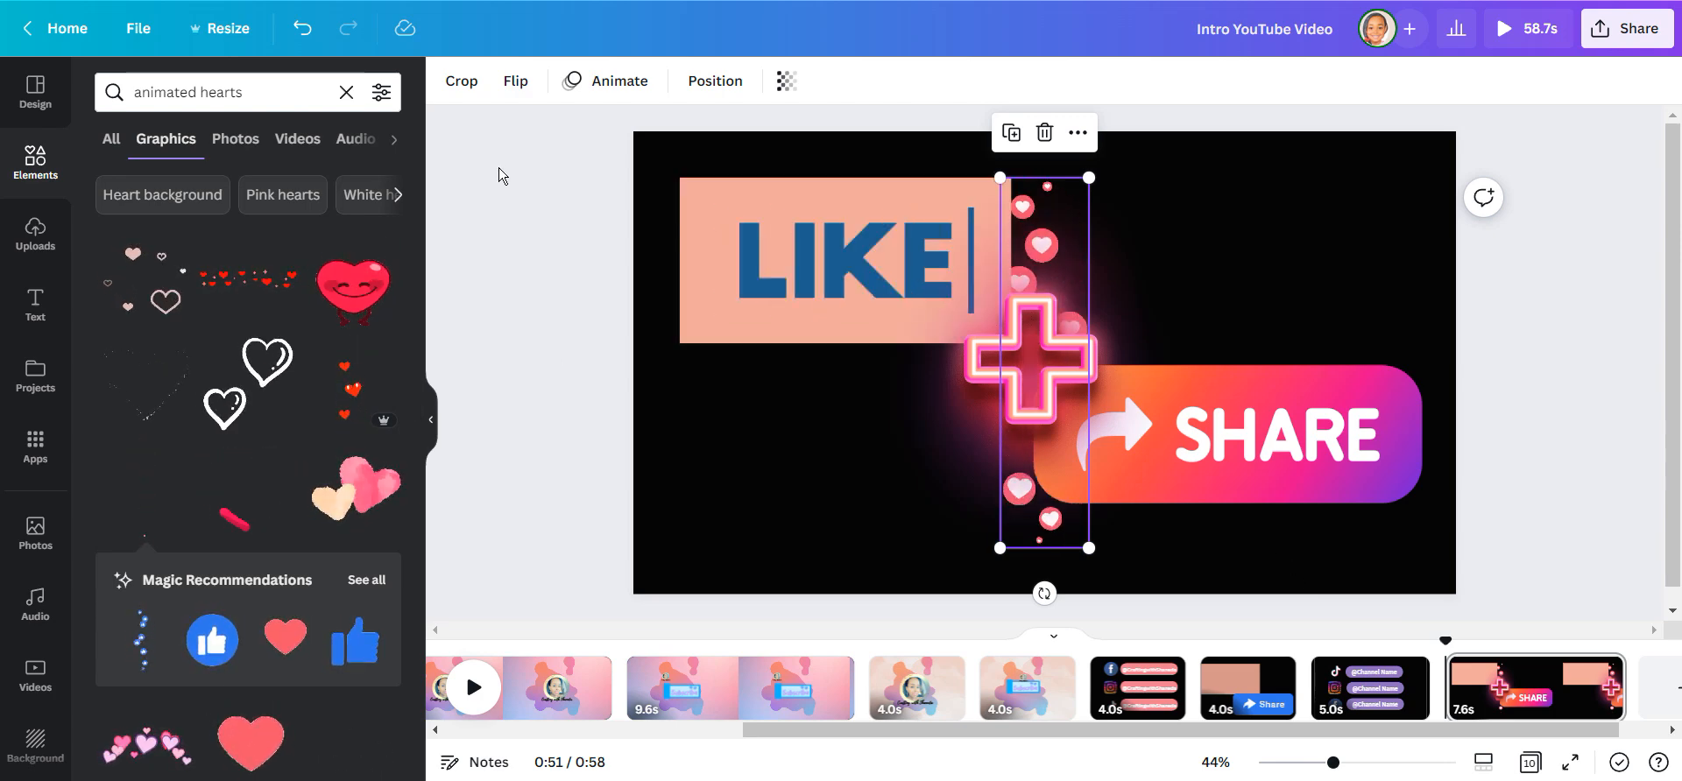
Apply the Pan animation, set 3.5 s timing on all ten pages, and play the video through.
{"action": "left_click", "coordinate": [604, 81]}
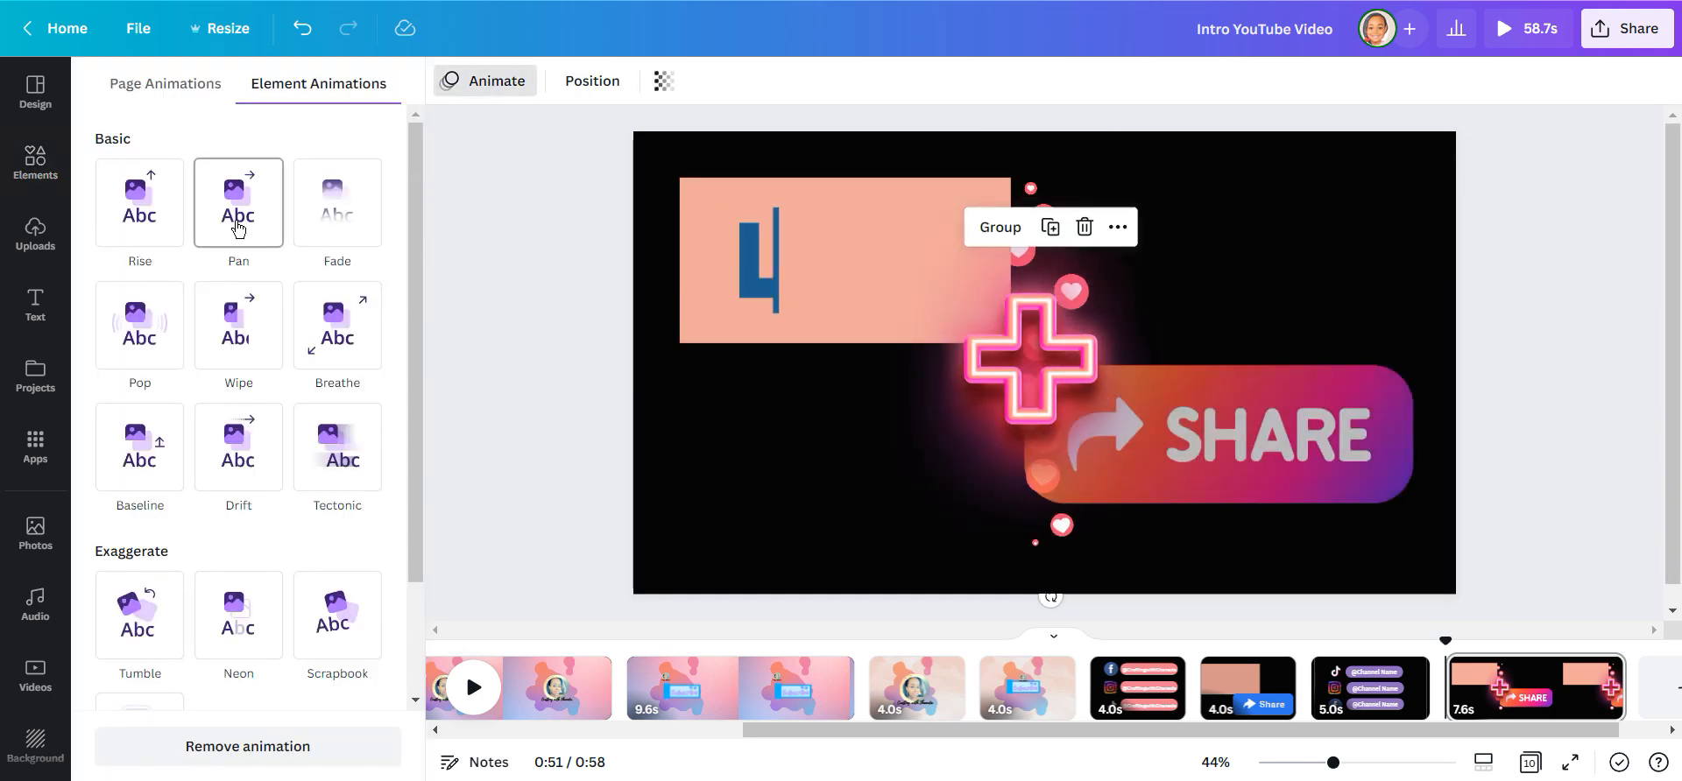
{"action": "left_click", "coordinate": [337, 448]}
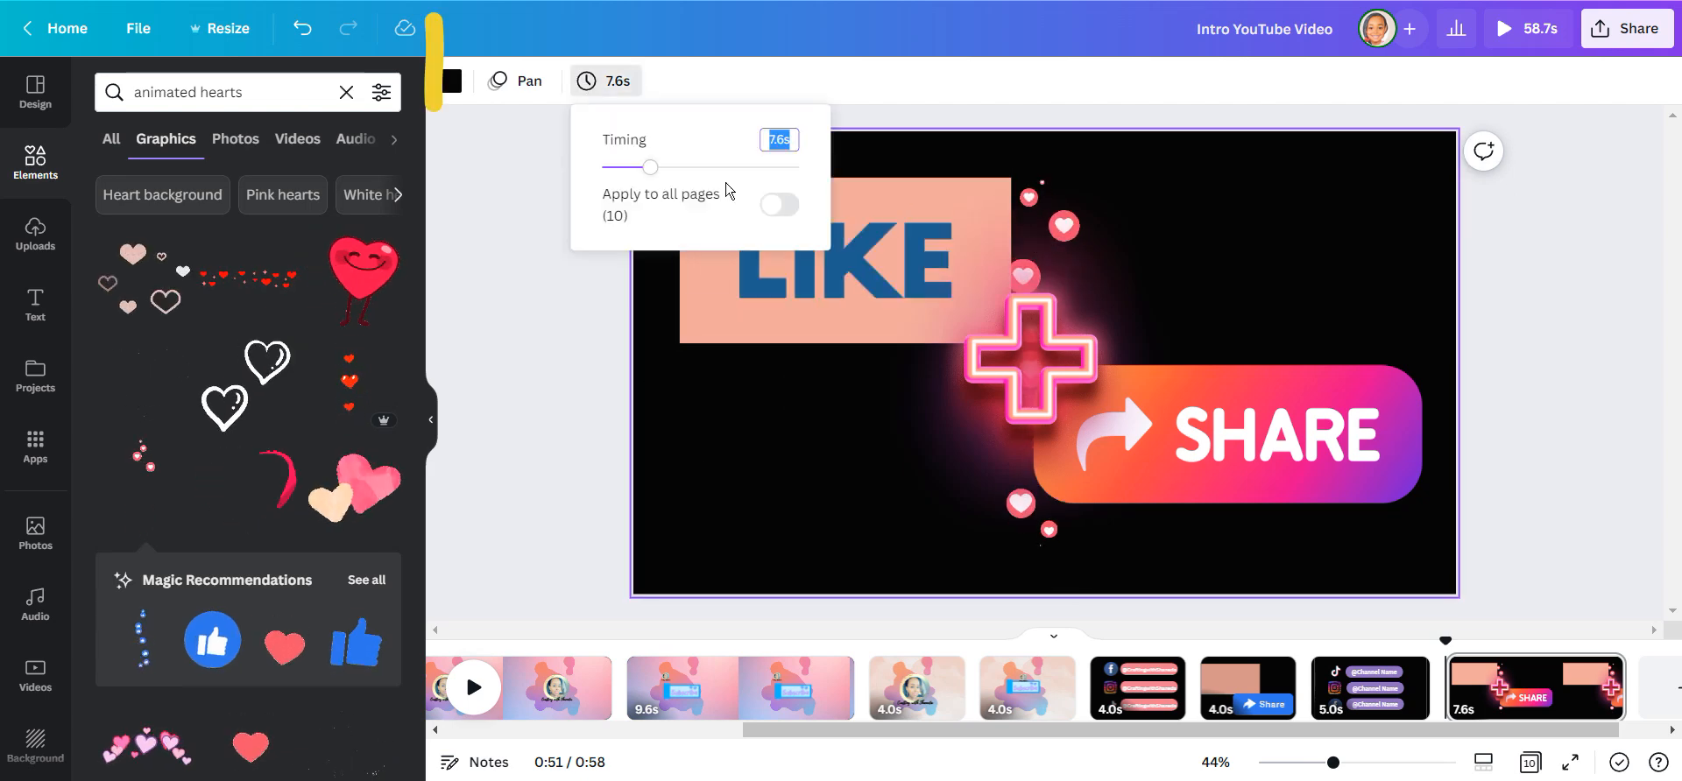
{"action": "left_click", "coordinate": [780, 205]}
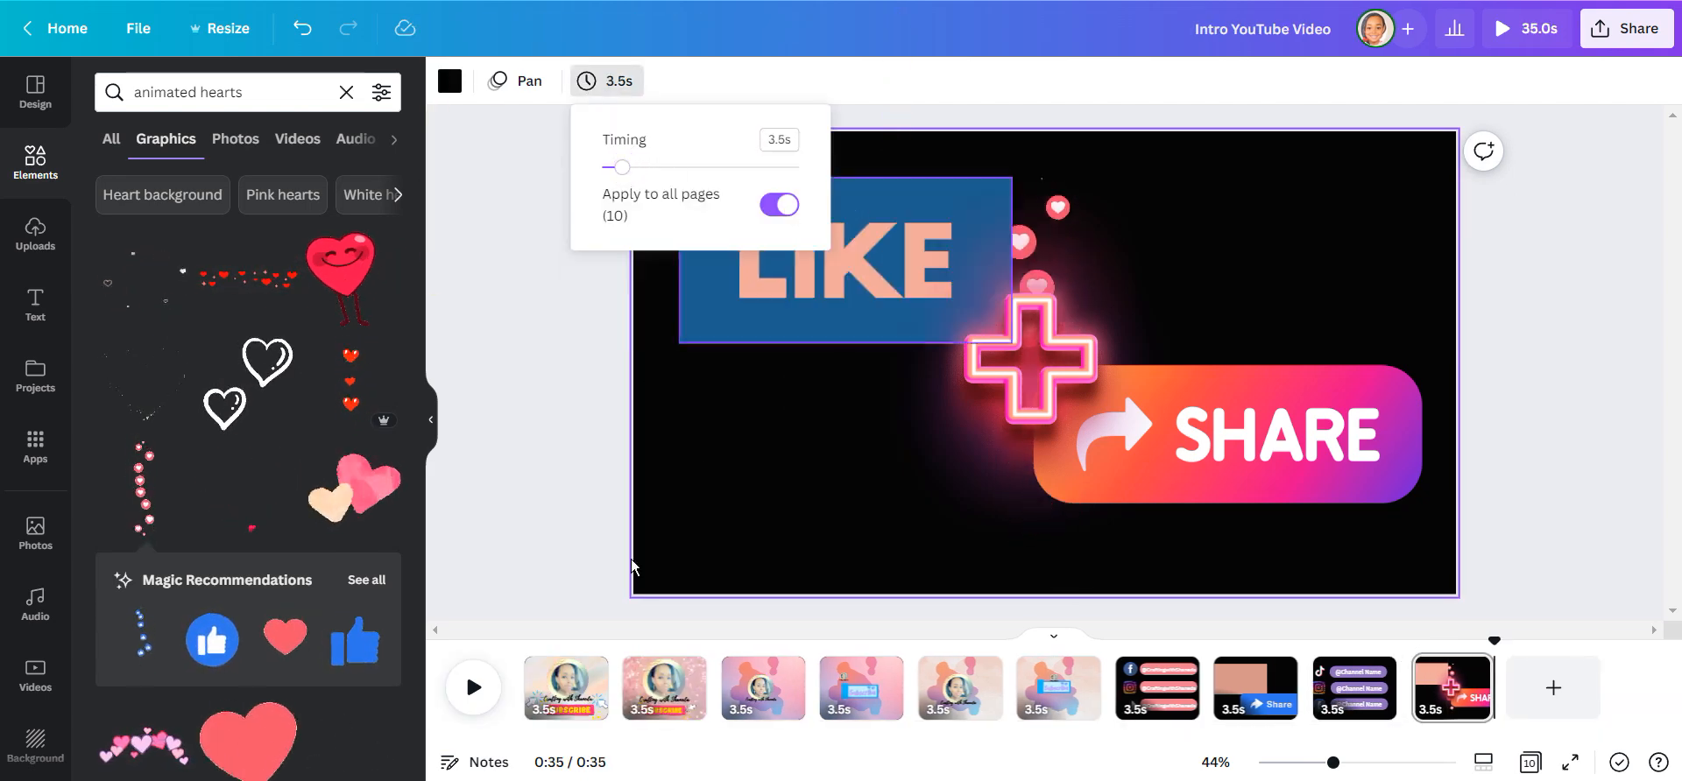
{"action": "left_click", "coordinate": [472, 687]}
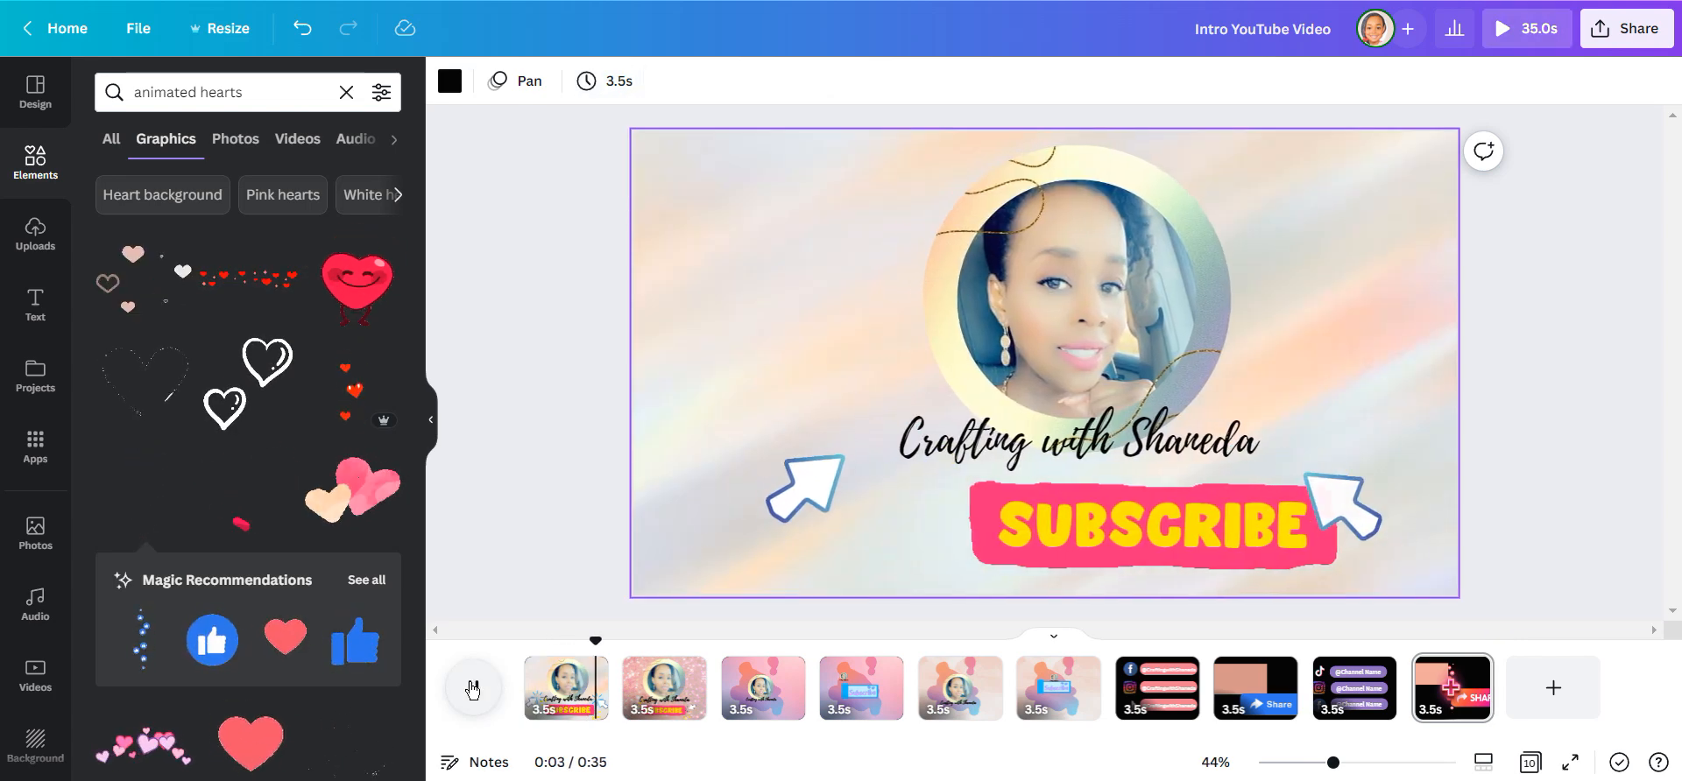
{"action": "left_click", "coordinate": [472, 687]}
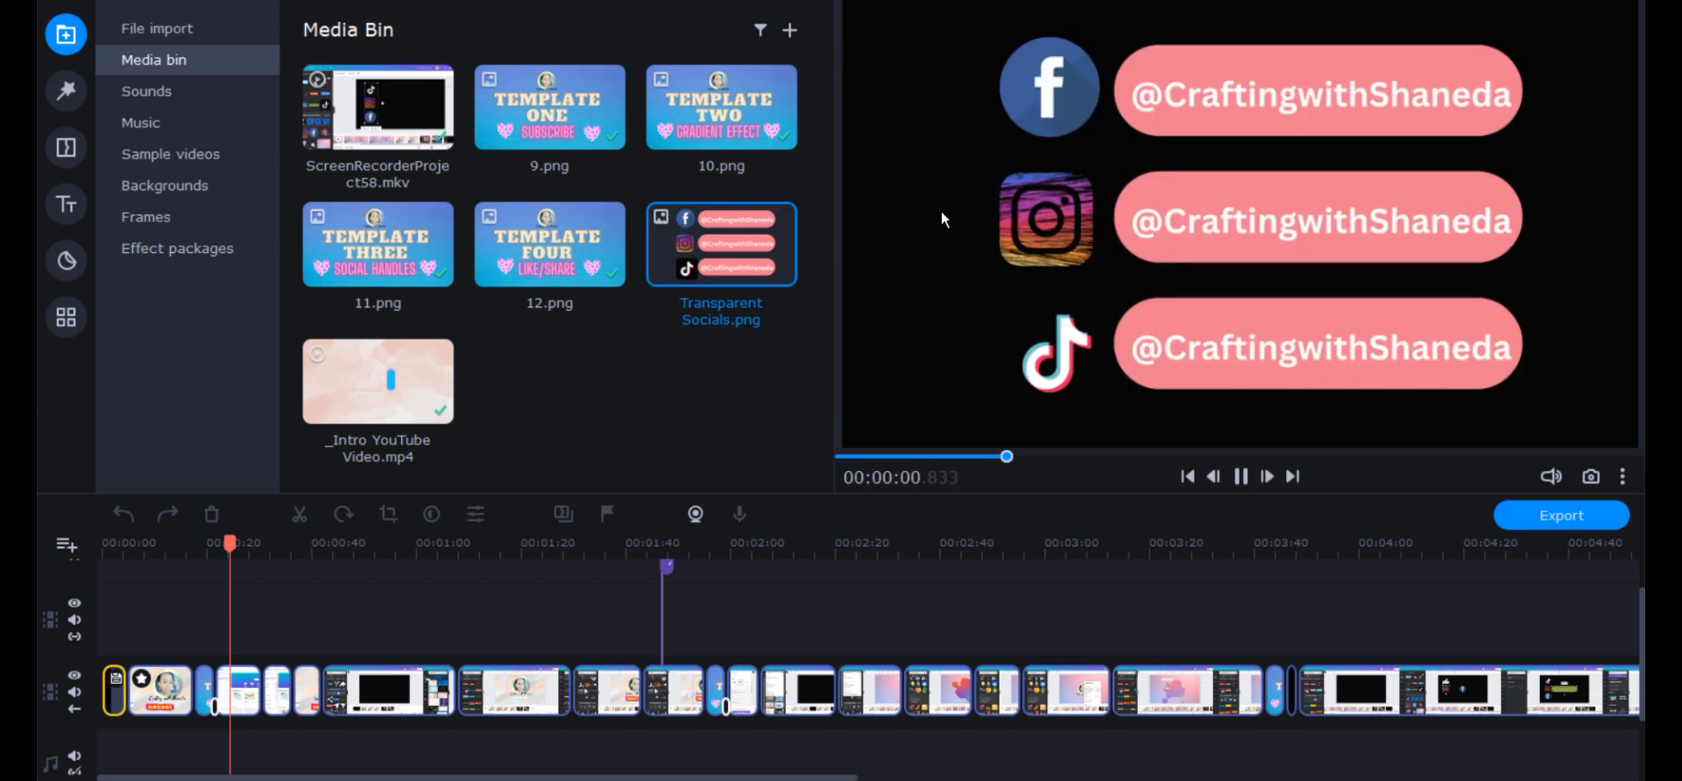
Add Transparent Socials.png to the overlay track as a small picture-in-picture inset.
{"action": "right_click", "coordinate": [722, 244]}
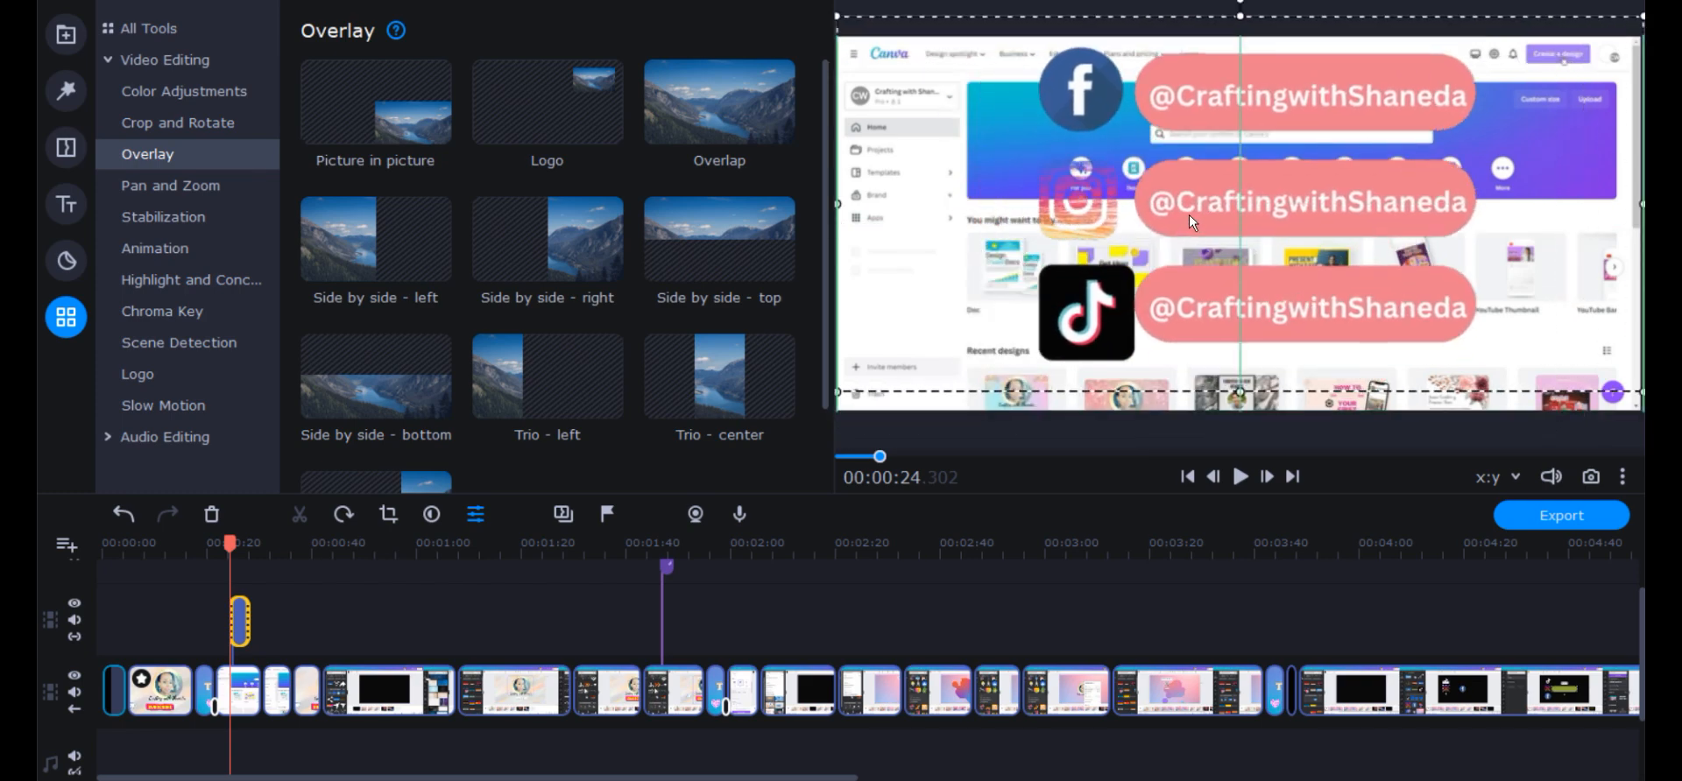
{"action": "left_click", "coordinate": [374, 101]}
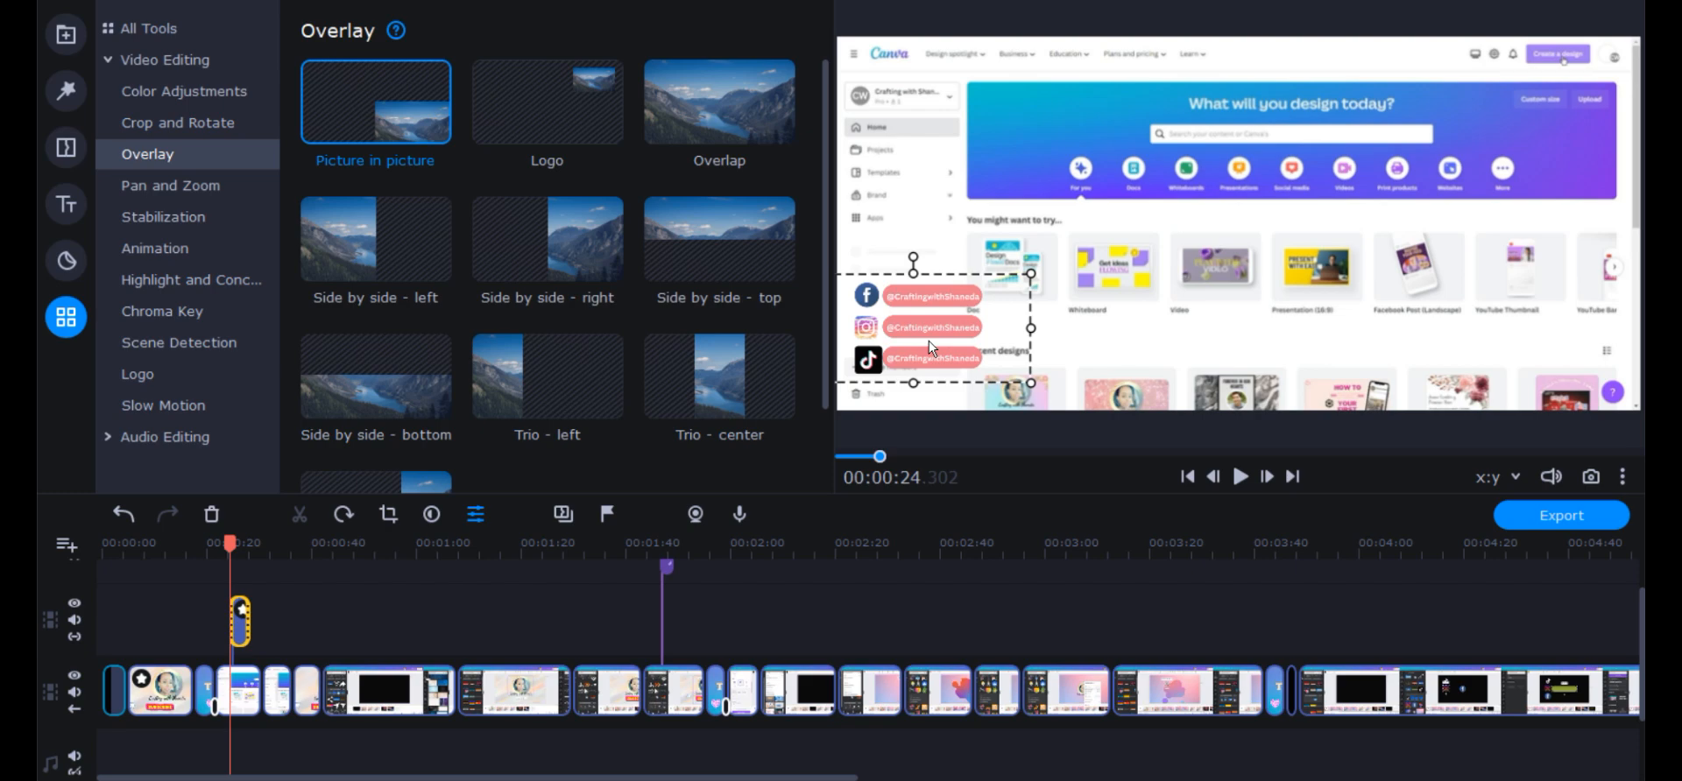
{"action": "mouse_move", "coordinate": [1238, 476]}
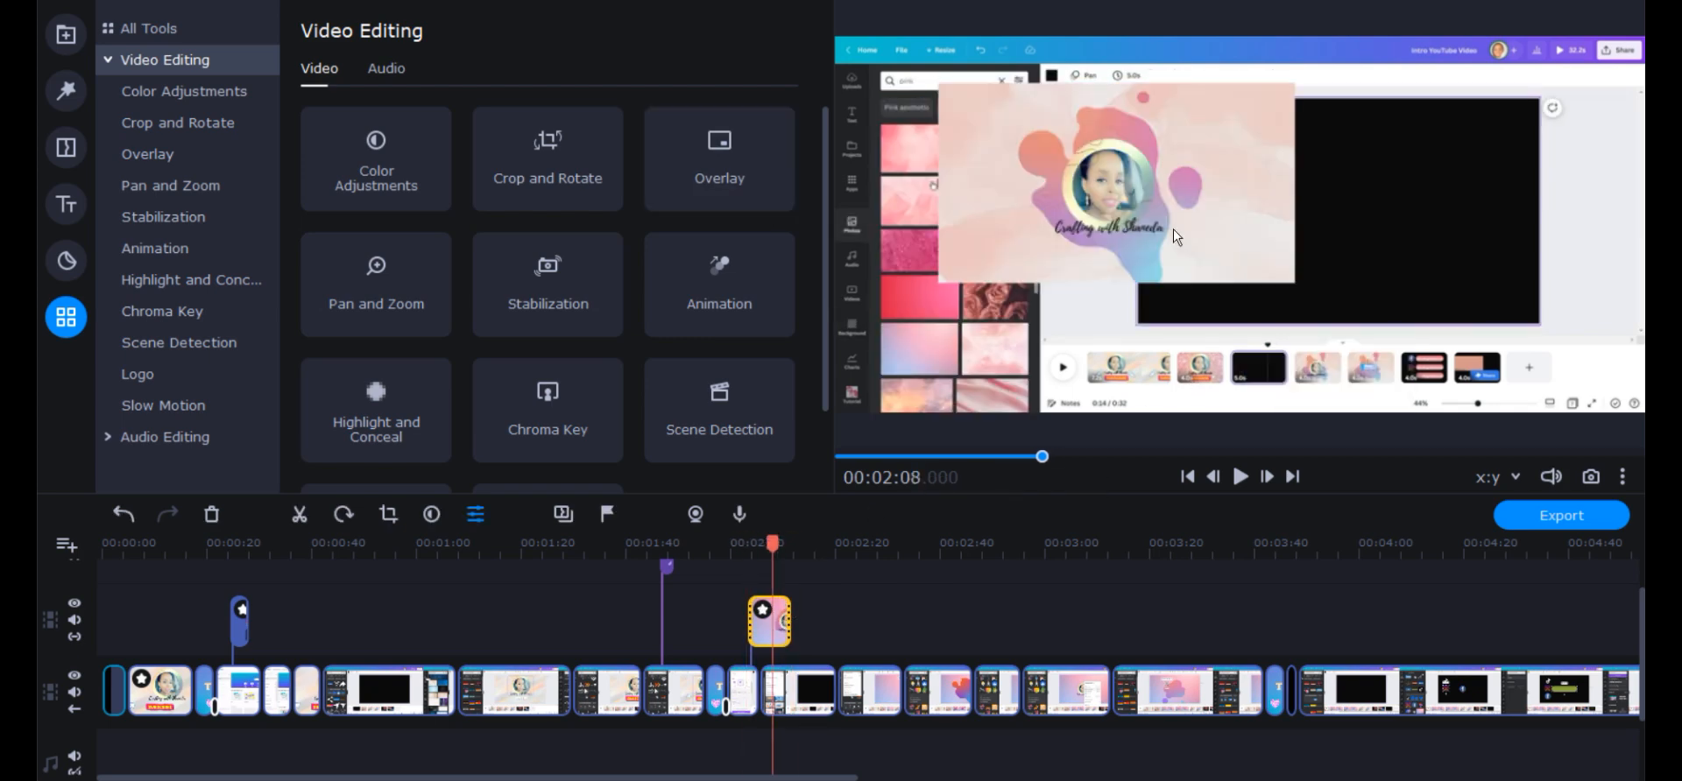
Set the intro overlay clip to the full Overlap layout and check it in the preview.
{"action": "left_click", "coordinate": [718, 157]}
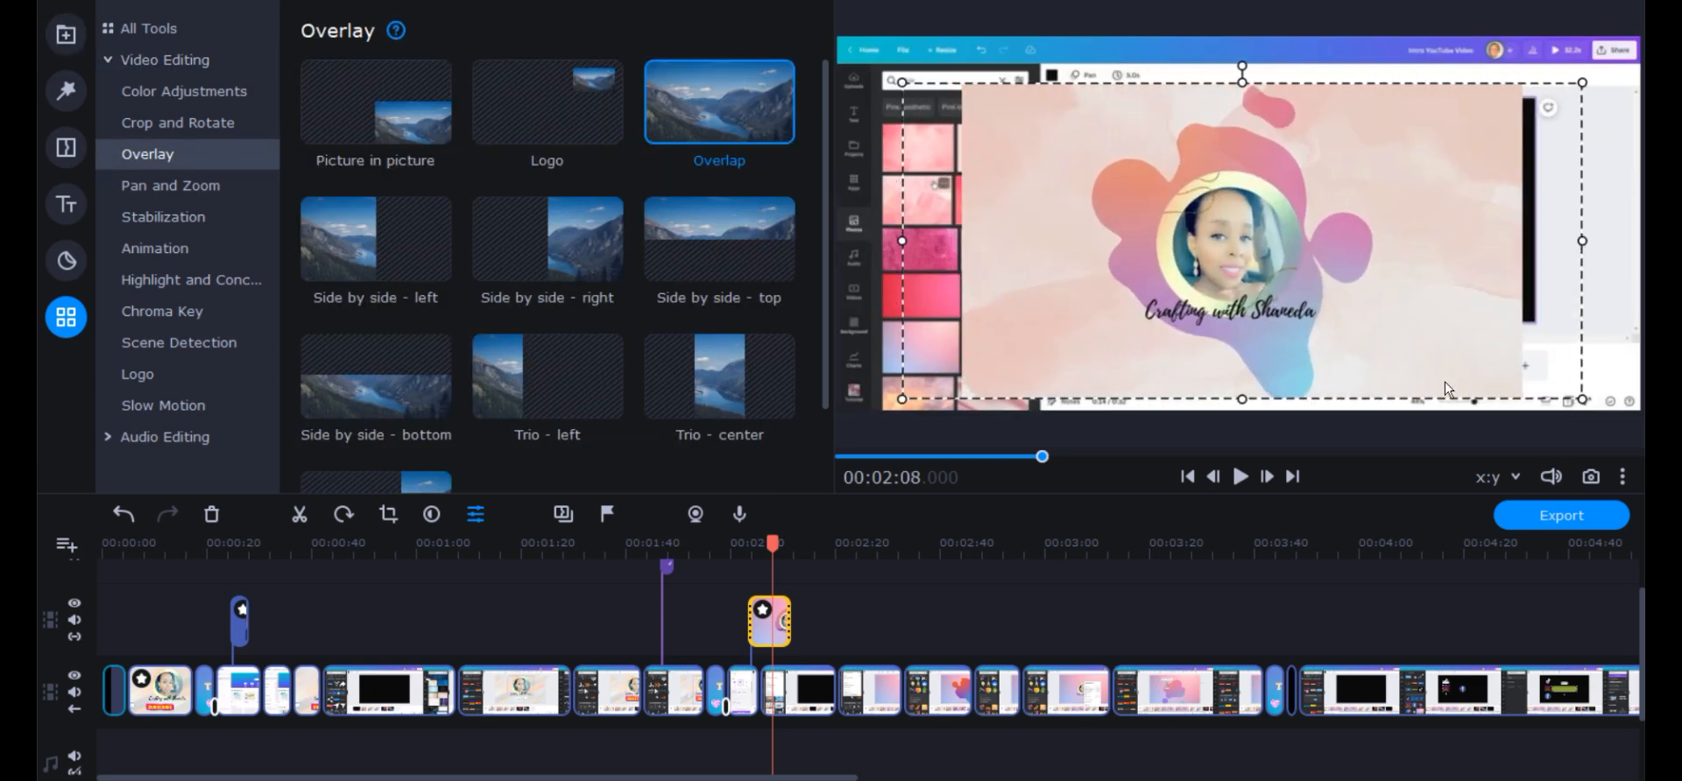
{"action": "left_click", "coordinate": [167, 59]}
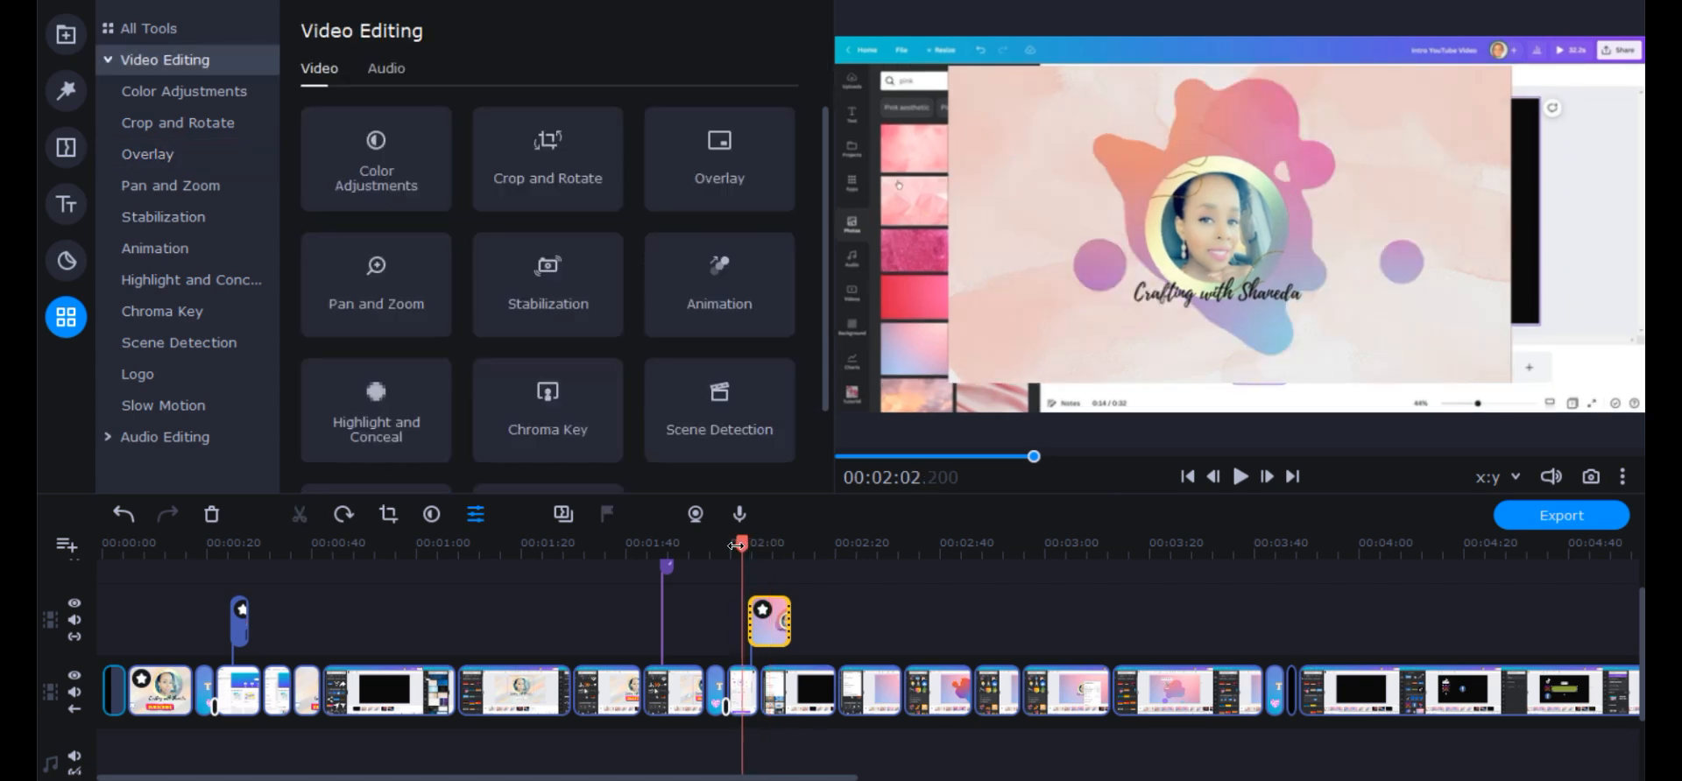
{"action": "left_click", "coordinate": [1240, 477]}
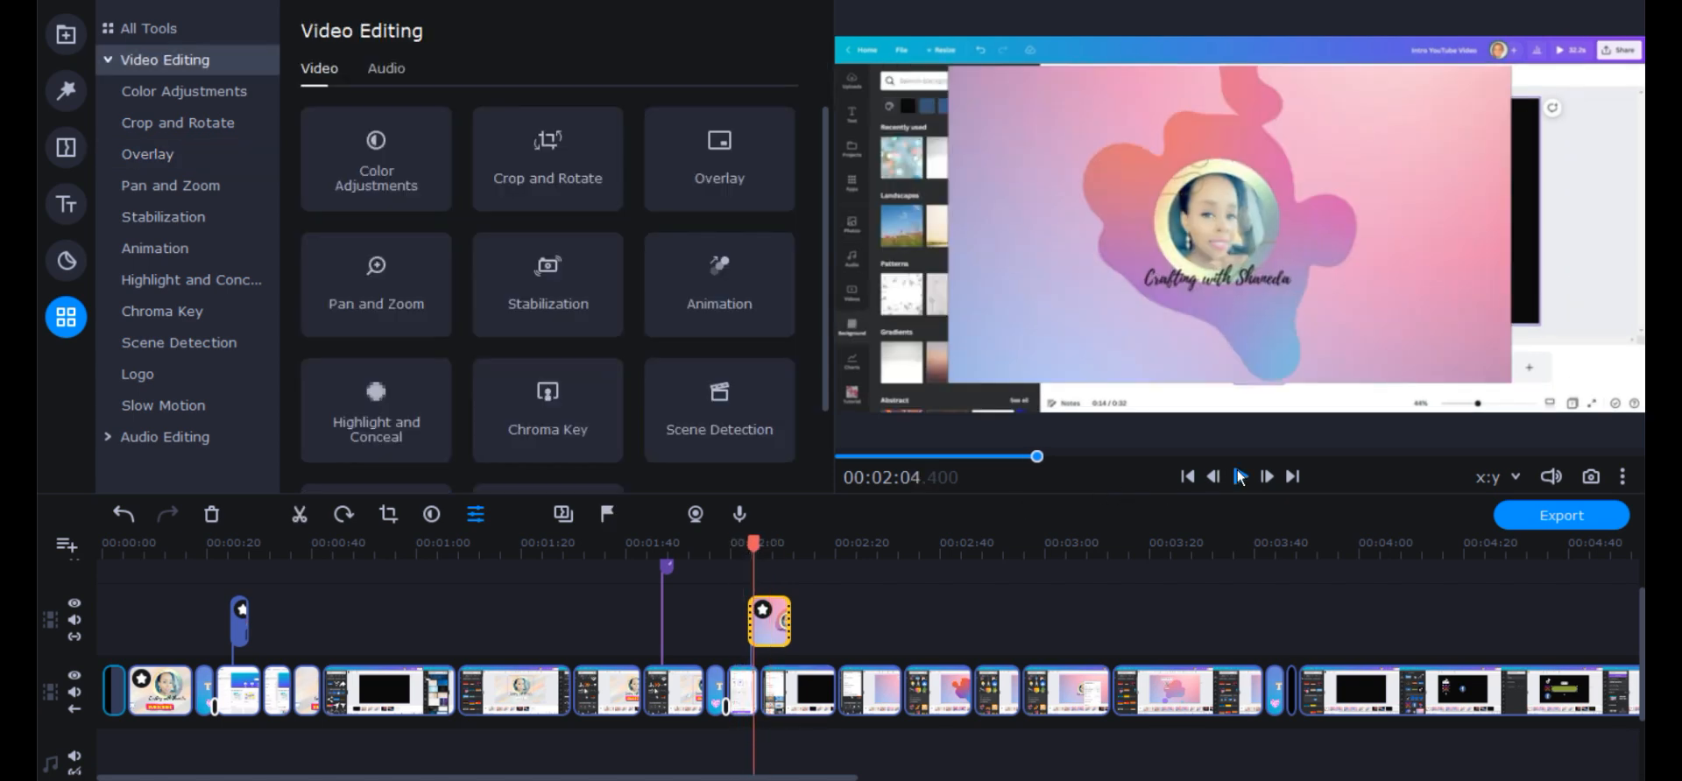
{"action": "left_click", "coordinate": [1238, 476]}
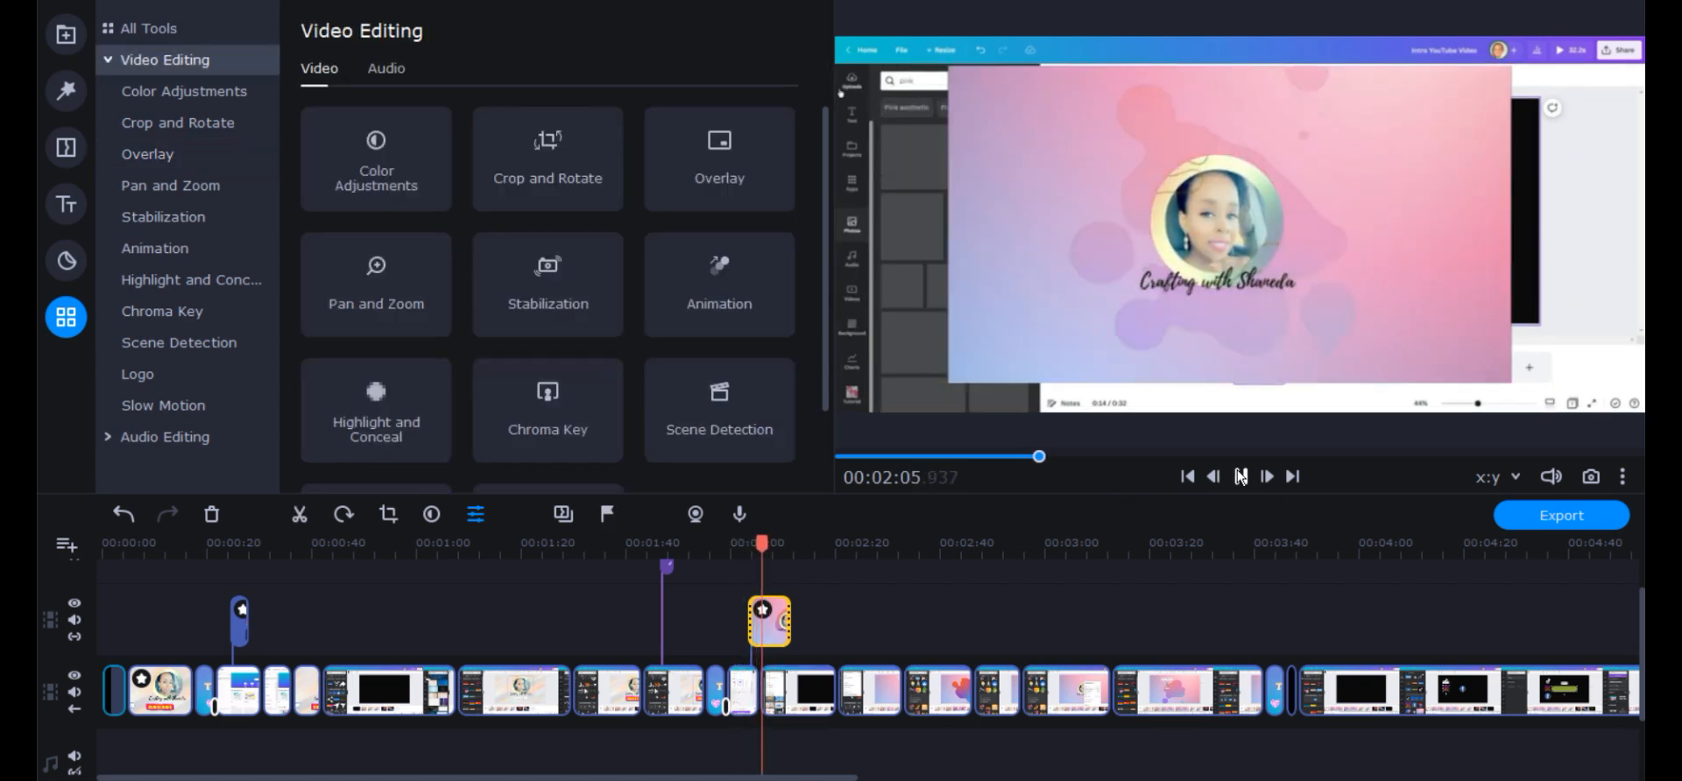
{"action": "left_click", "coordinate": [1239, 476]}
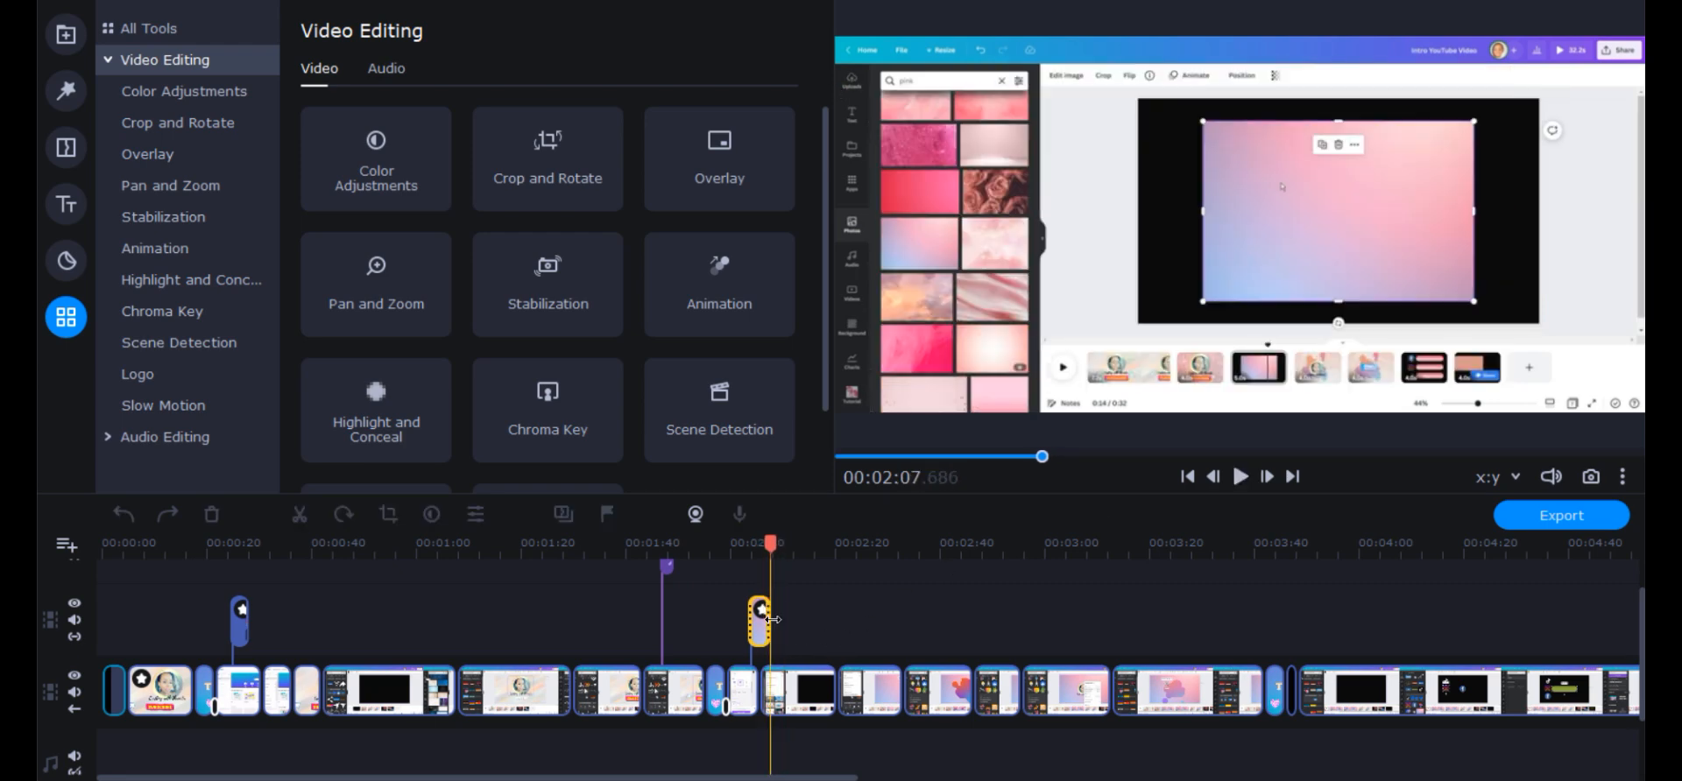
{"action": "left_click", "coordinate": [547, 158]}
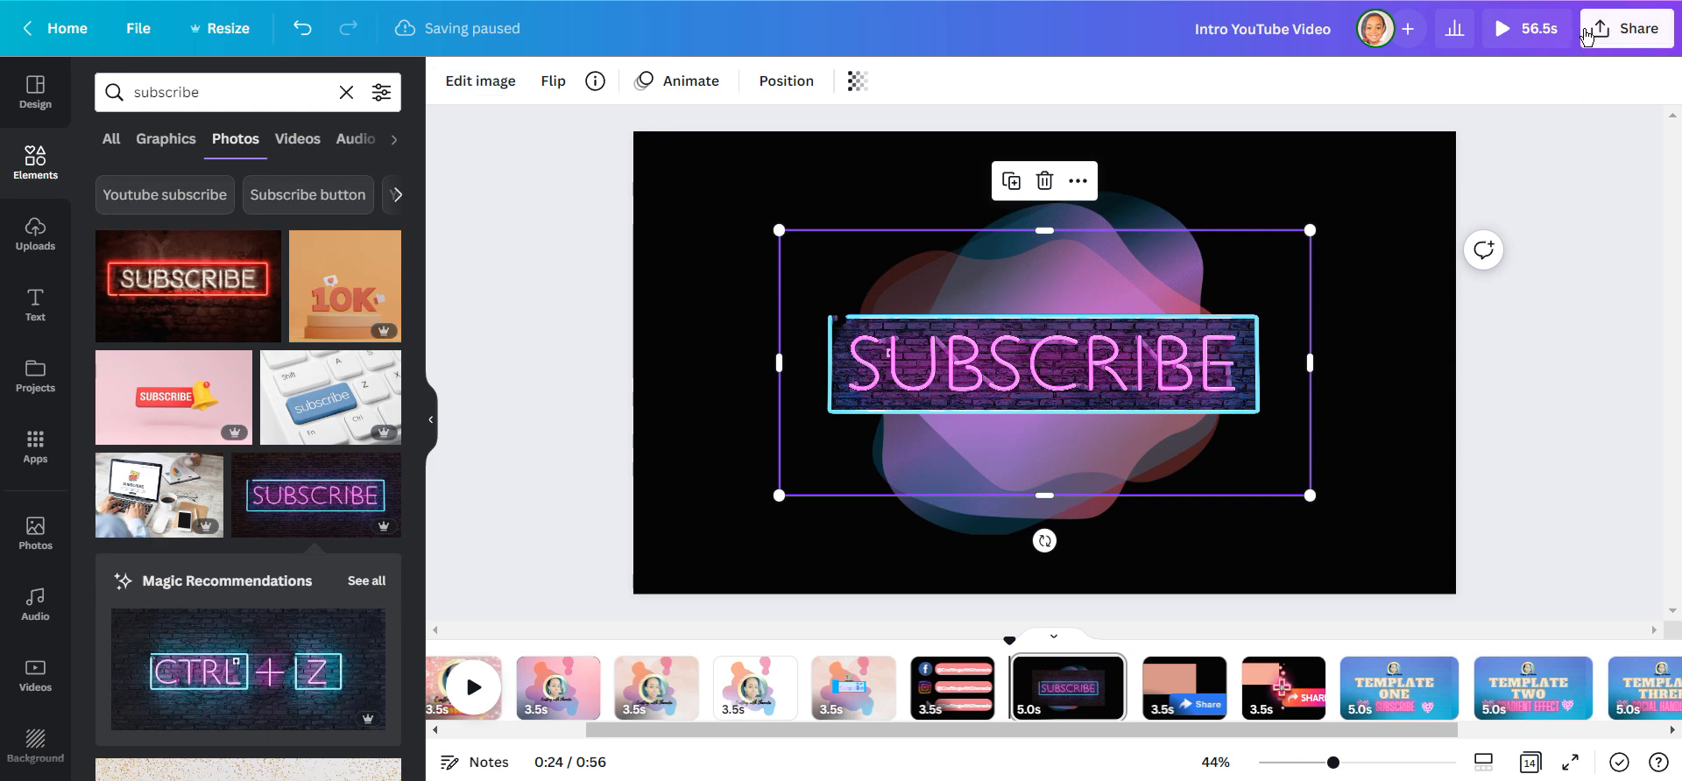
Download the design from Canva's Share menu, then tighten Movavi's crop around the SUBSCRIBE sign.
{"action": "left_click", "coordinate": [1636, 28]}
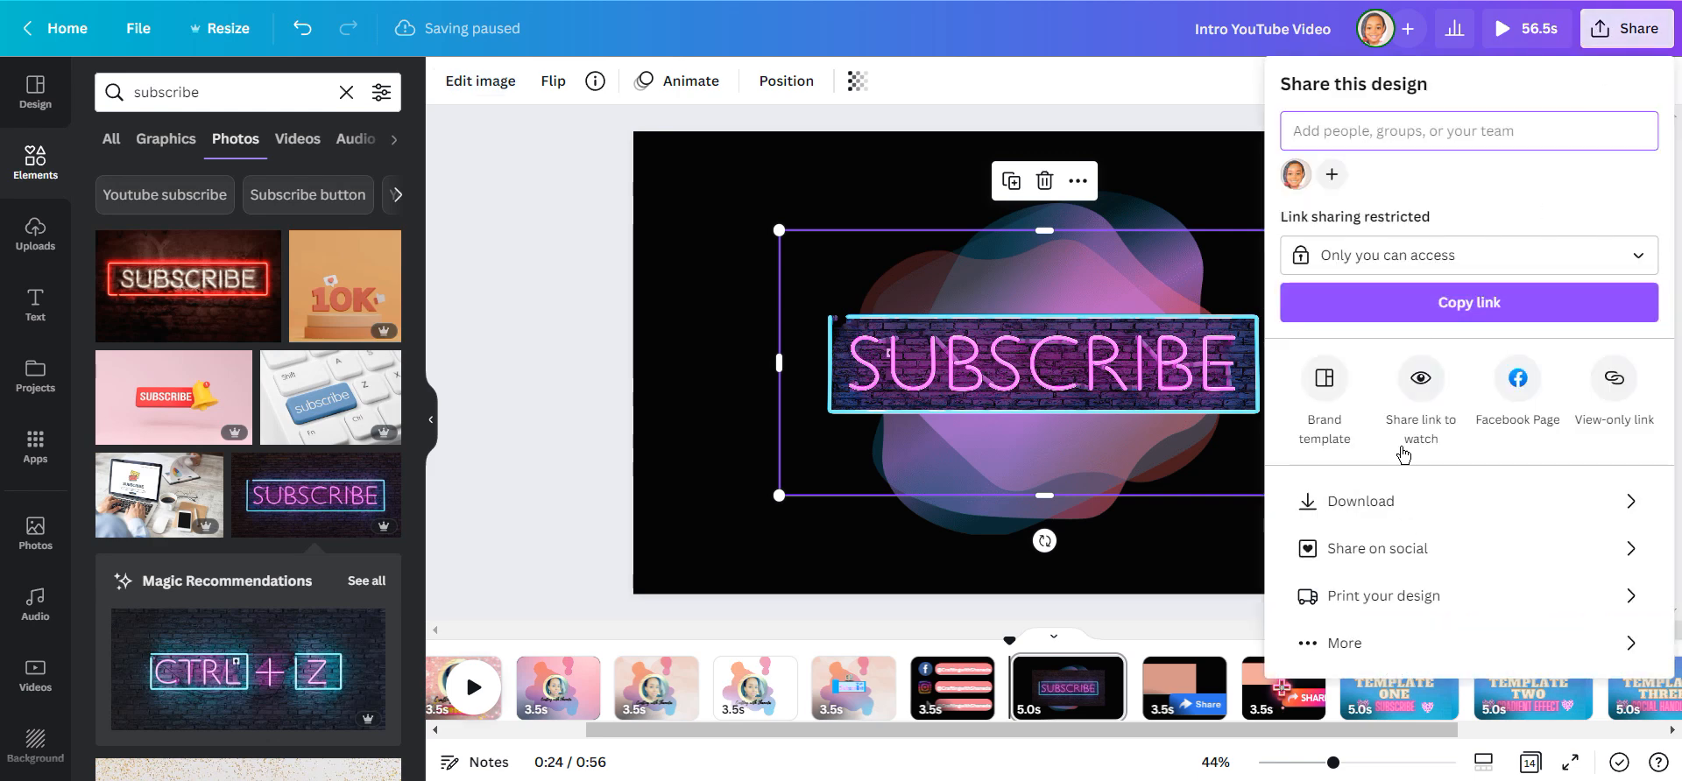
{"action": "left_click", "coordinate": [1361, 501]}
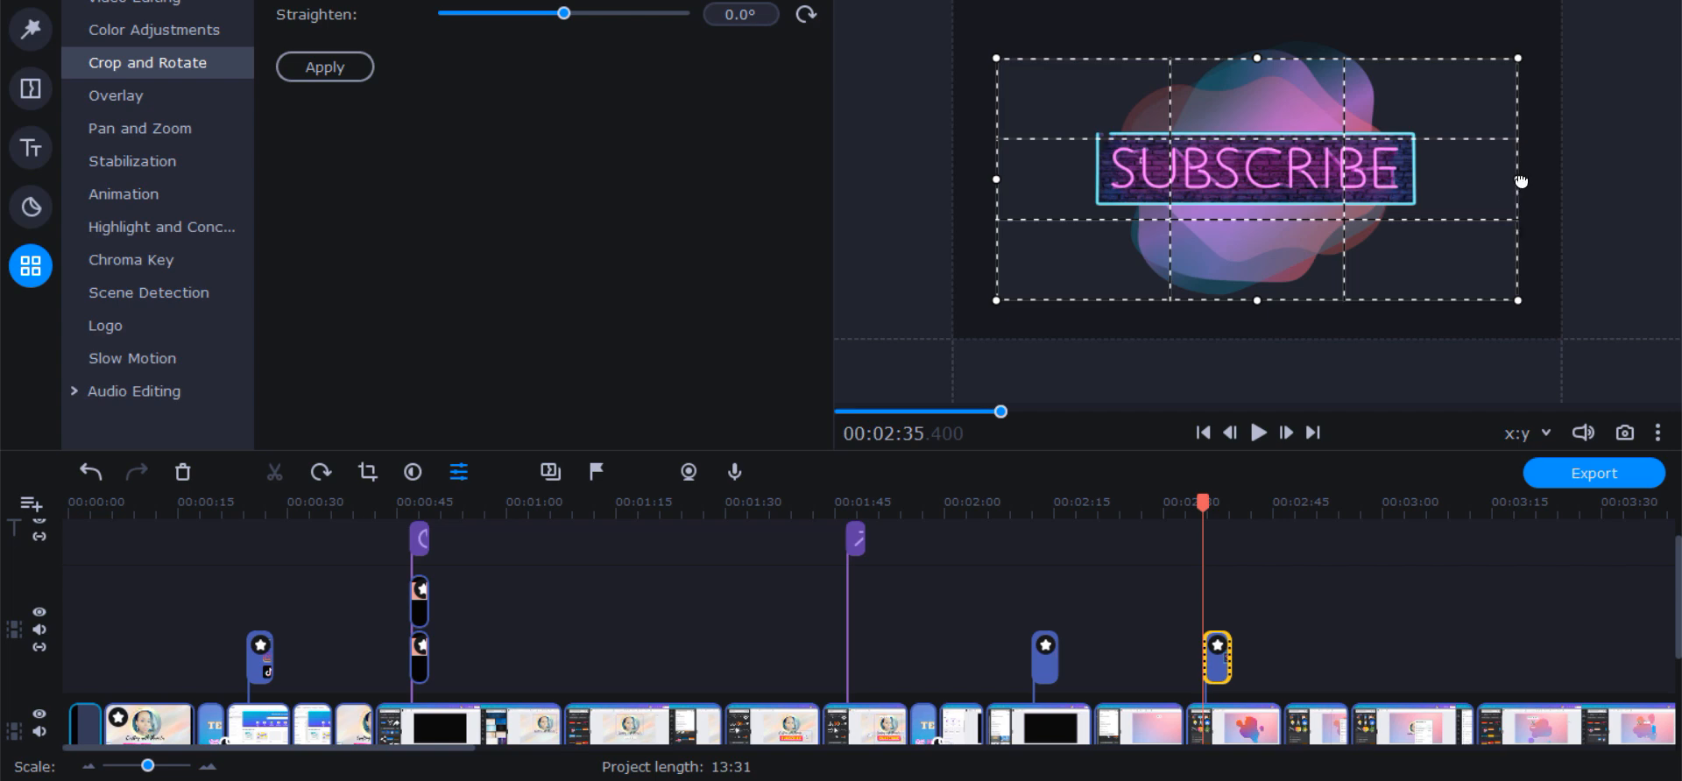
{"action": "left_click_drag", "start_coordinate": [1521, 181], "coordinate": [1448, 181]}
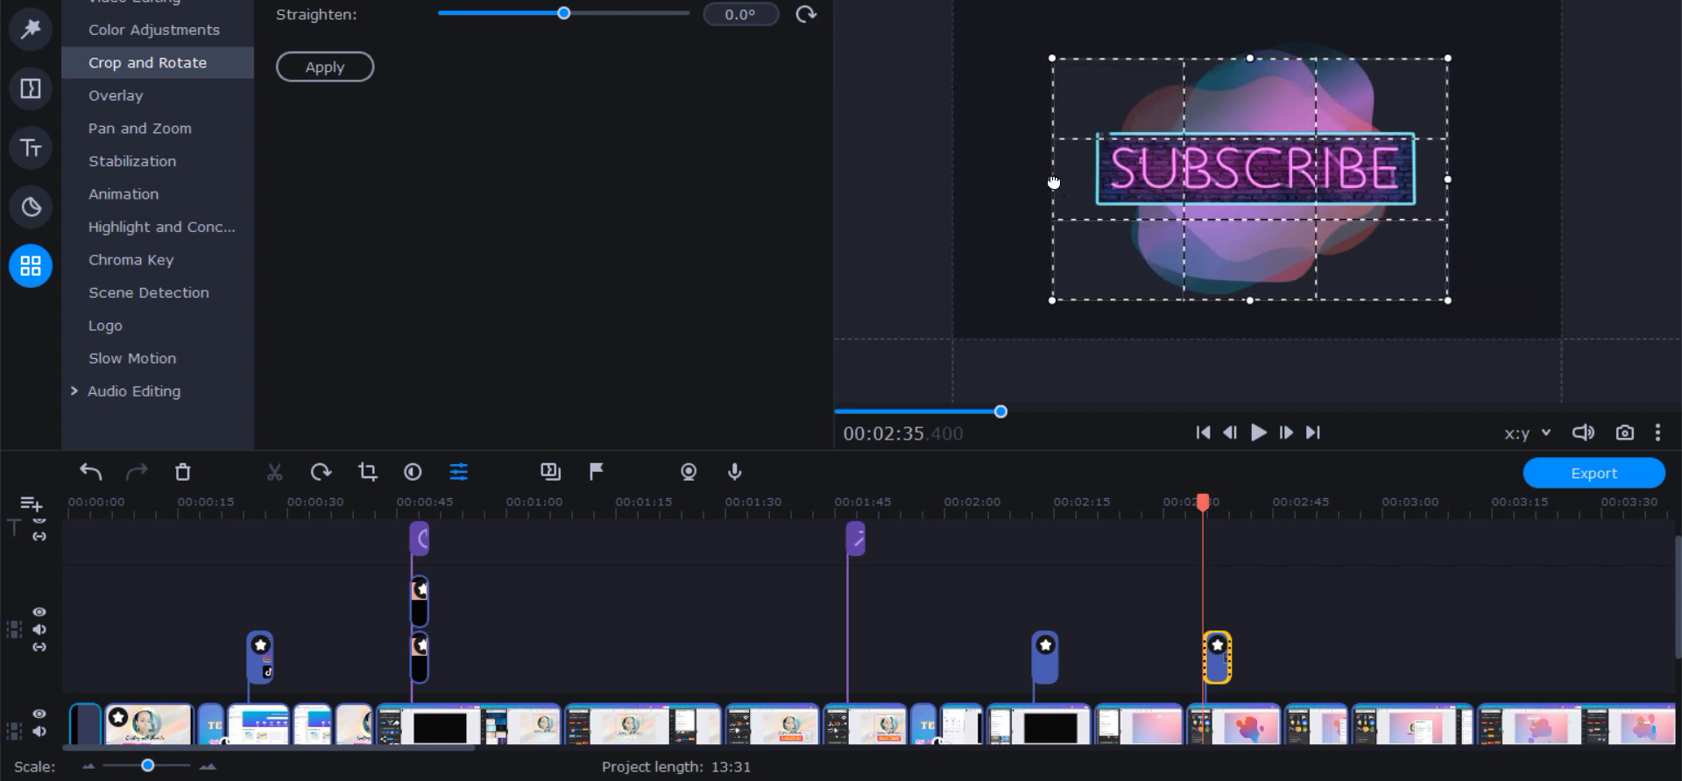